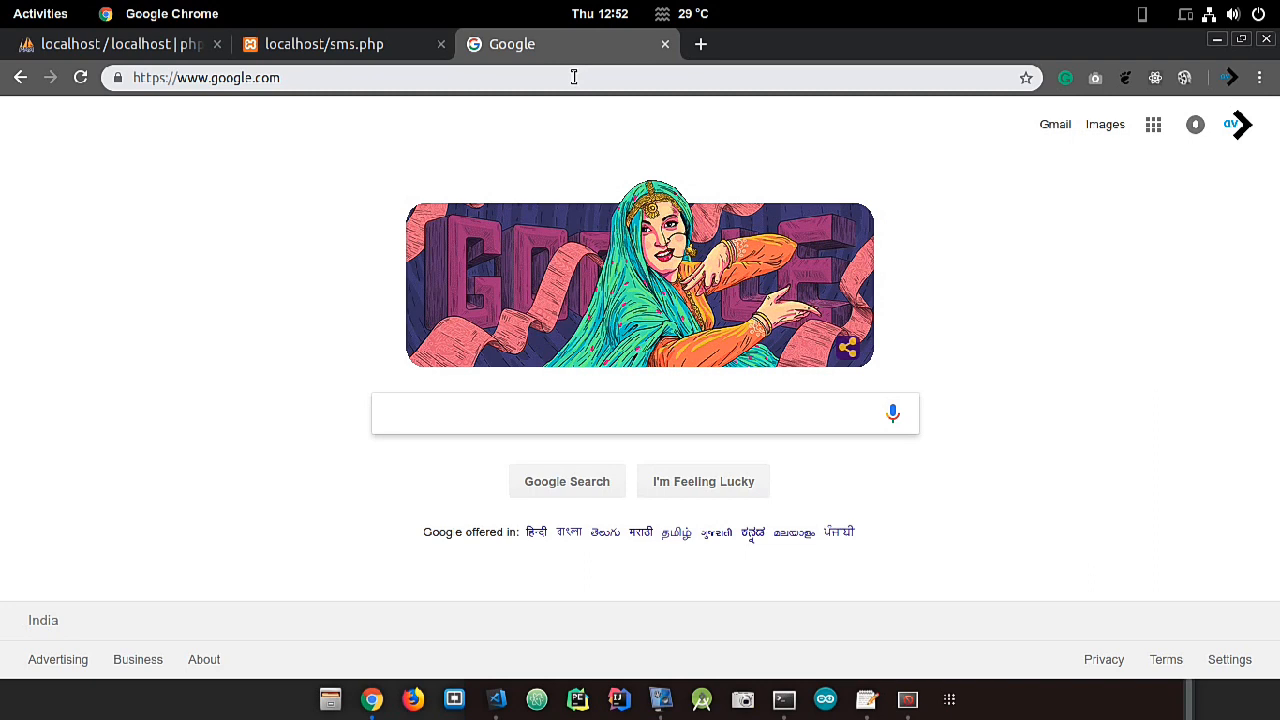
Check that Apache, MySQL and ProFTPD run in XAMPP, then show empty sms.php full-width.
click(645, 413)
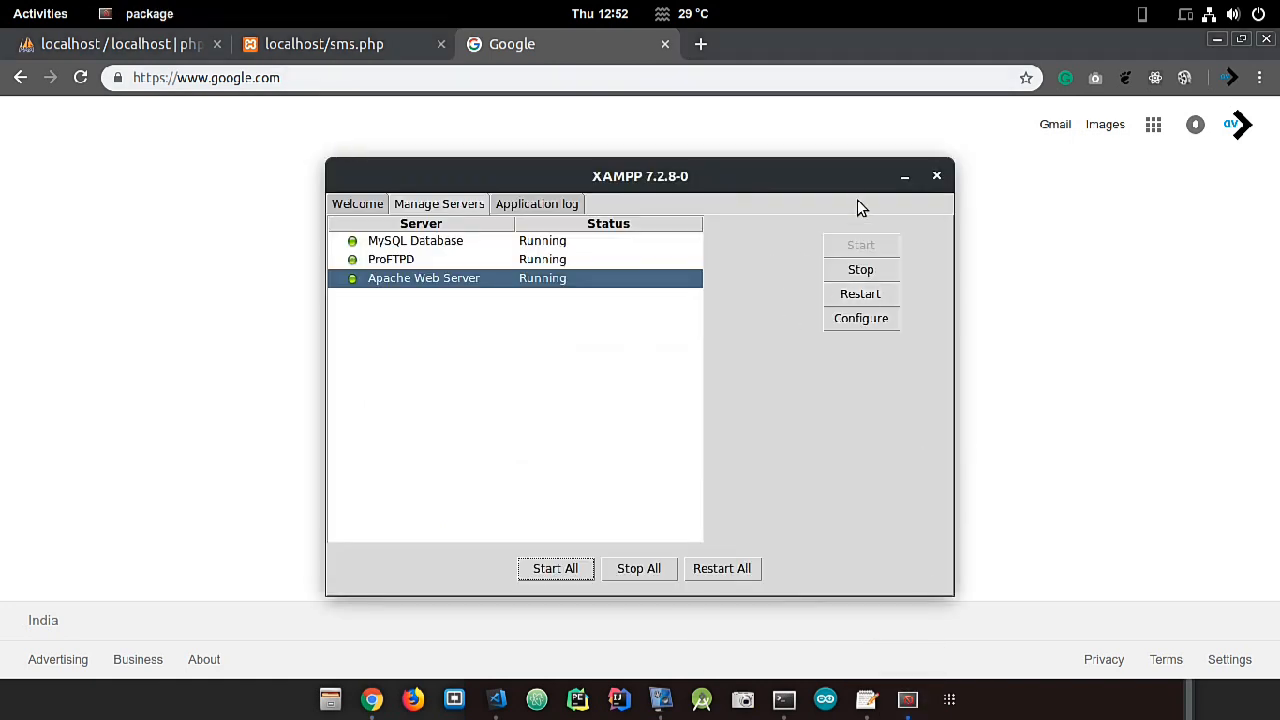
click(937, 176)
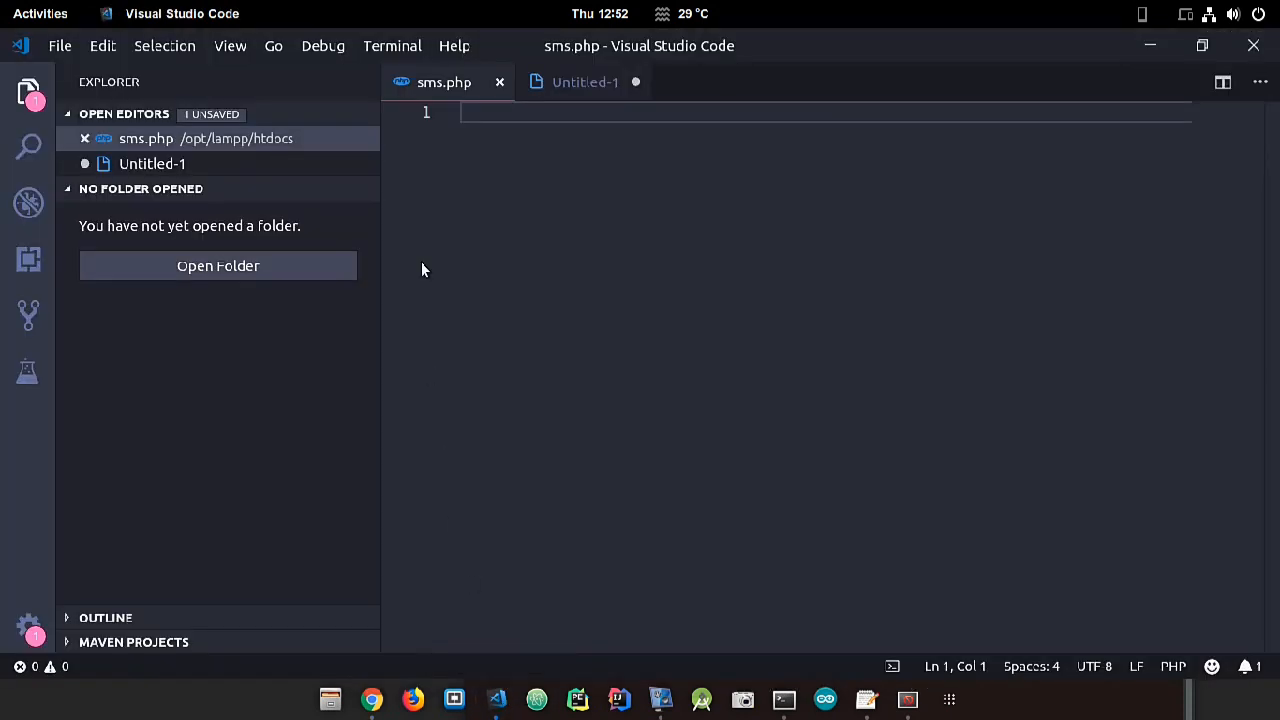
mouse_move(473, 82)
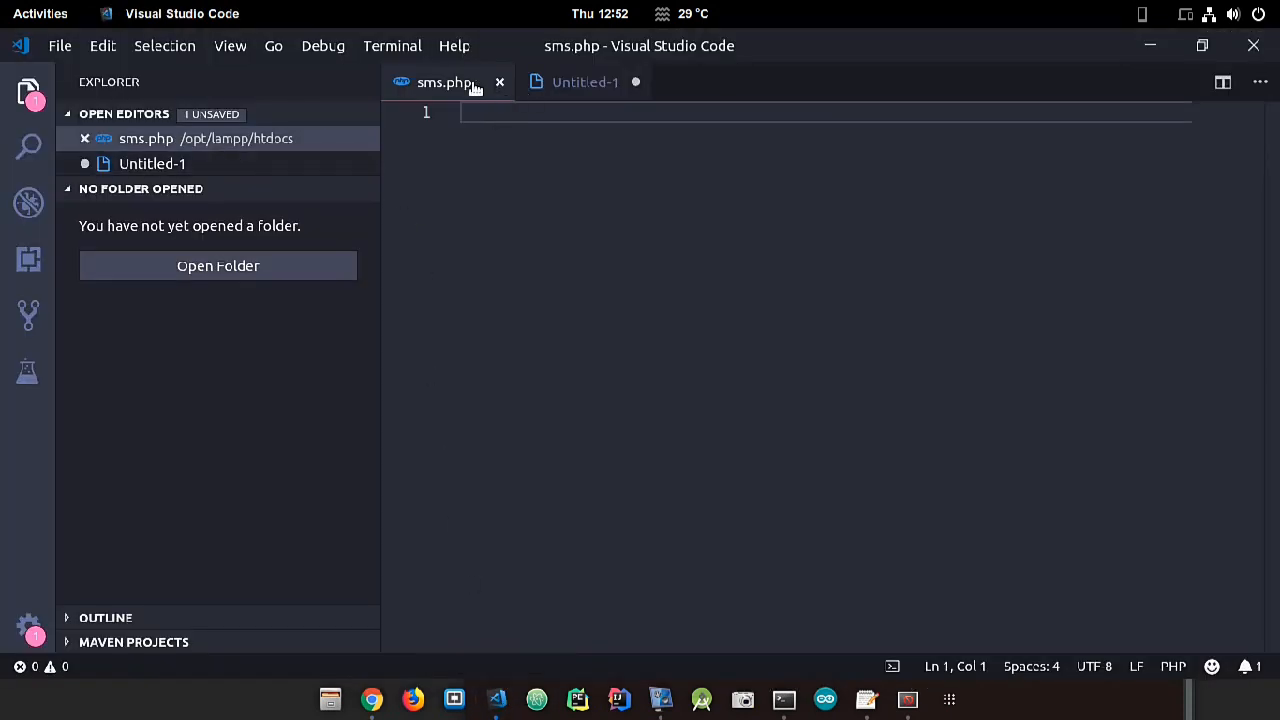
click(27, 92)
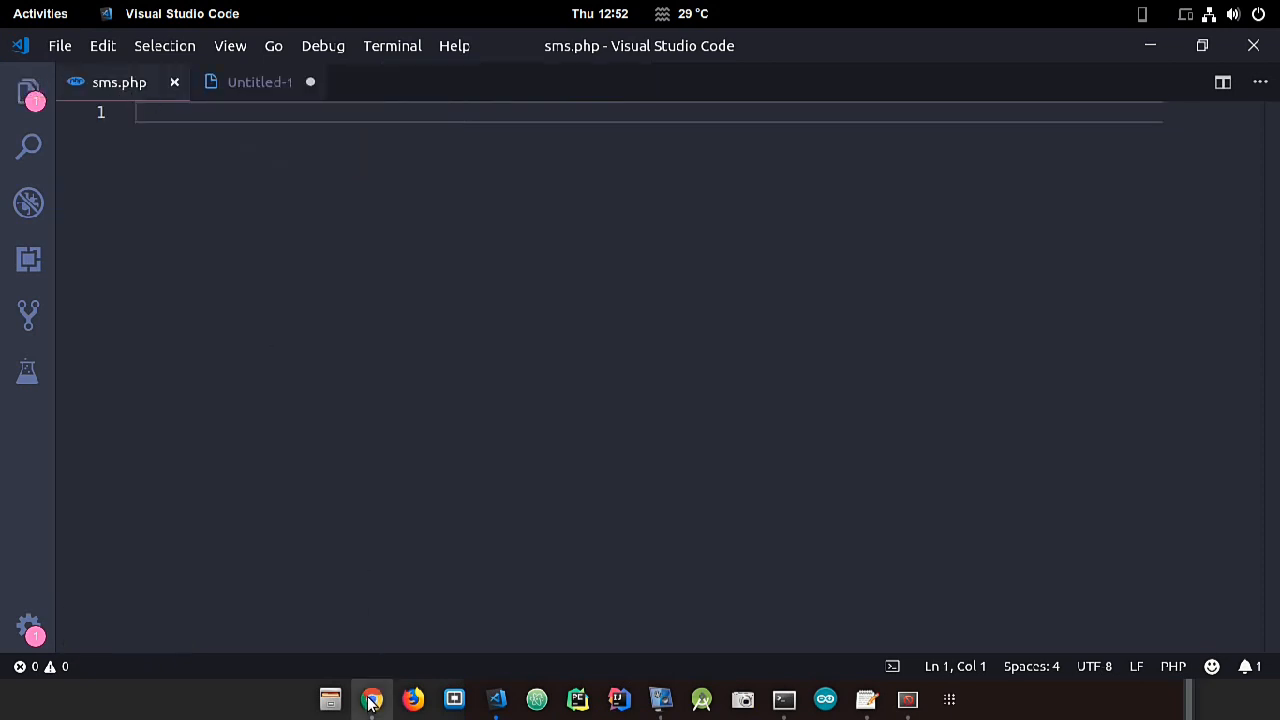
Search Google for way2sms and open the site's API page showing the test and secret keys.
click(371, 699)
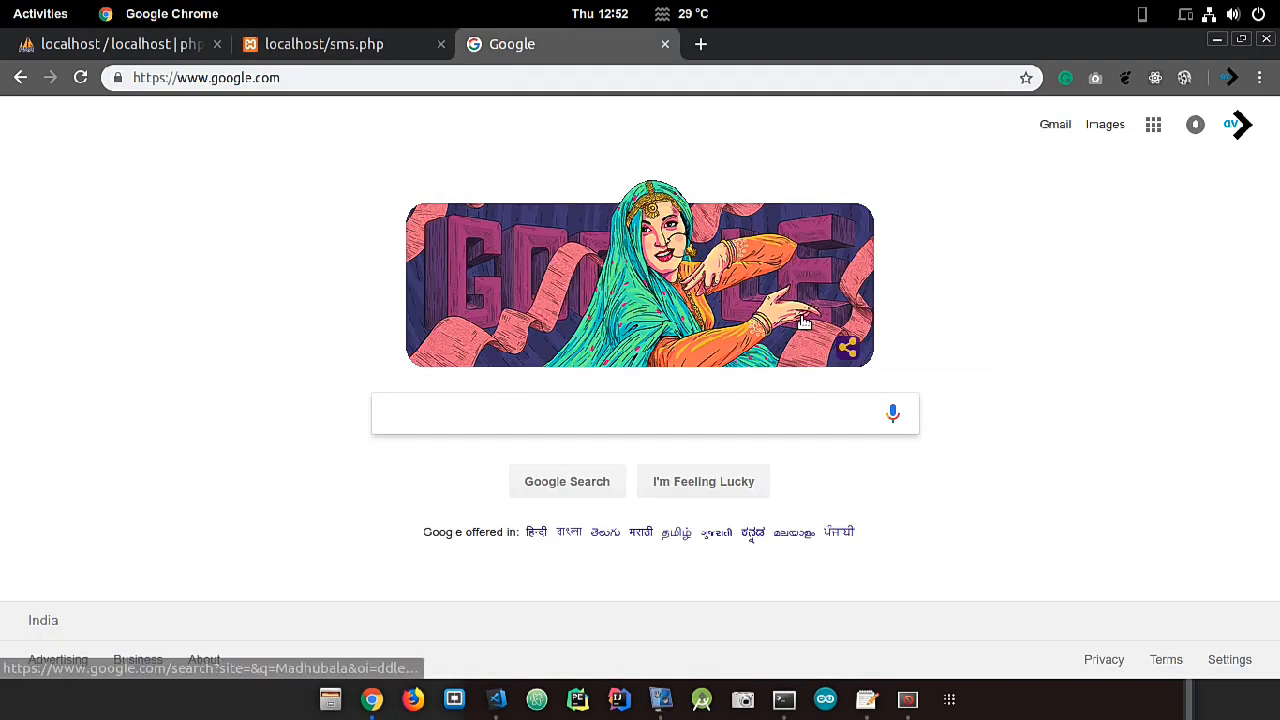
text(way)
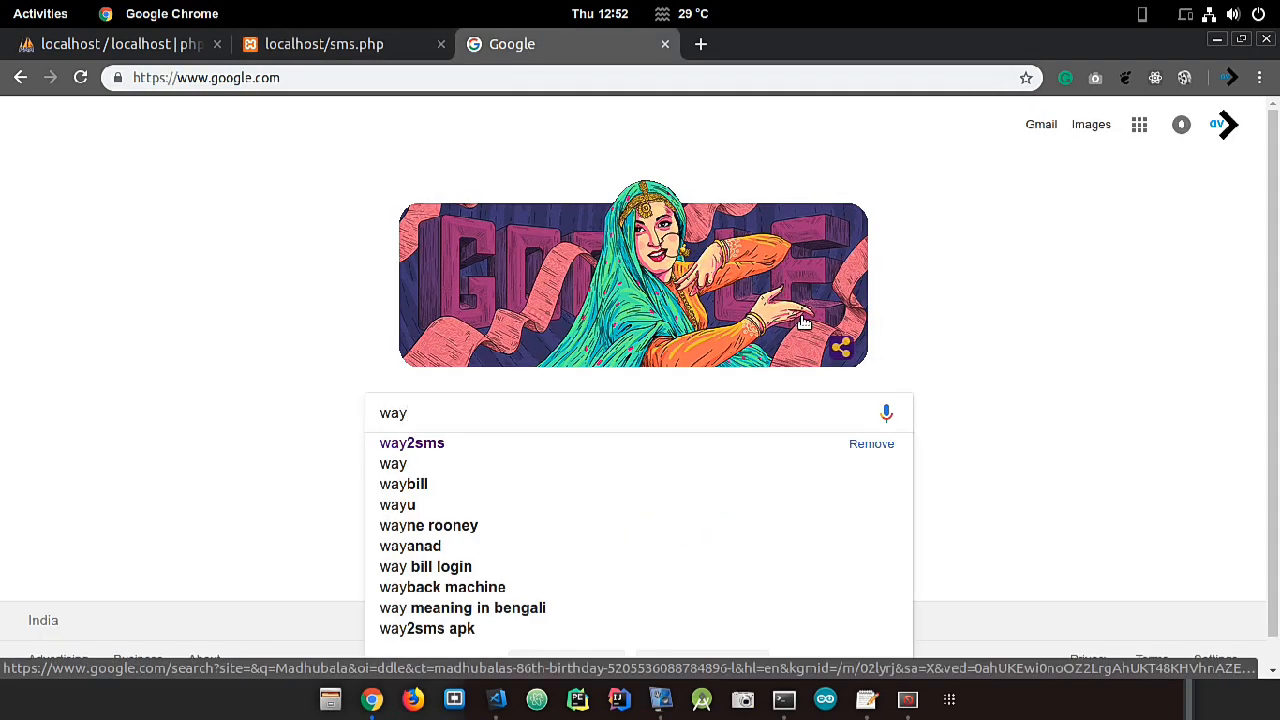
click(411, 442)
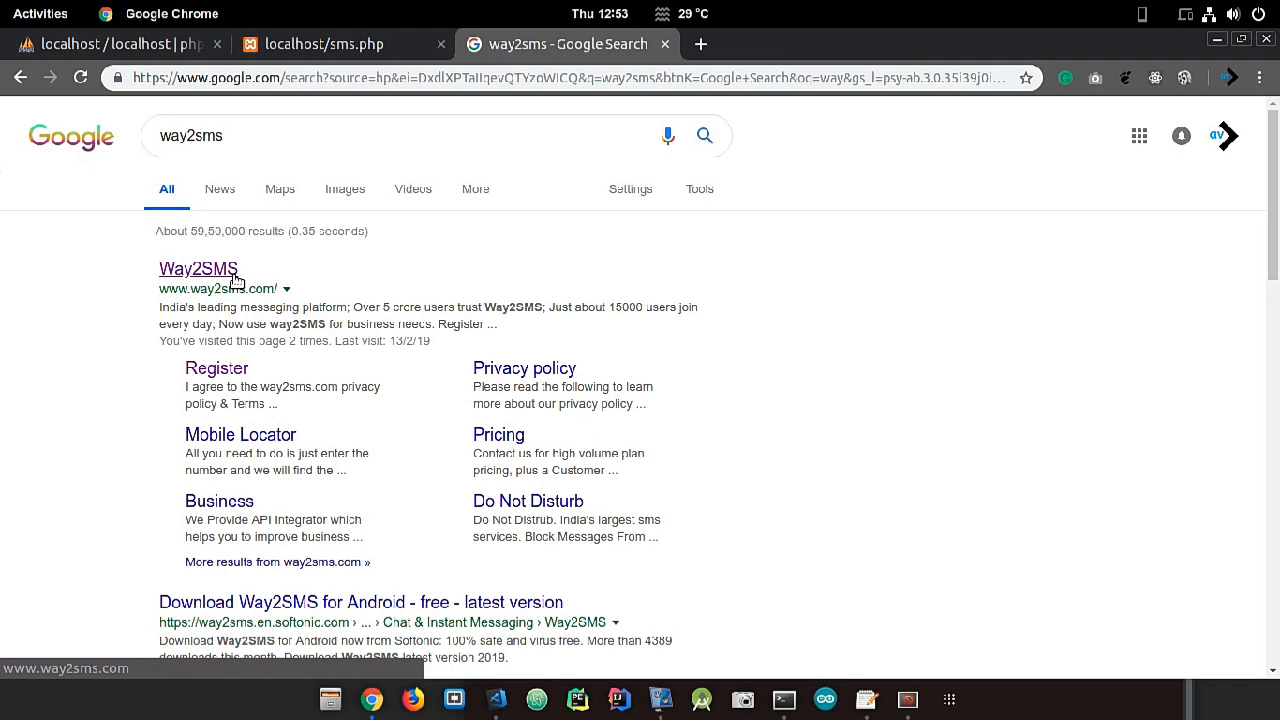
click(198, 268)
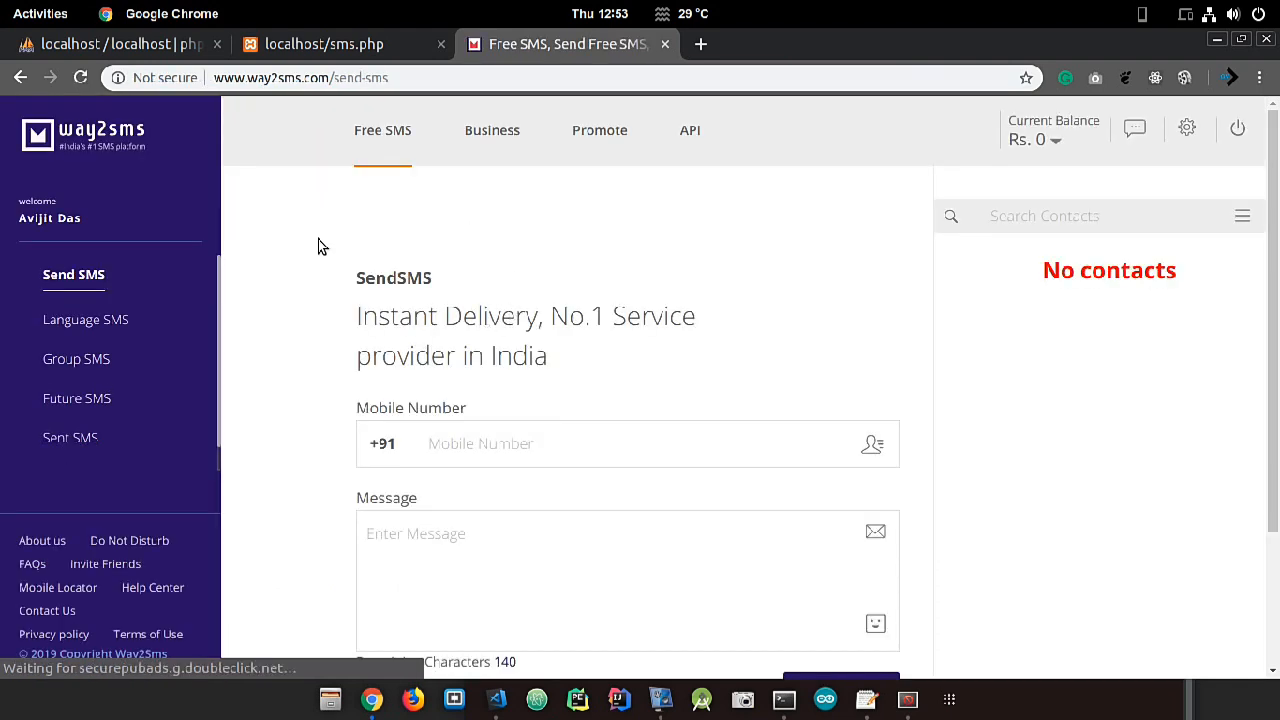
click(600, 443)
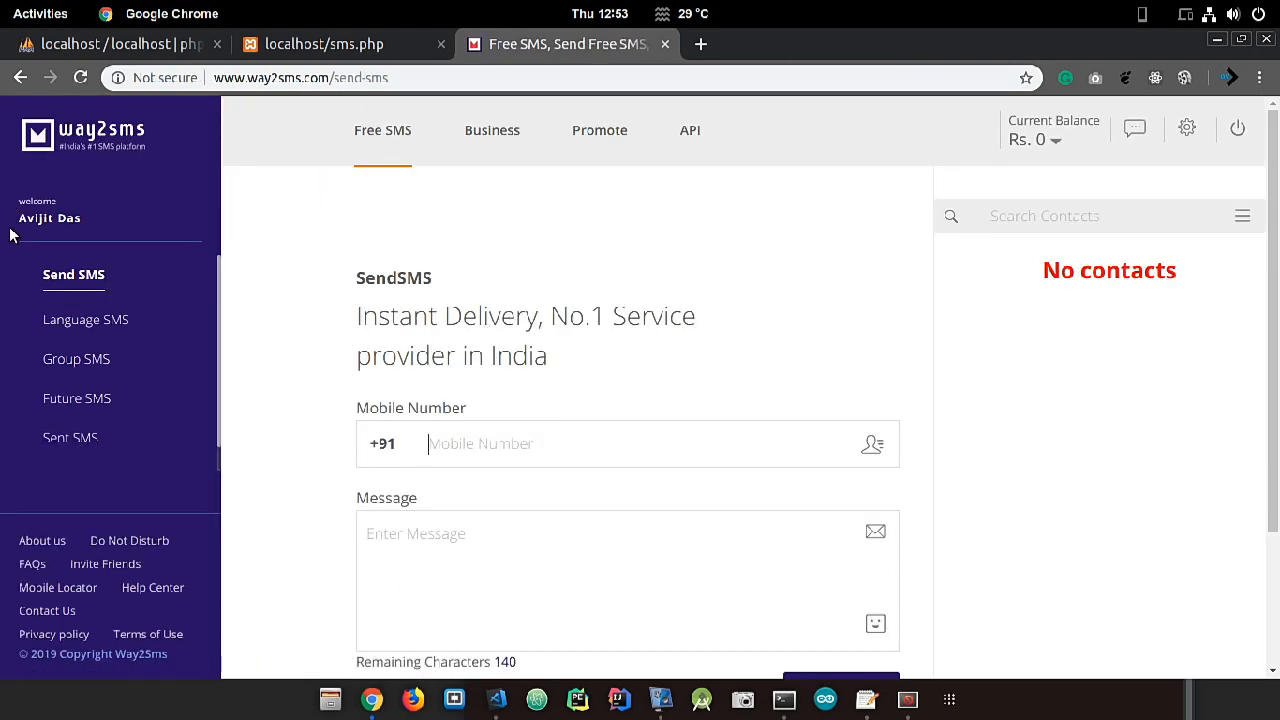
mouse_move(940, 265)
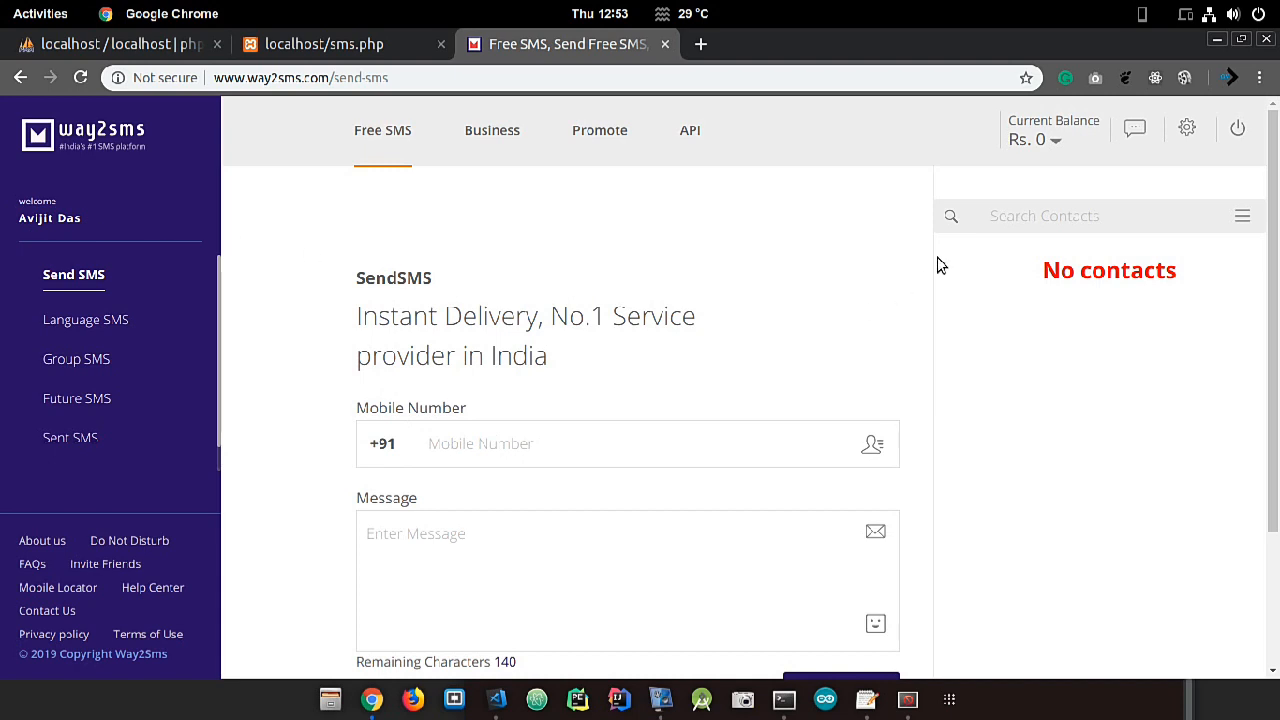
click(689, 130)
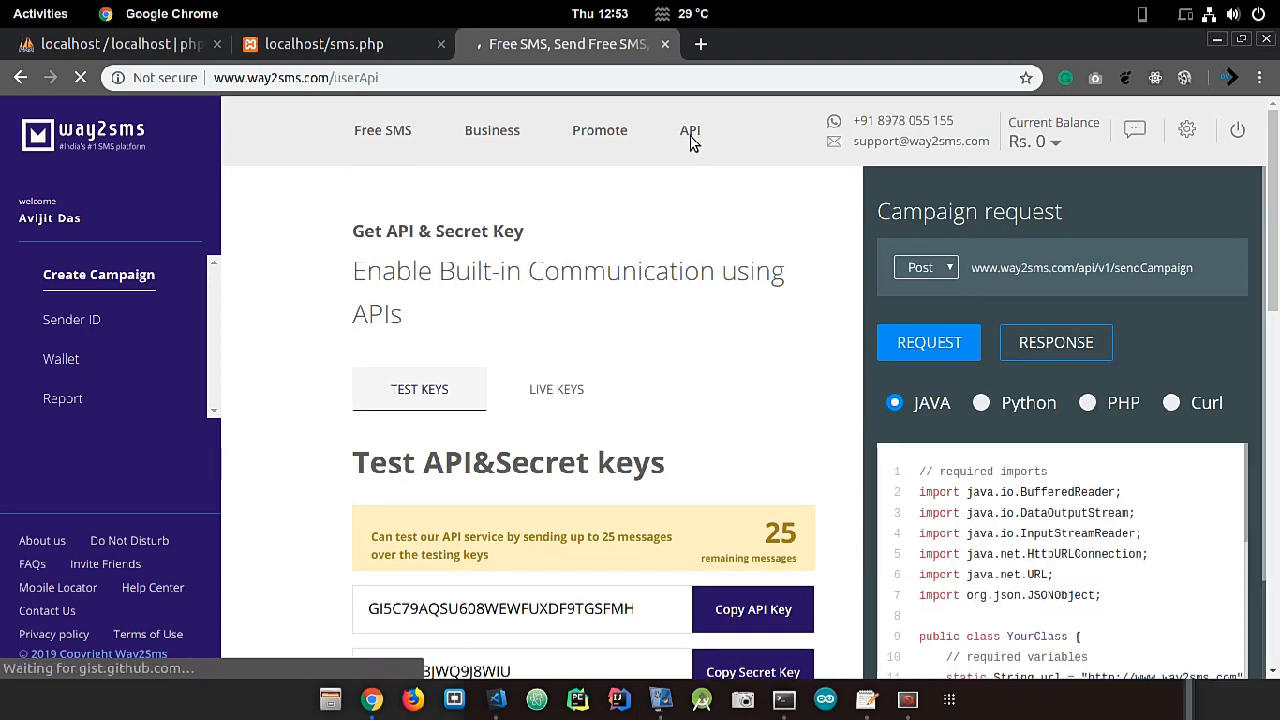
scroll(down, 3)
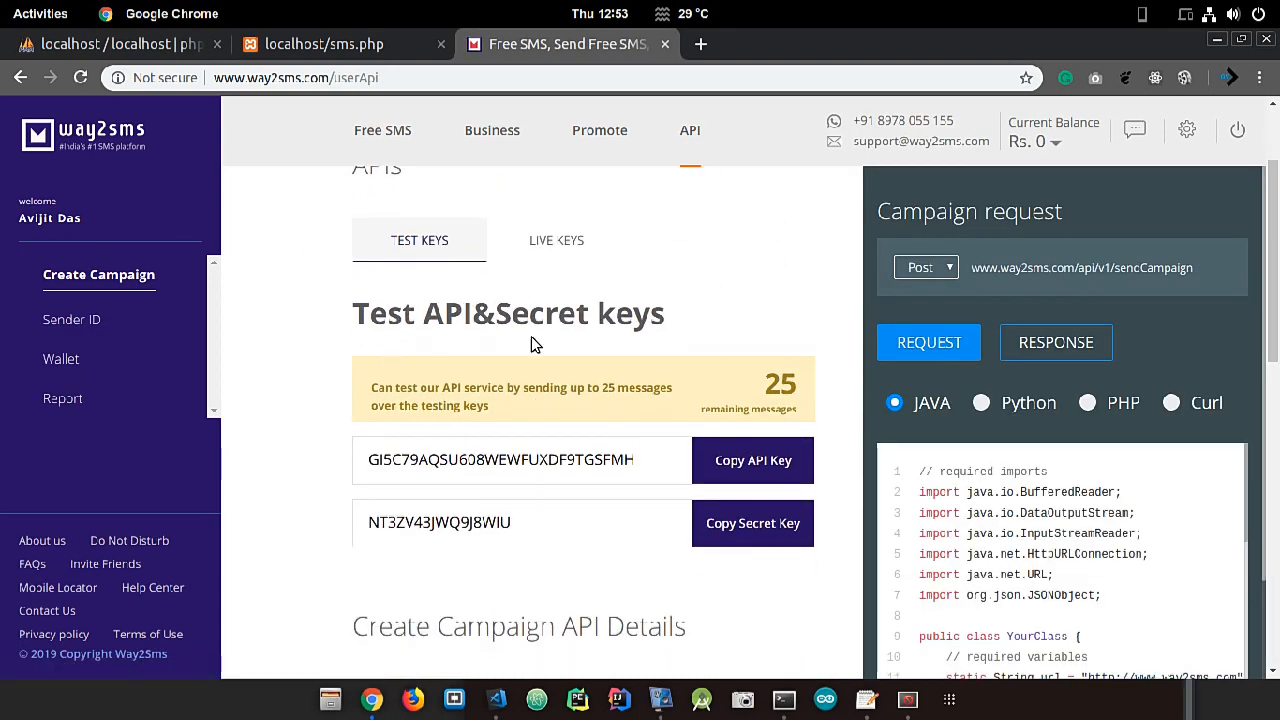
mouse_move(547, 353)
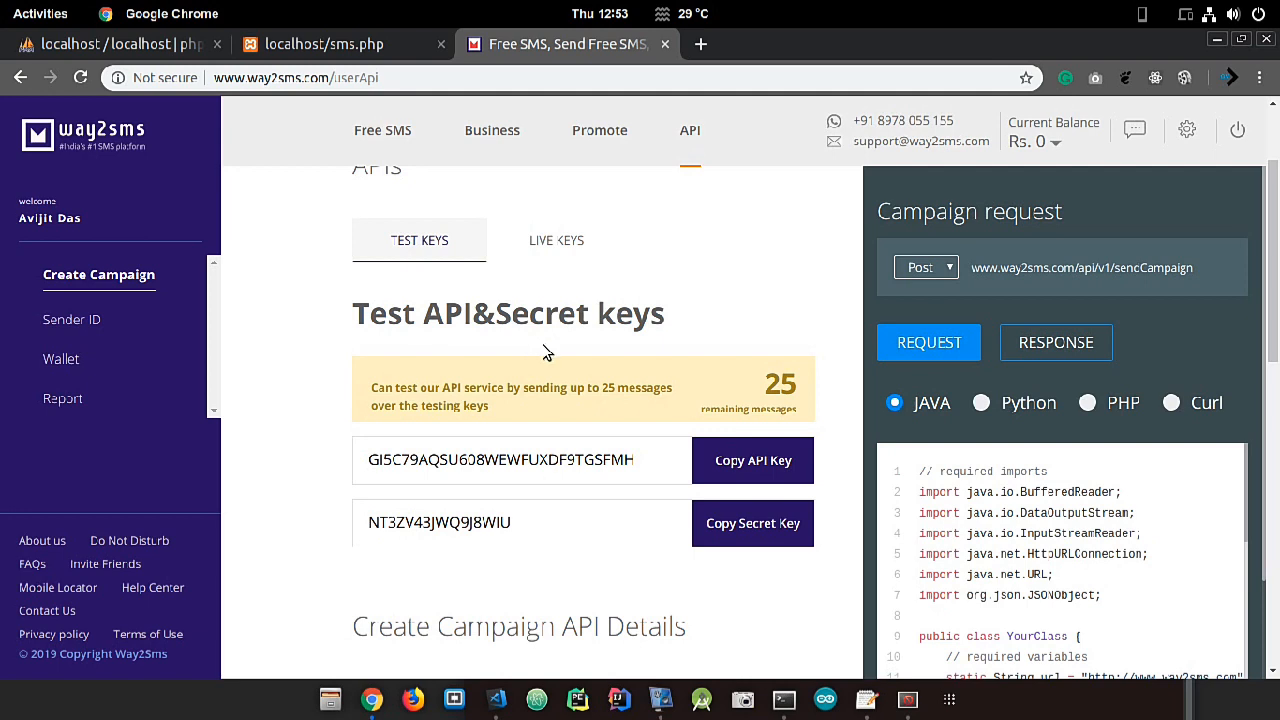
mouse_move(492, 294)
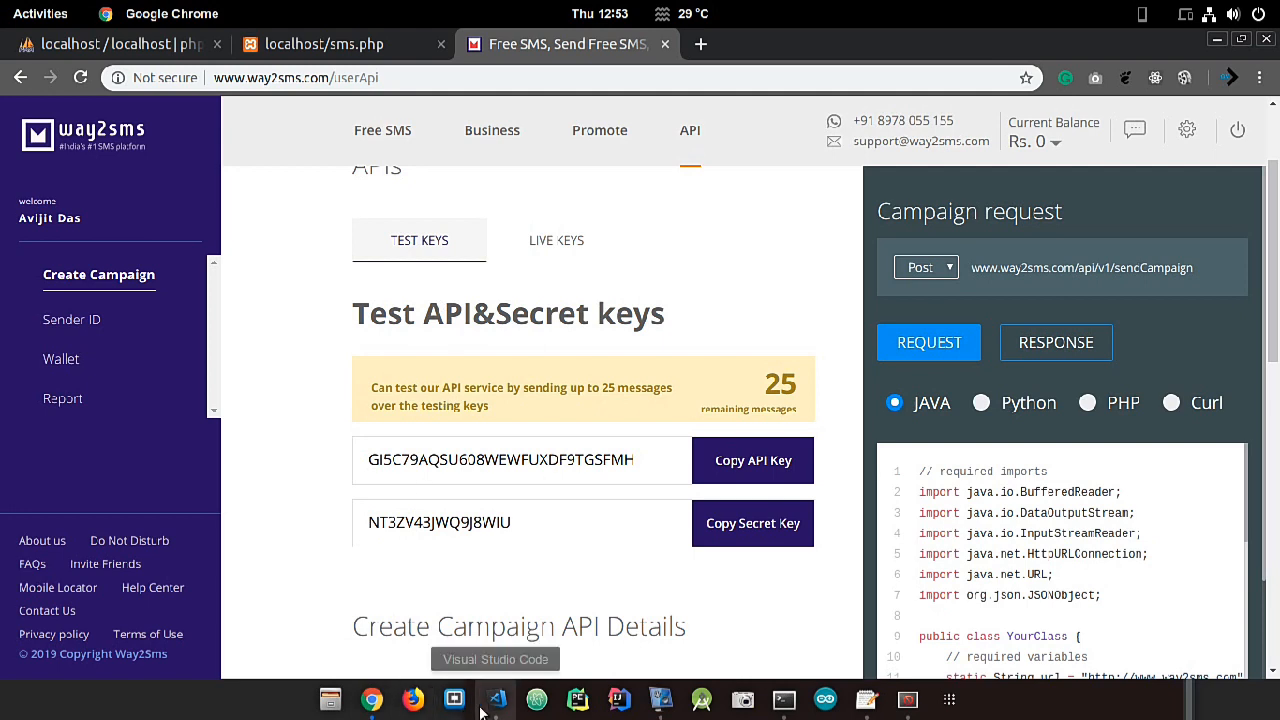
Add a form with action "sms.php" and method "post" to the page body.
click(497, 699)
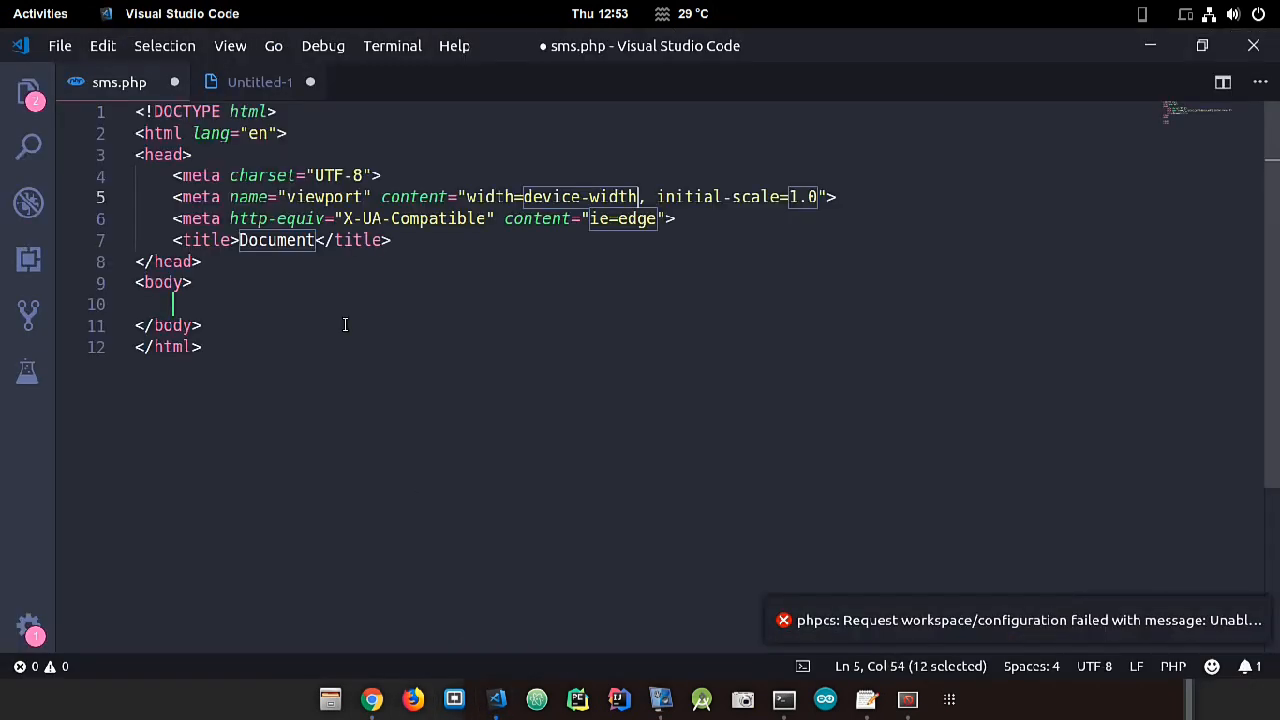
click(191, 282)
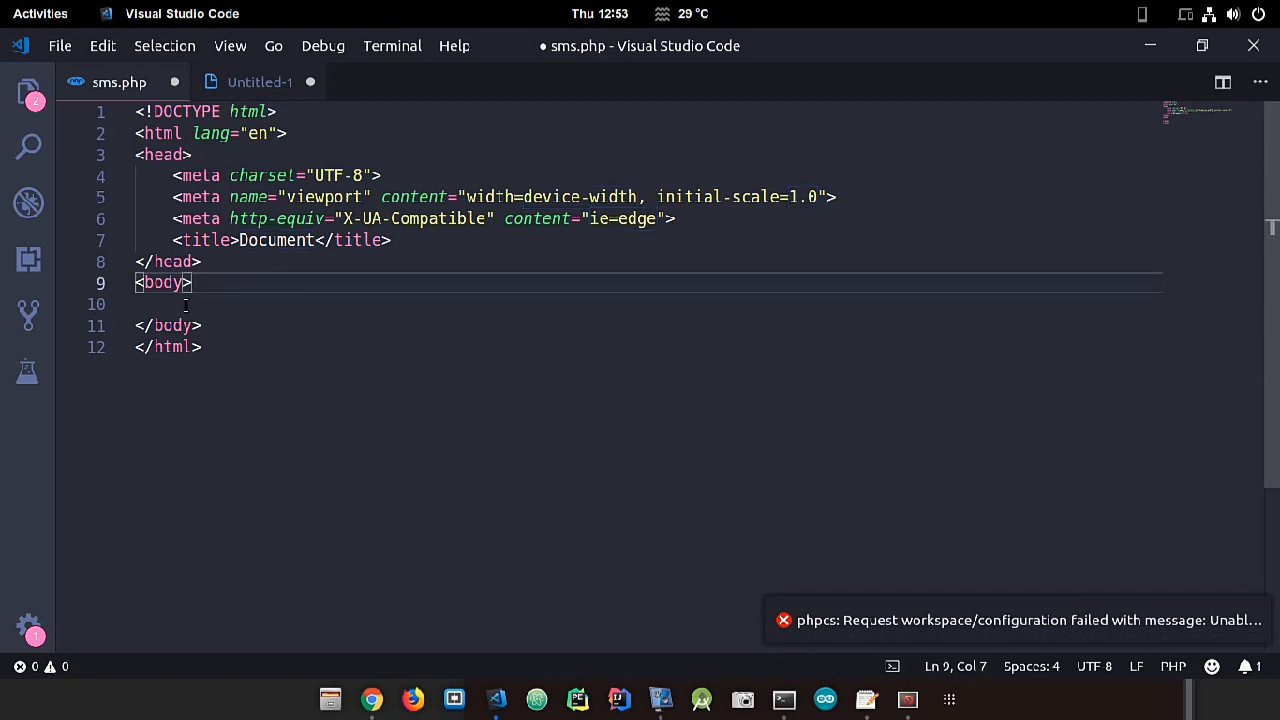
text(form action=""></form>)
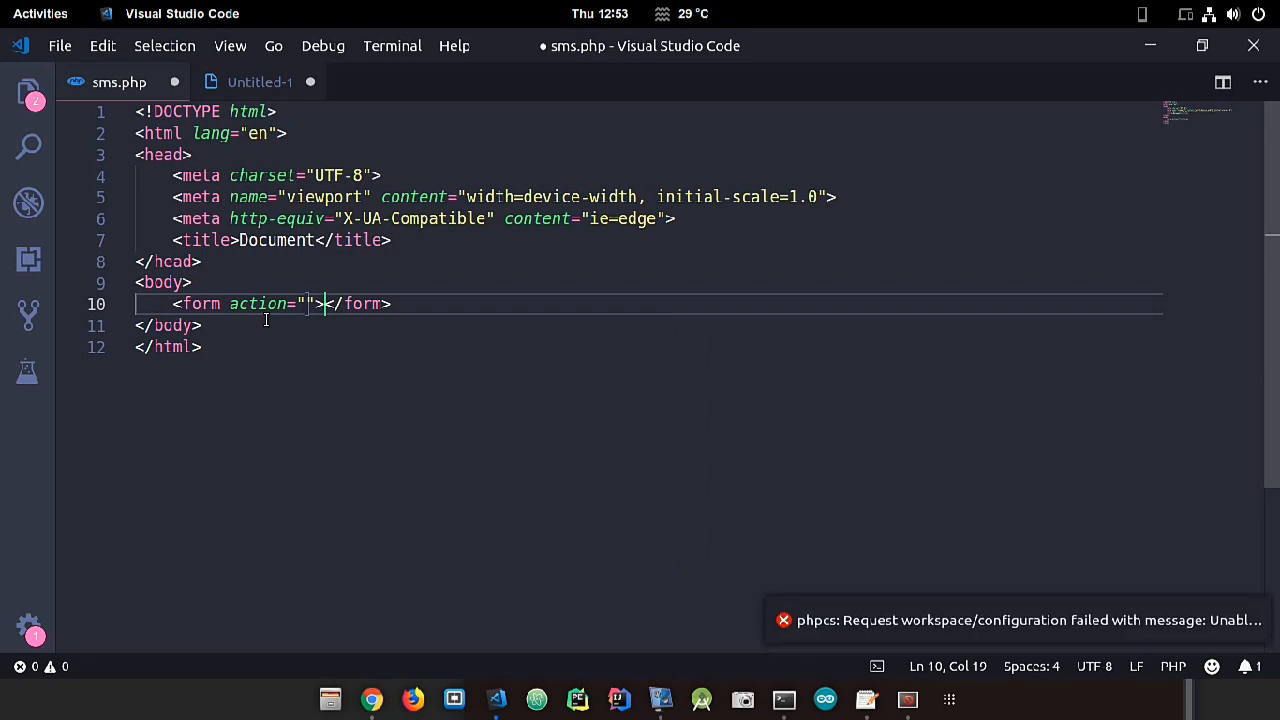
text(s)
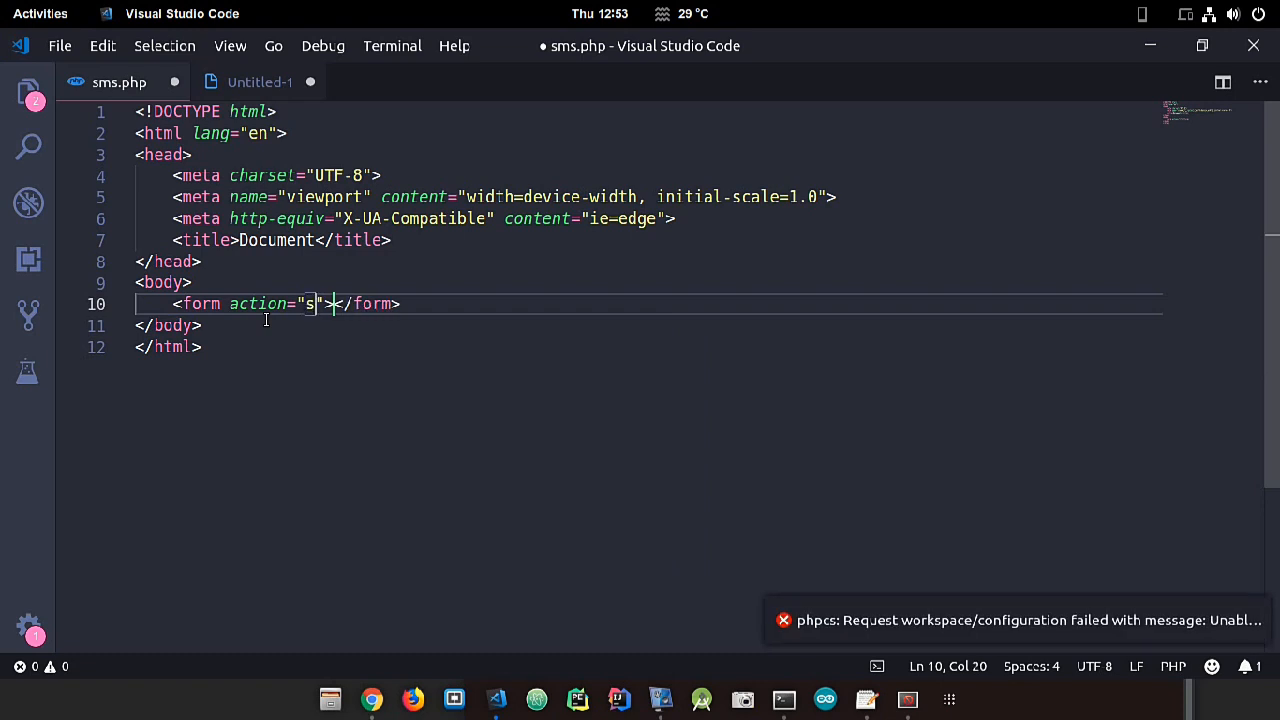
text(ms.php)
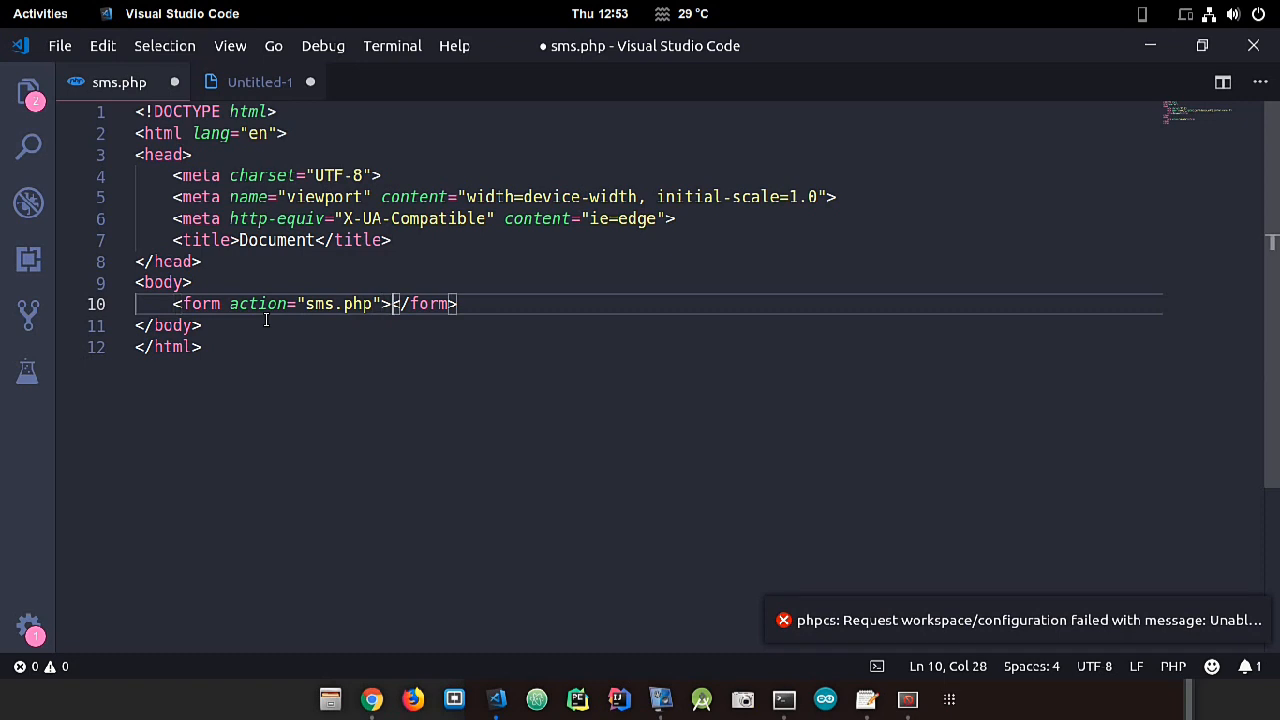
text(methos)
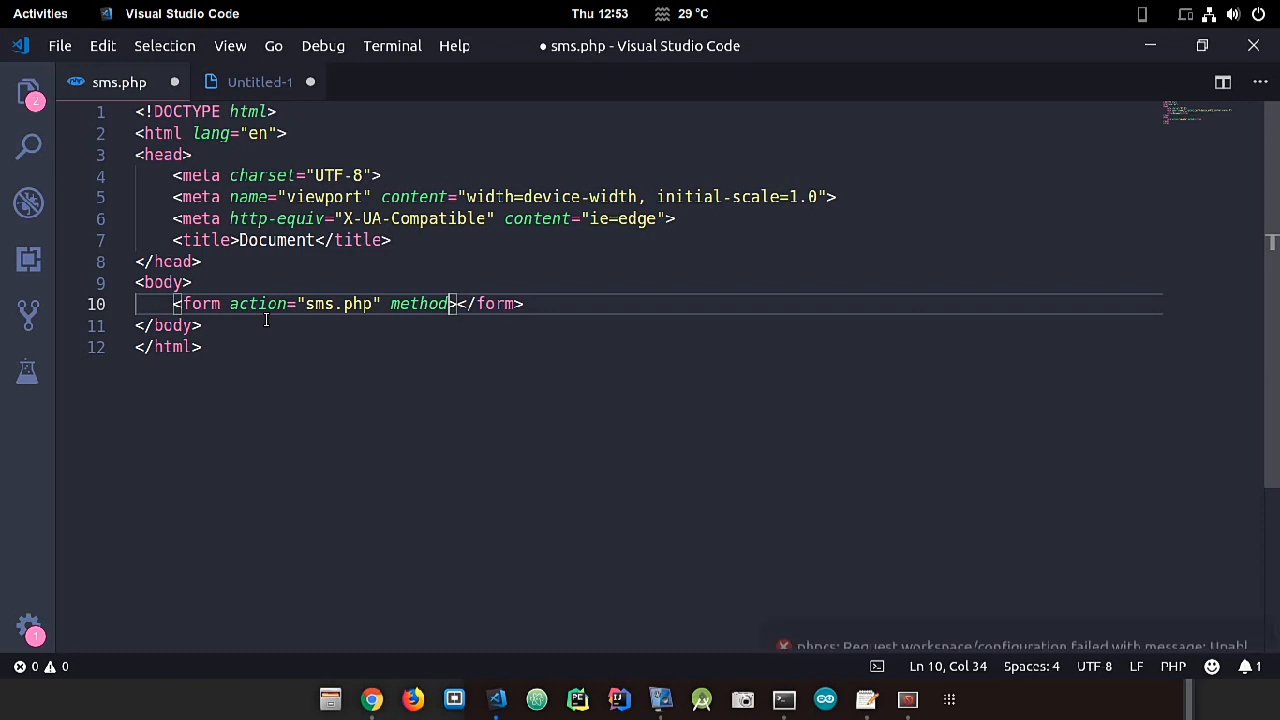
text(="post)
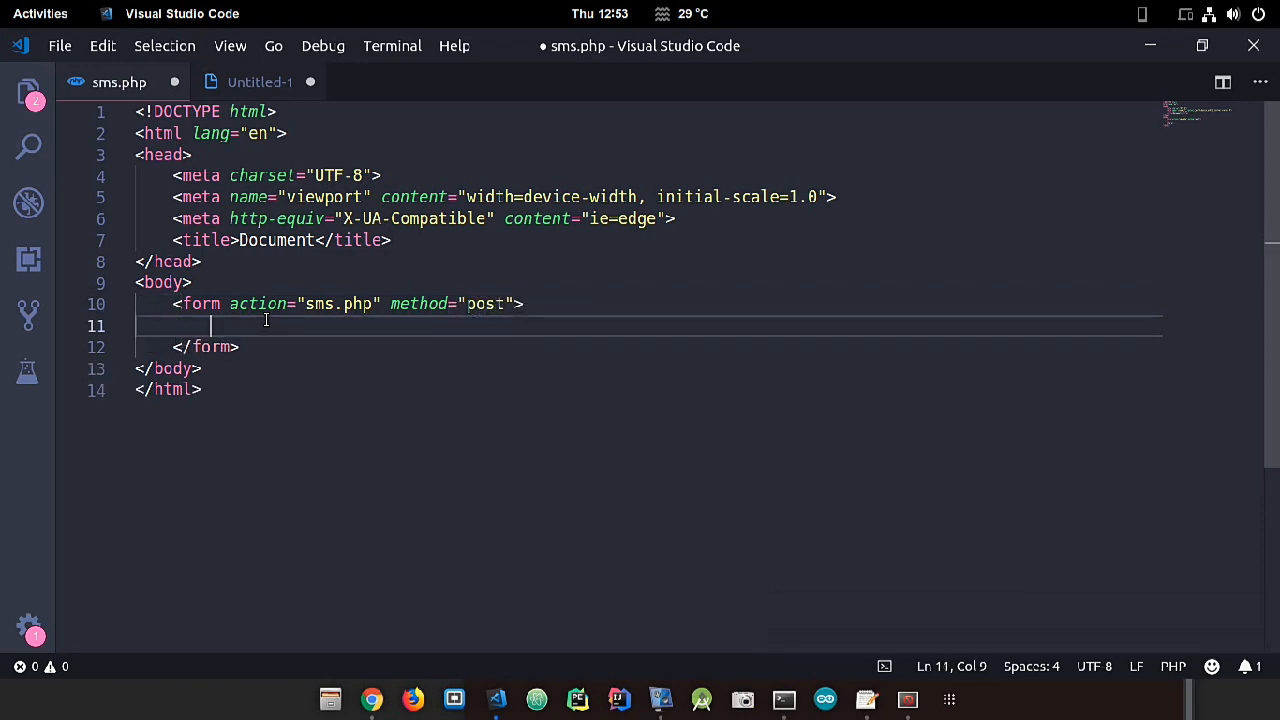
Add a text input named "number" with placeholder "enter number" inside the form.
text(input type="text">)
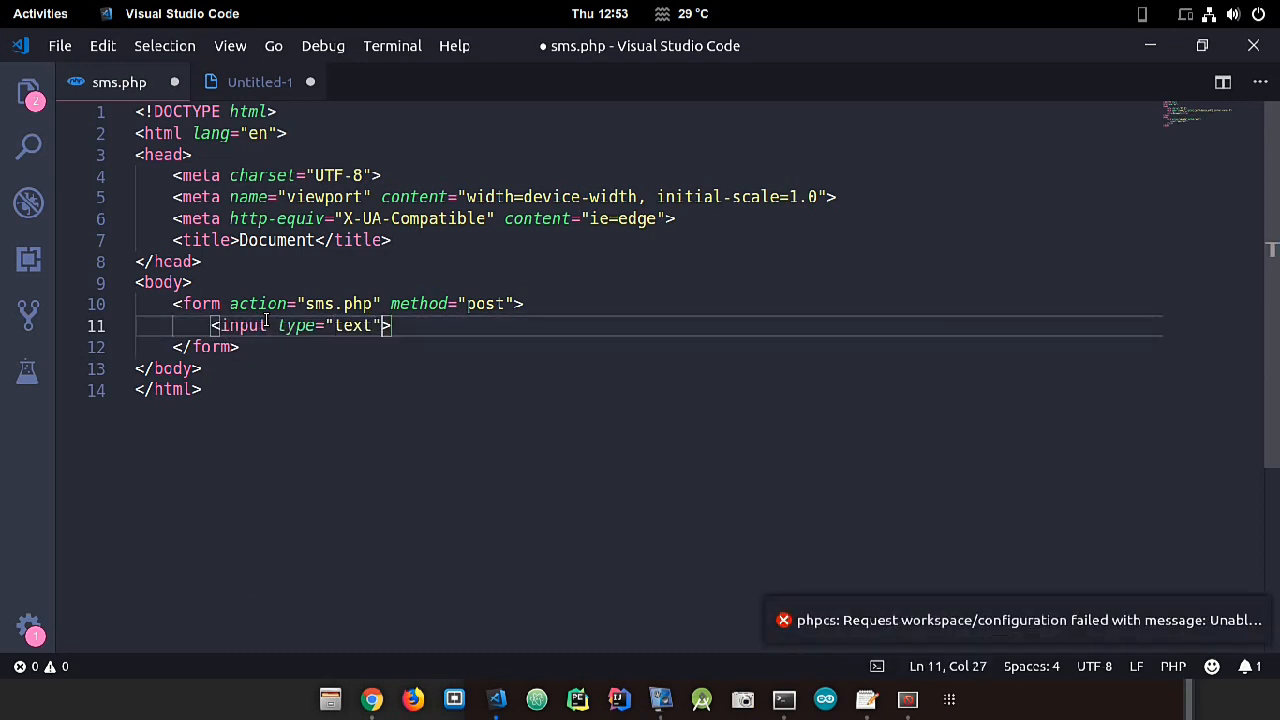
text(name=)
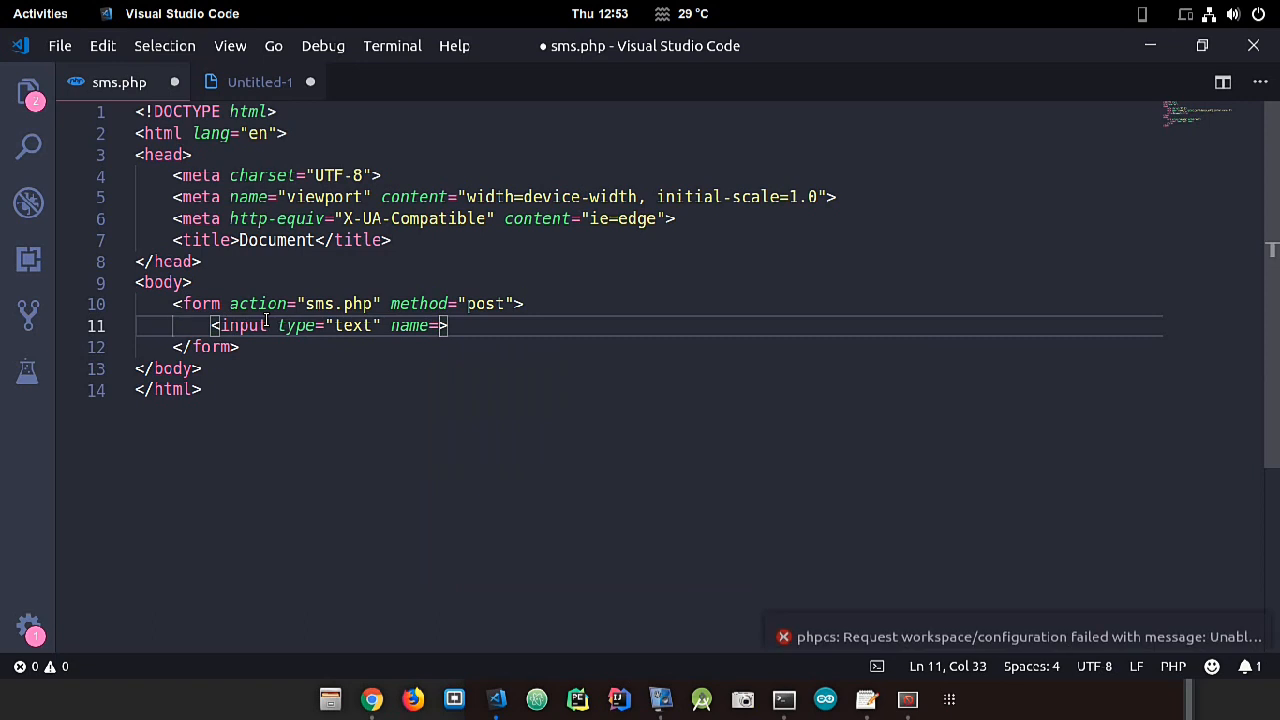
text("")
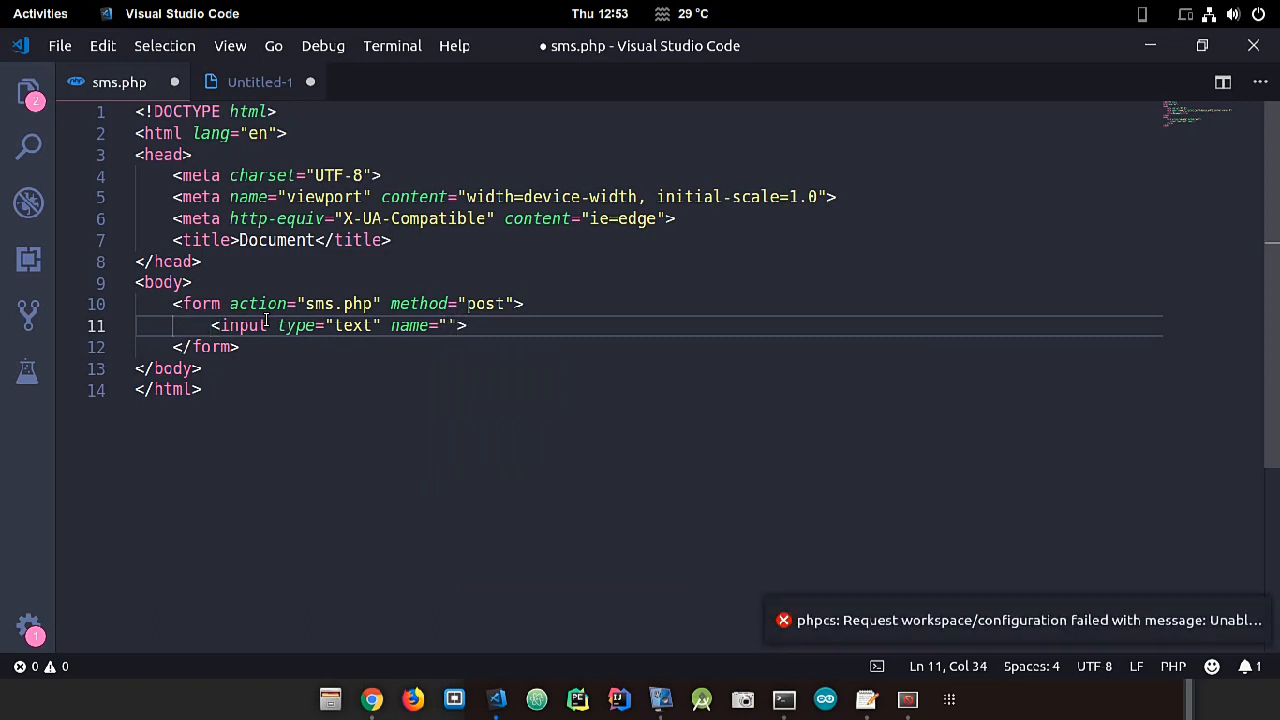
text(num)
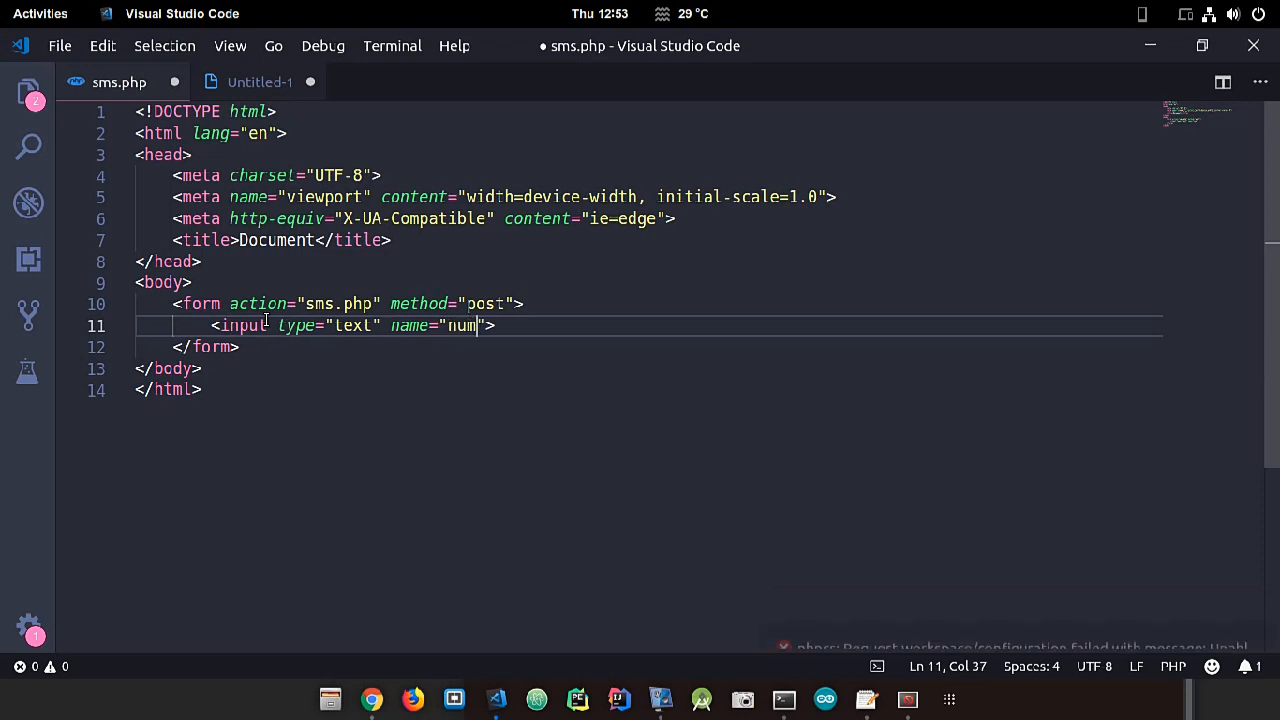
text(ber)
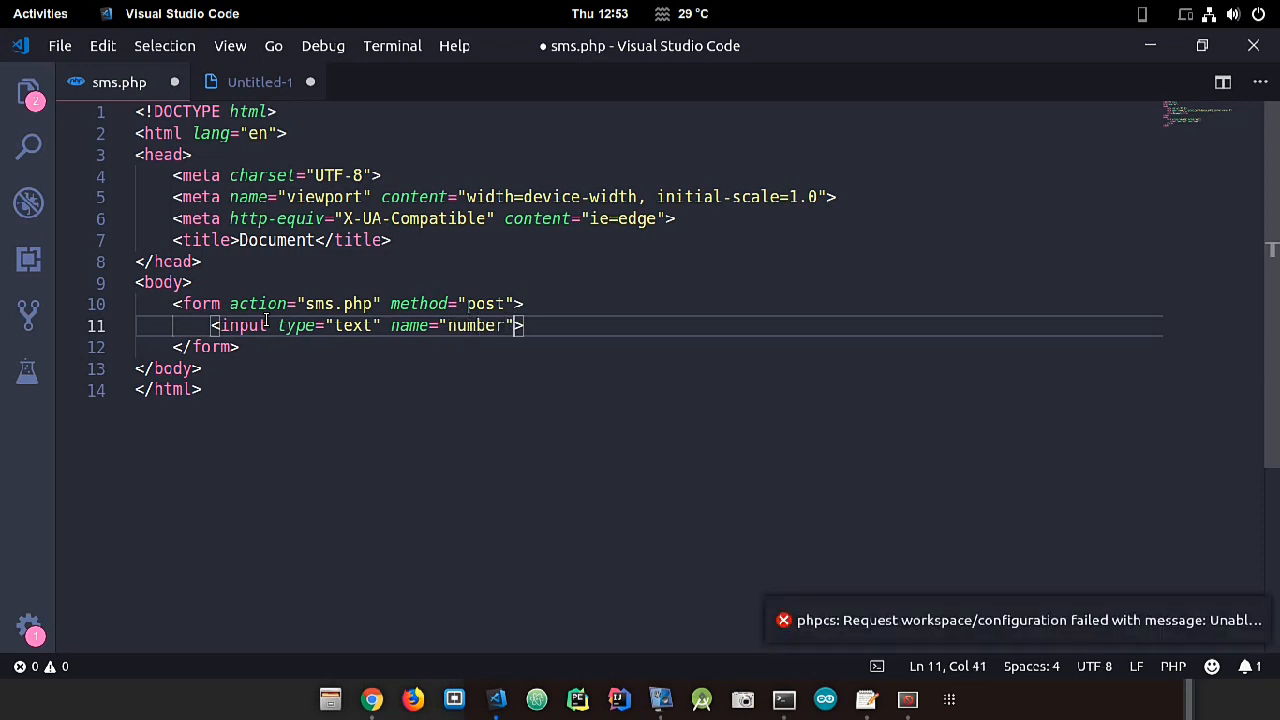
text(placeholder)
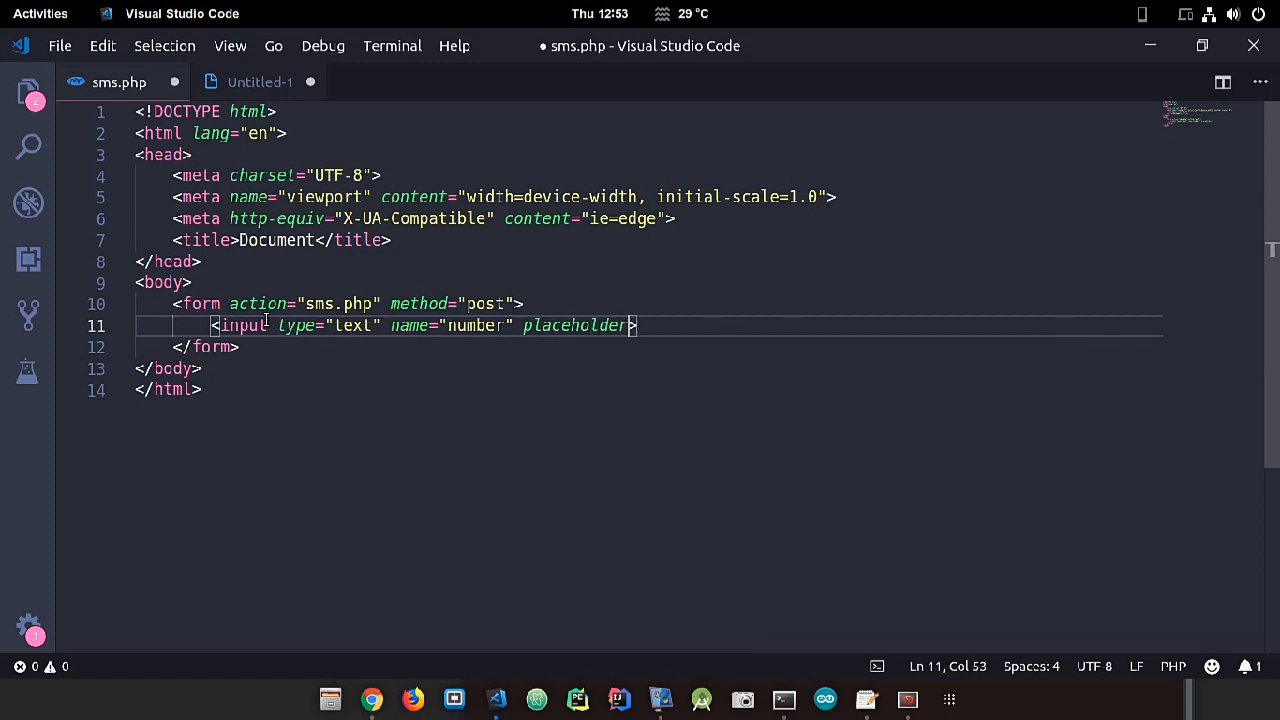
text(="")
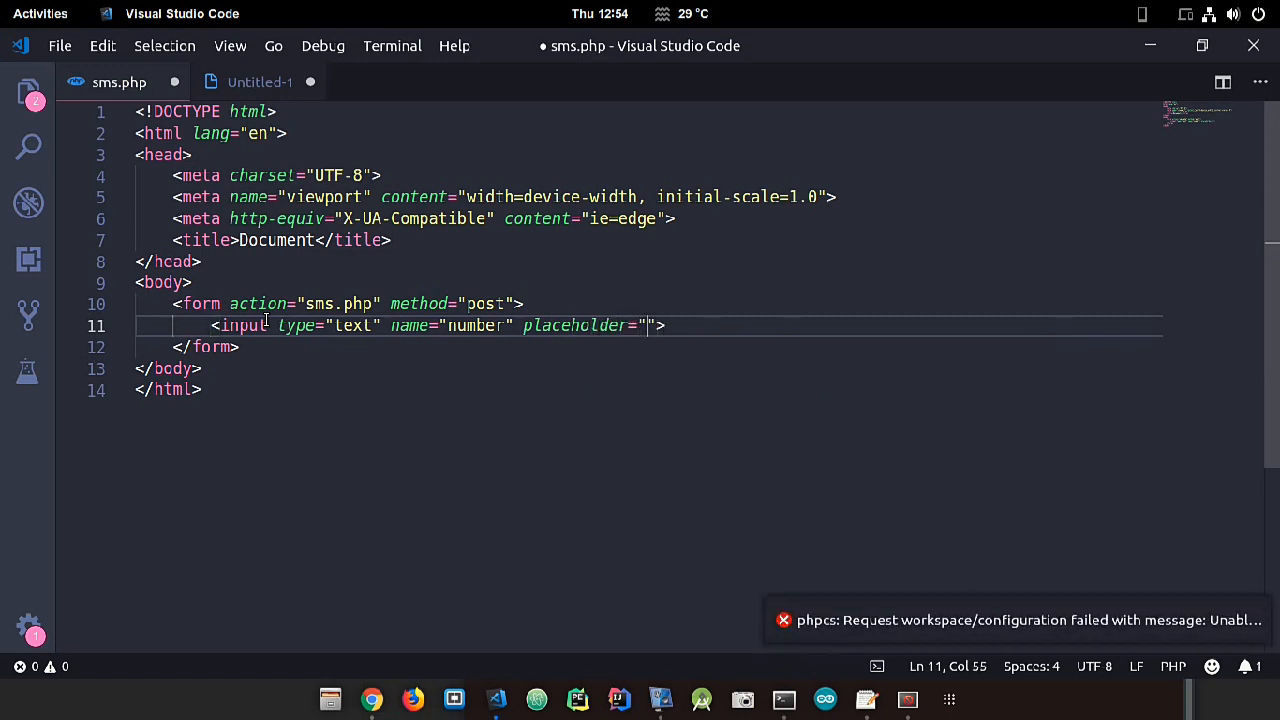
text(enter number)
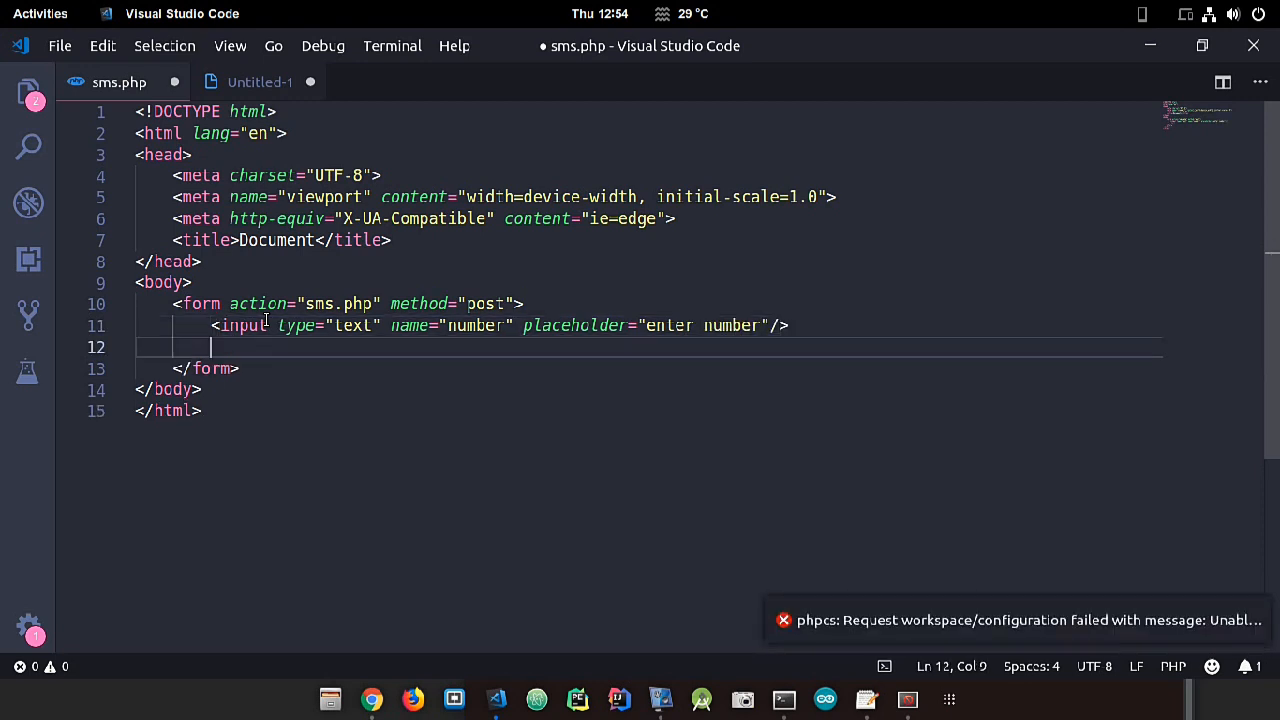
Add a message text input with placeholder "enter message" to the form.
text(input type="text")
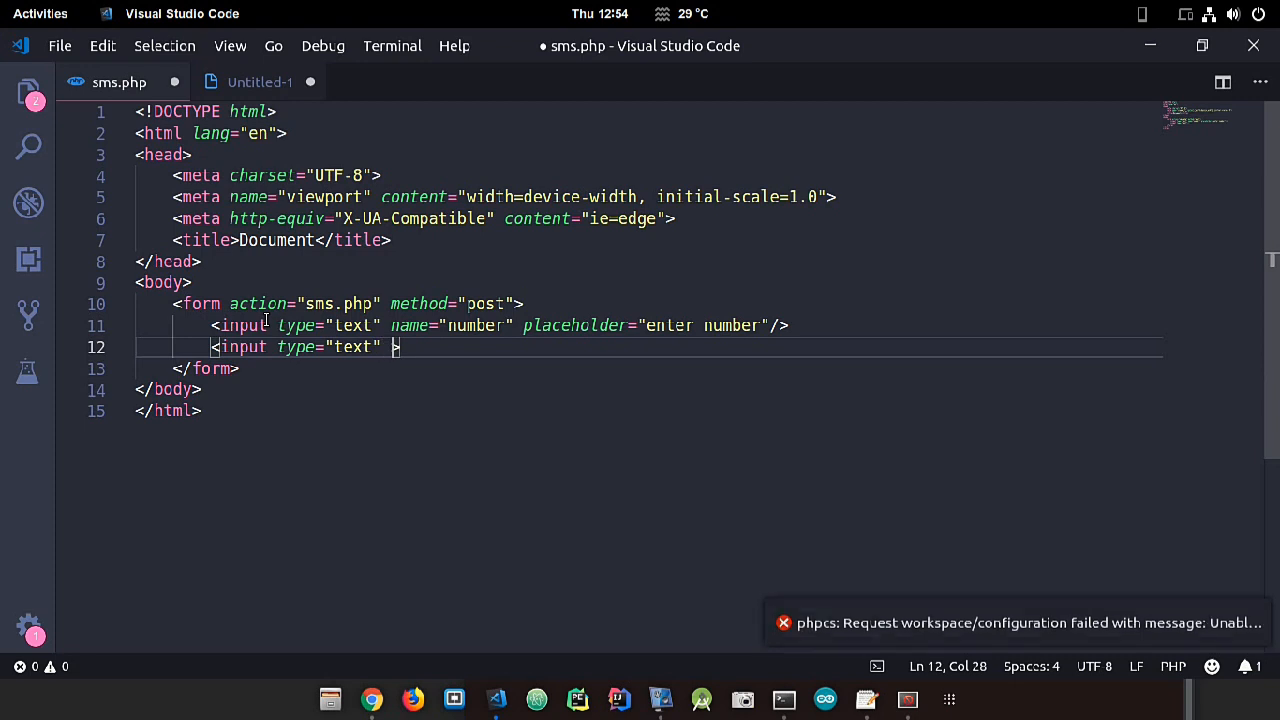
text(name="text")
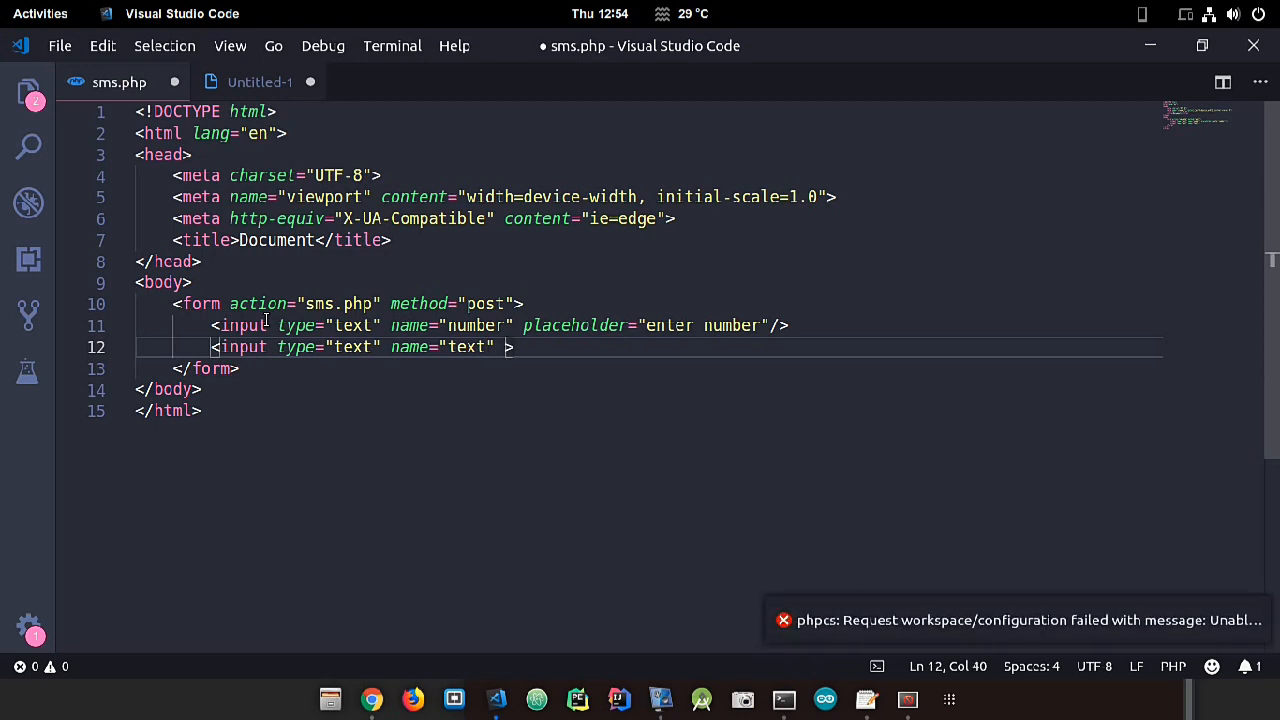
text(placeholder="")
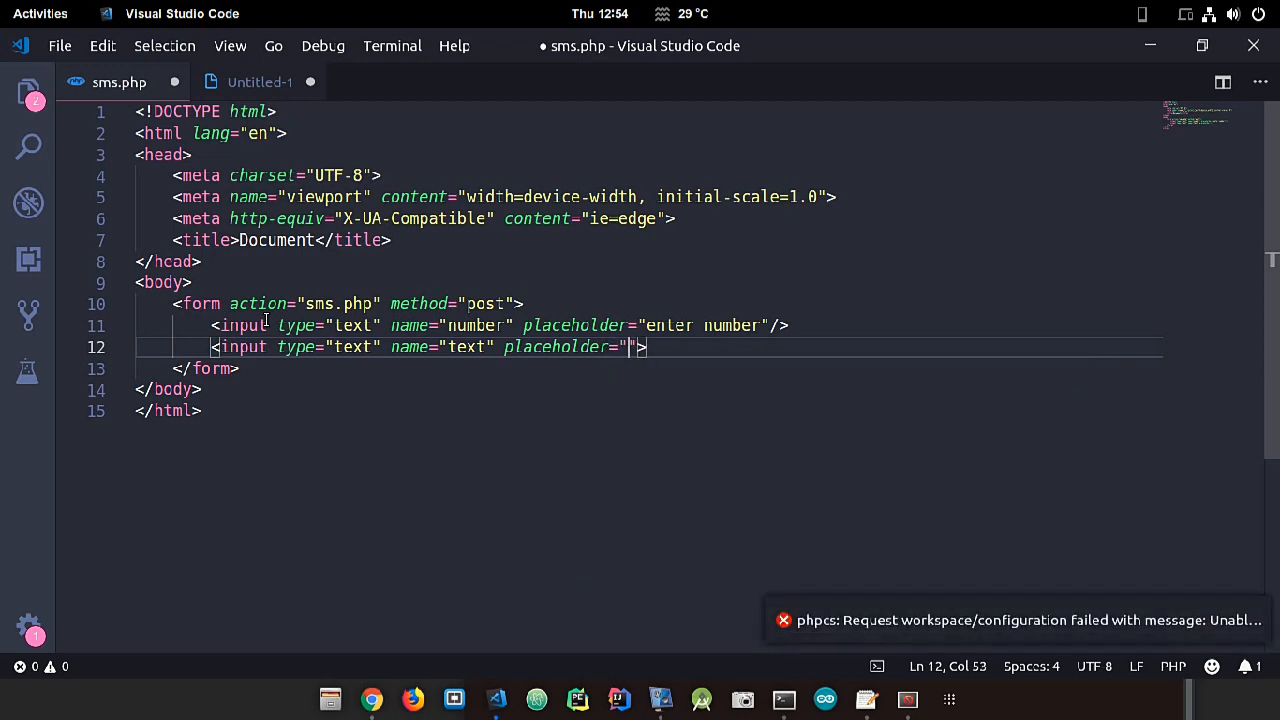
text(entee)
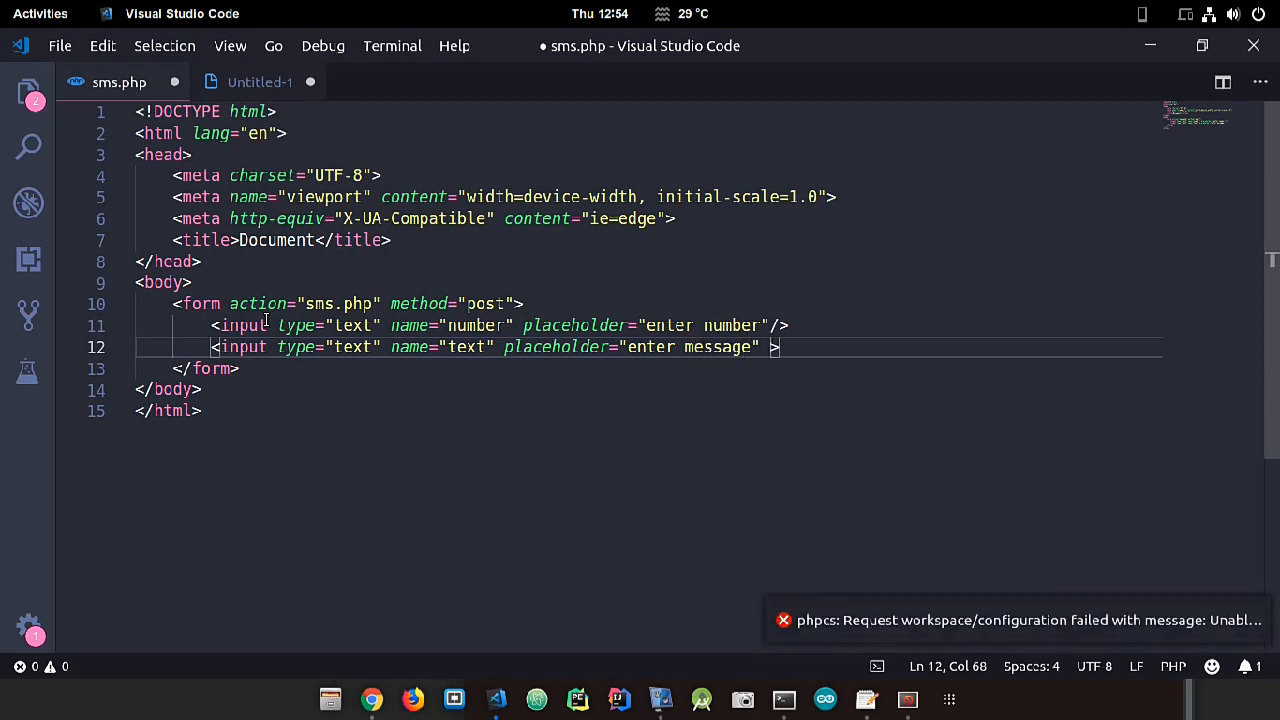
key(enter)
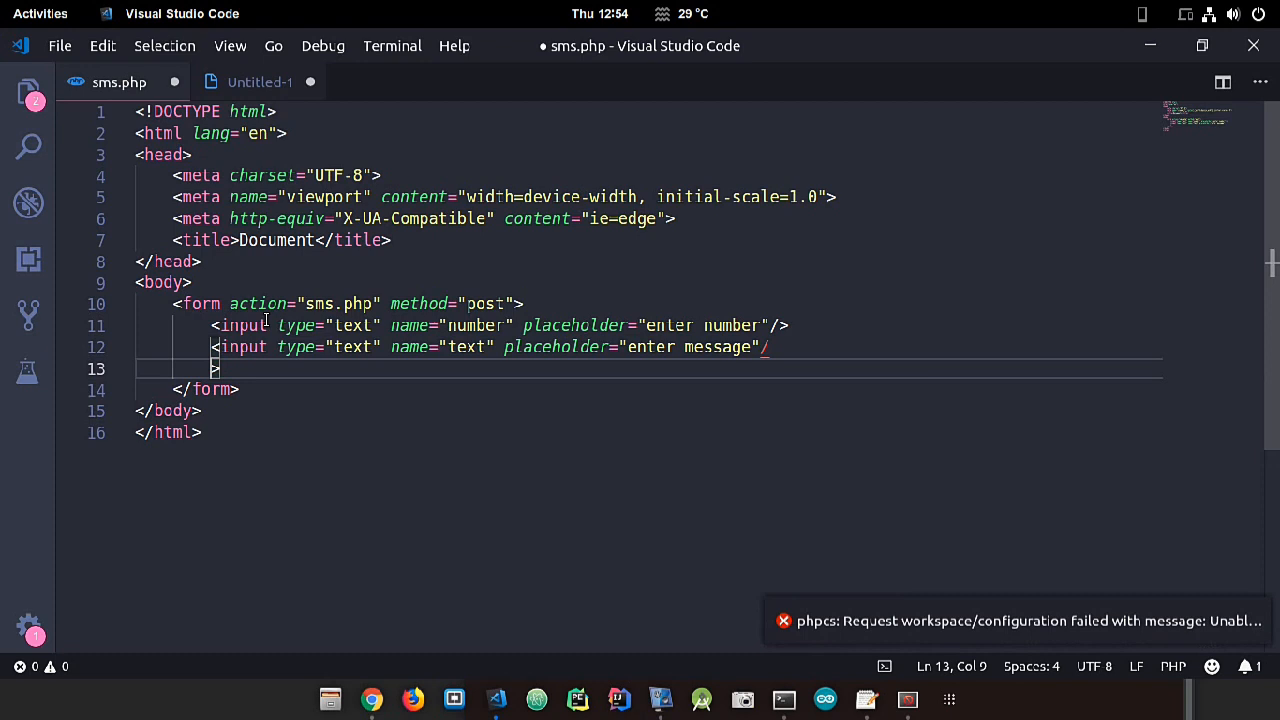
key(Backspace)
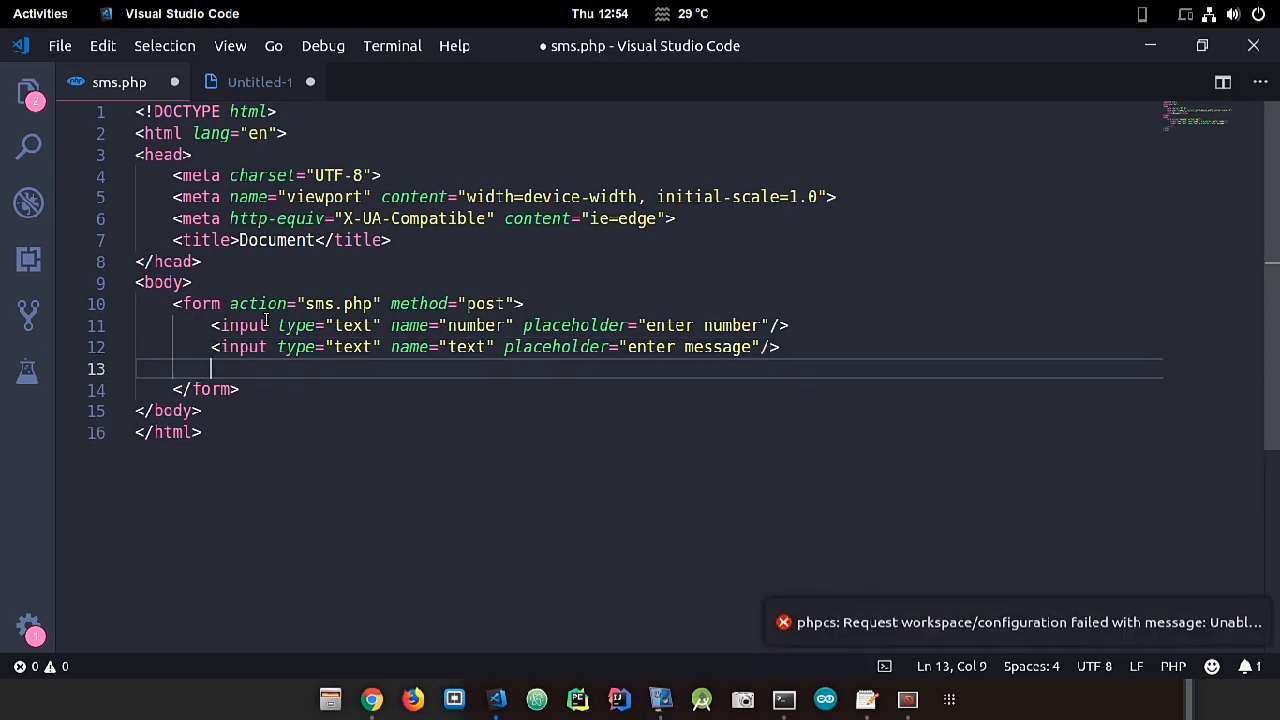
Add a submit input named "submit" with value "send", then save sms.php.
text(<)
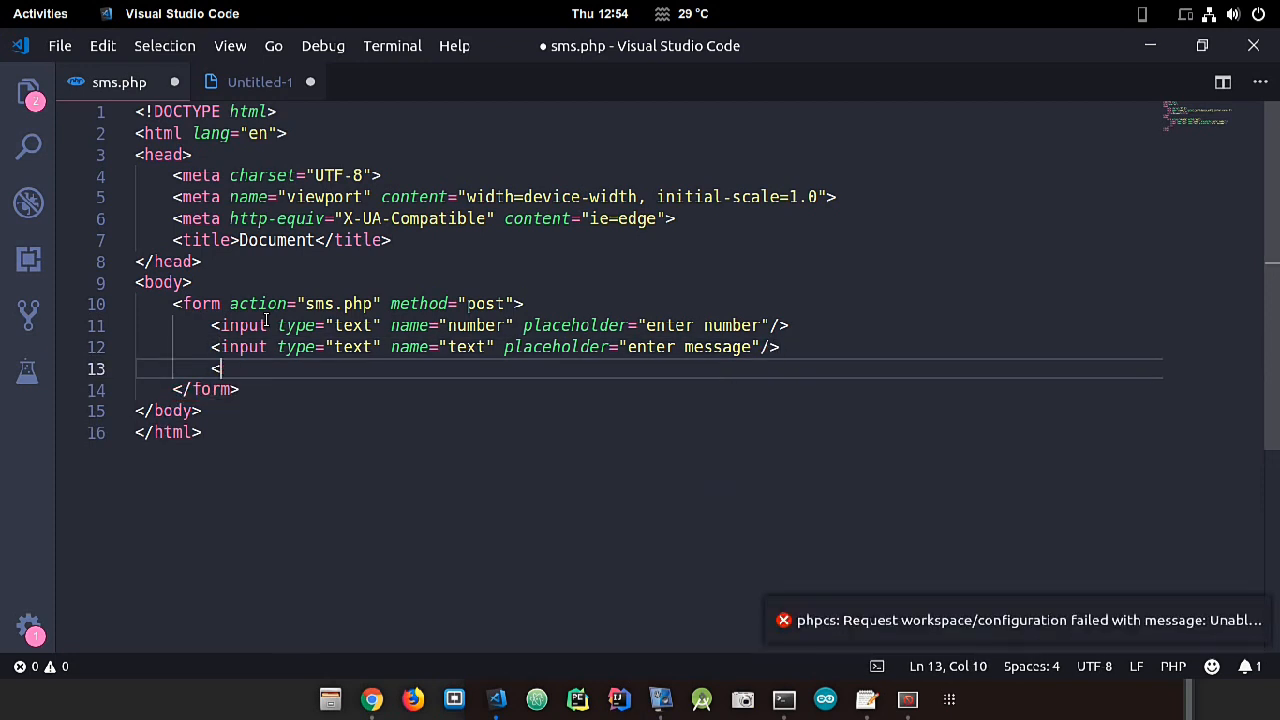
text(button></button>)
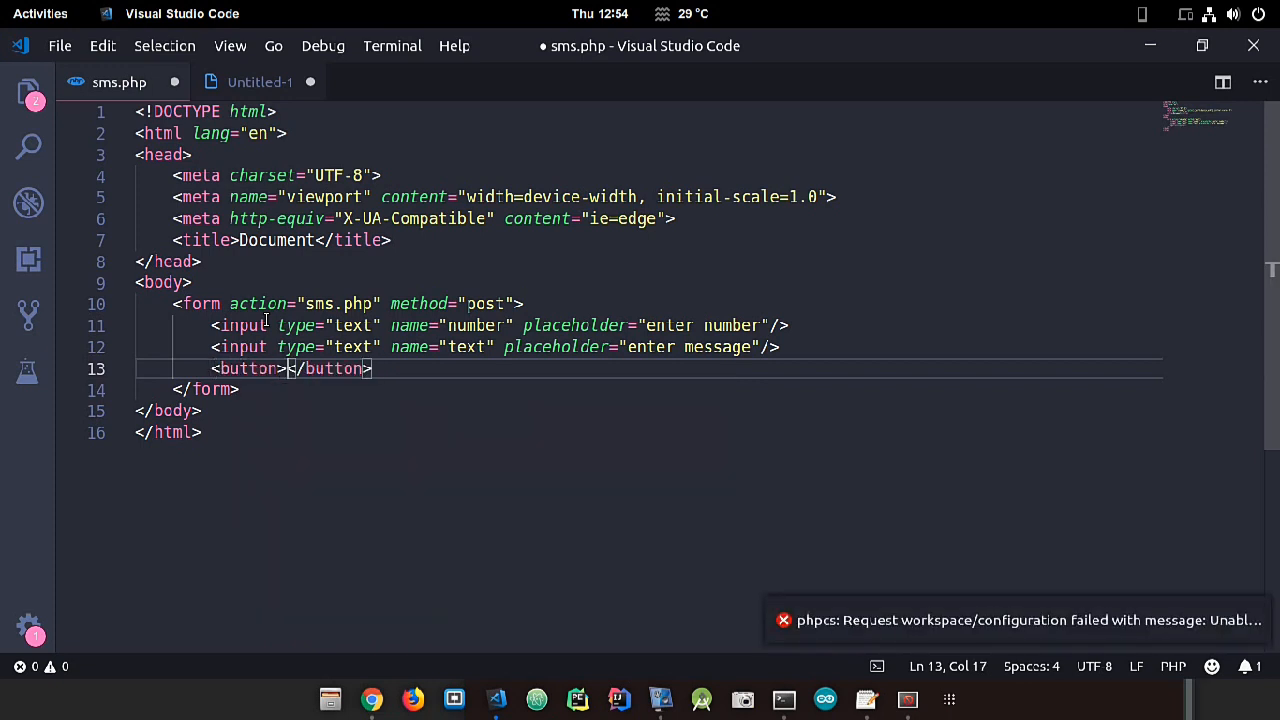
text(Send)
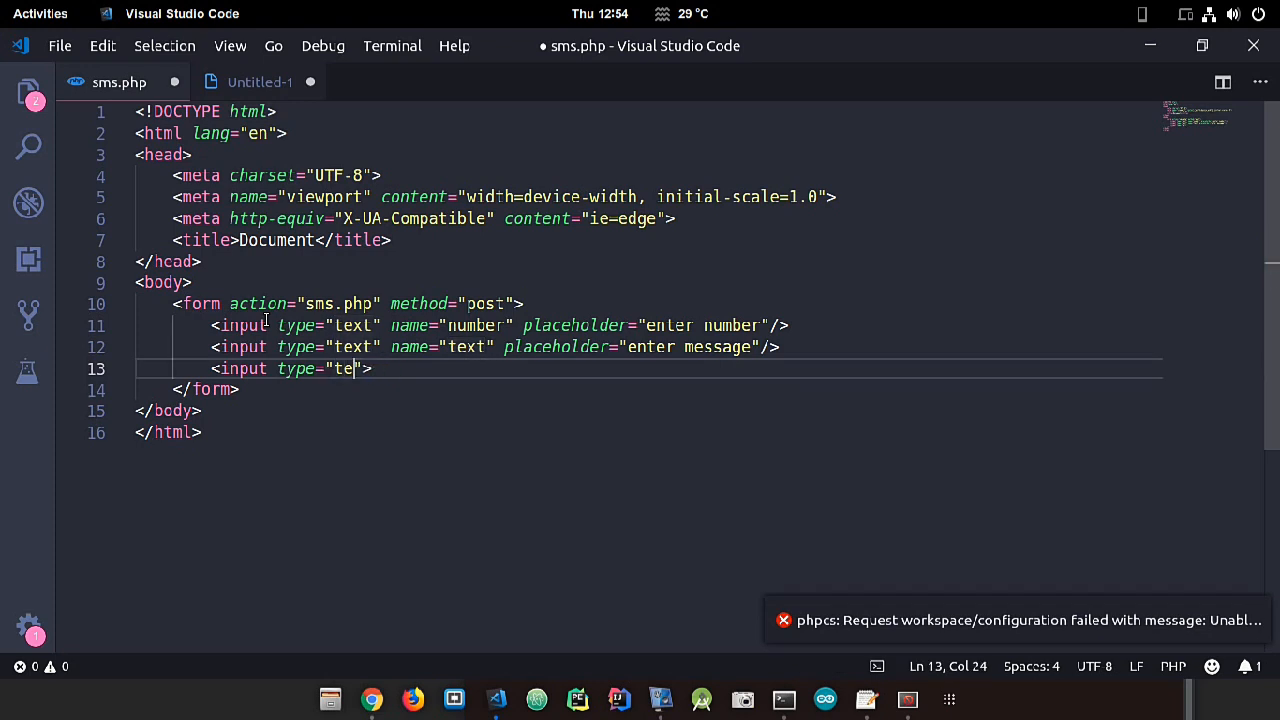
text(submi)
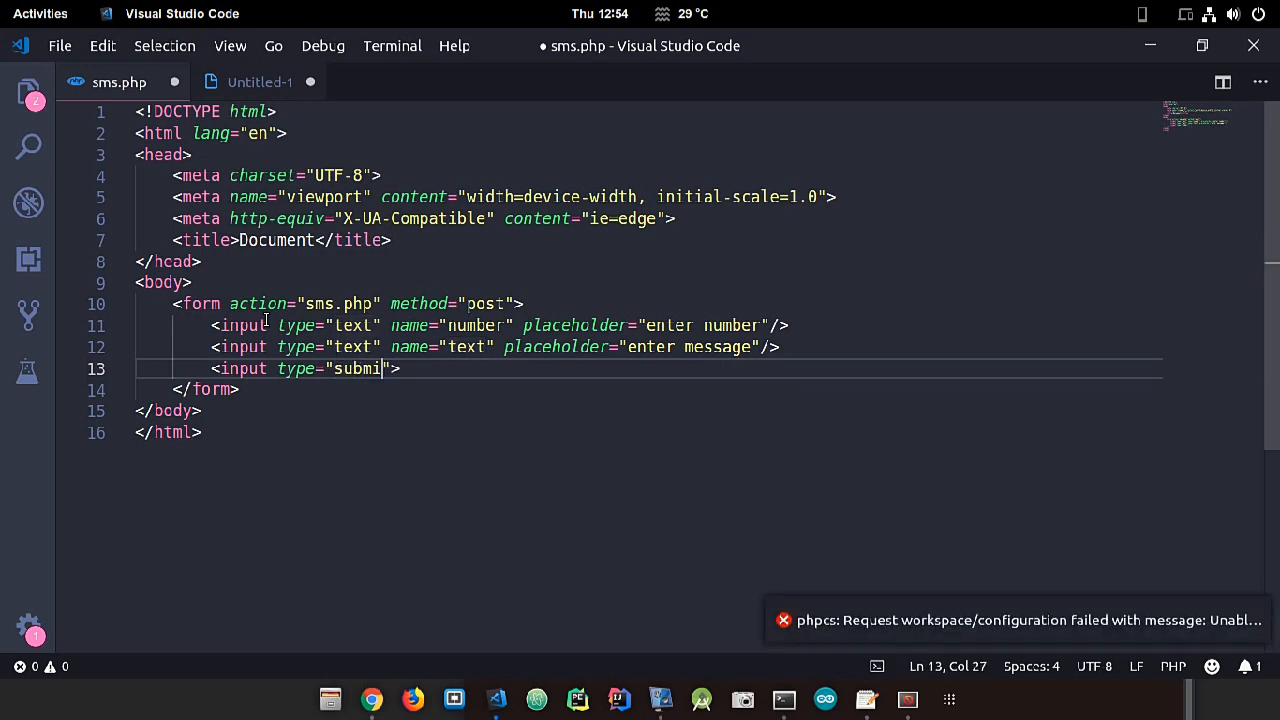
text(t' >)
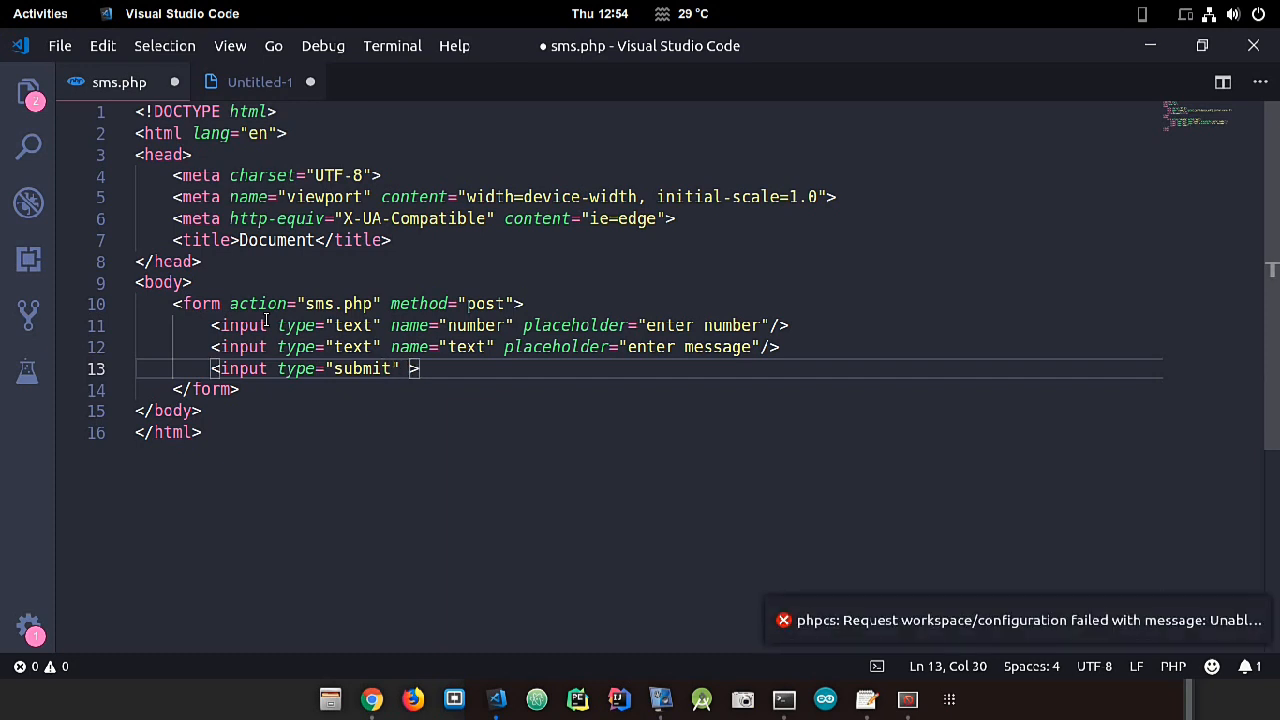
text(value=")
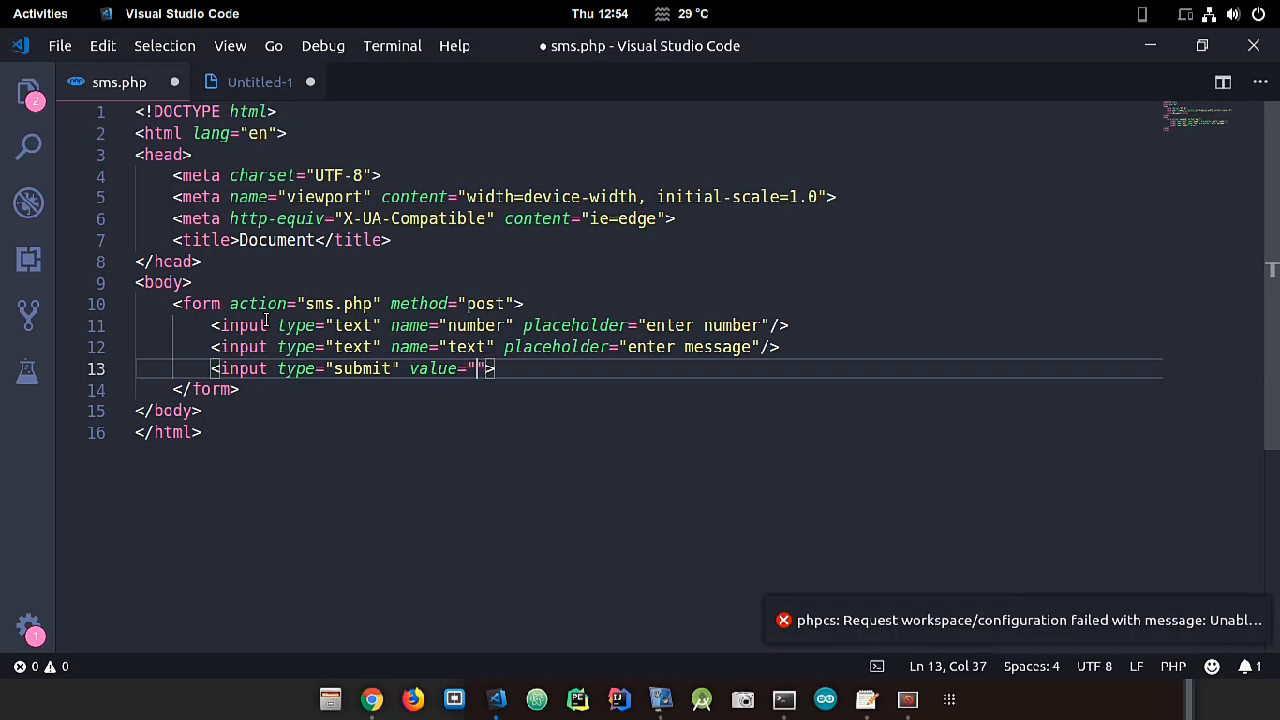
text(send)
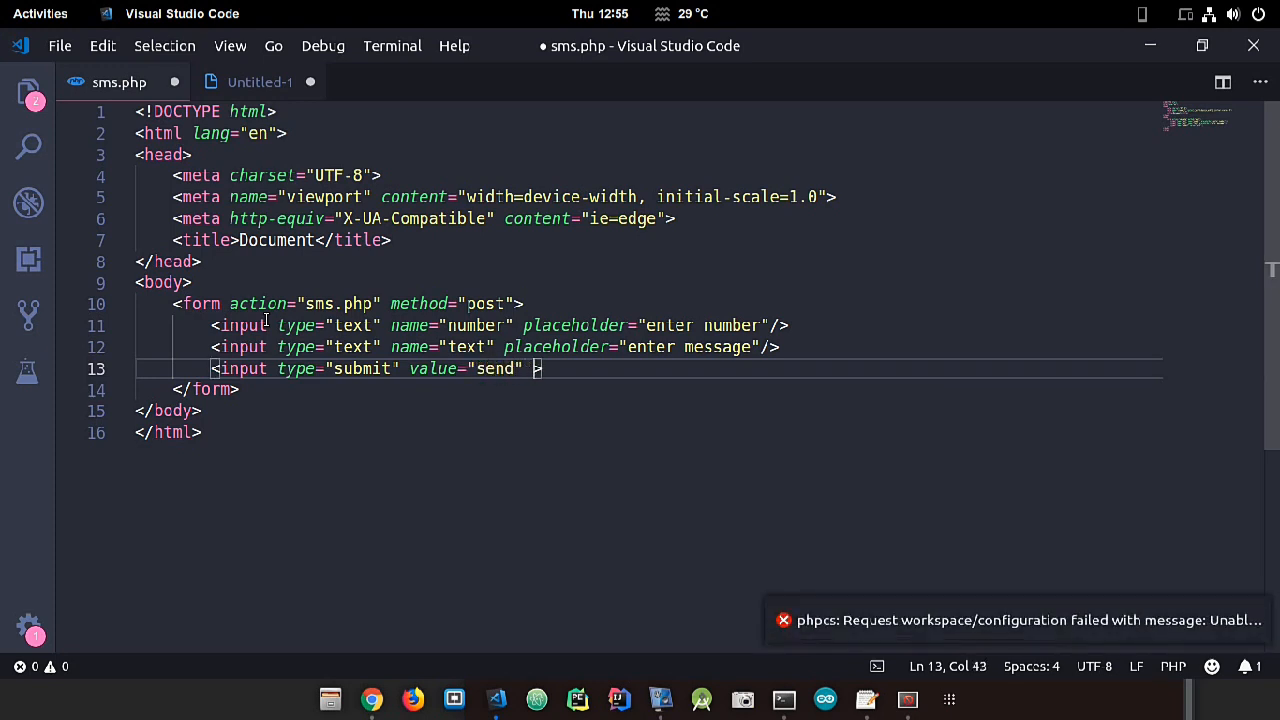
text(name=")
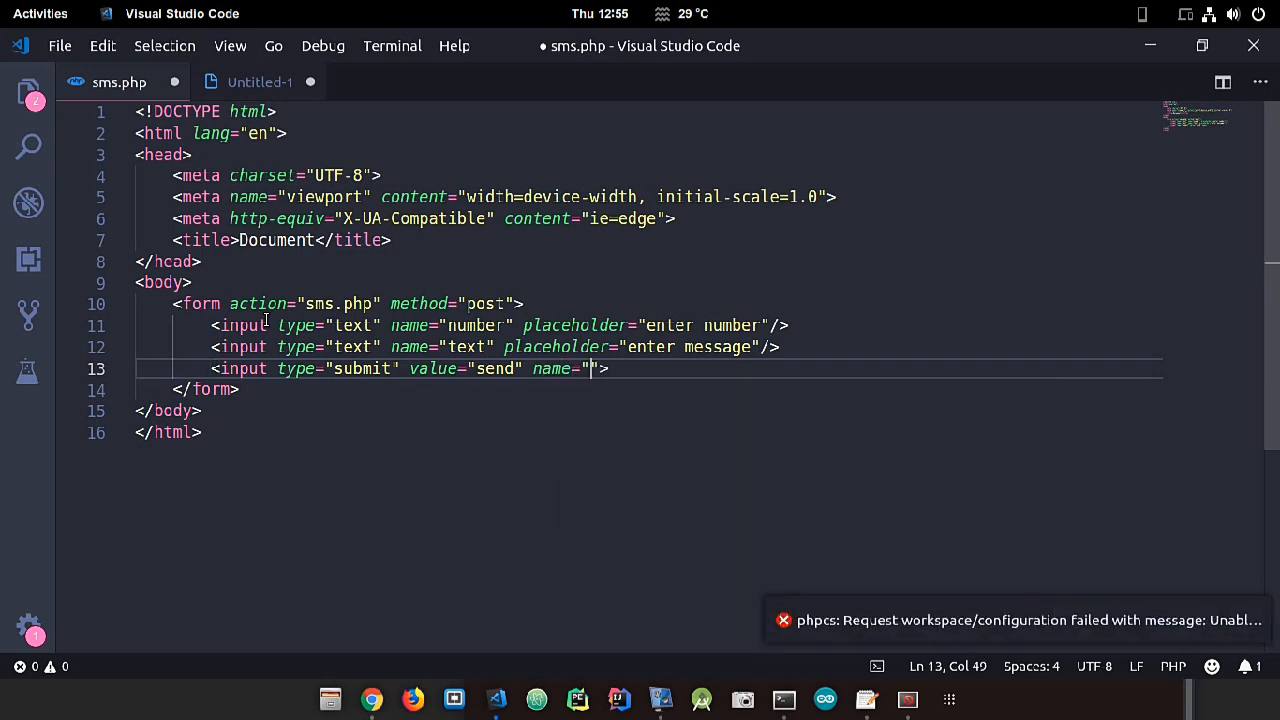
text(submit)
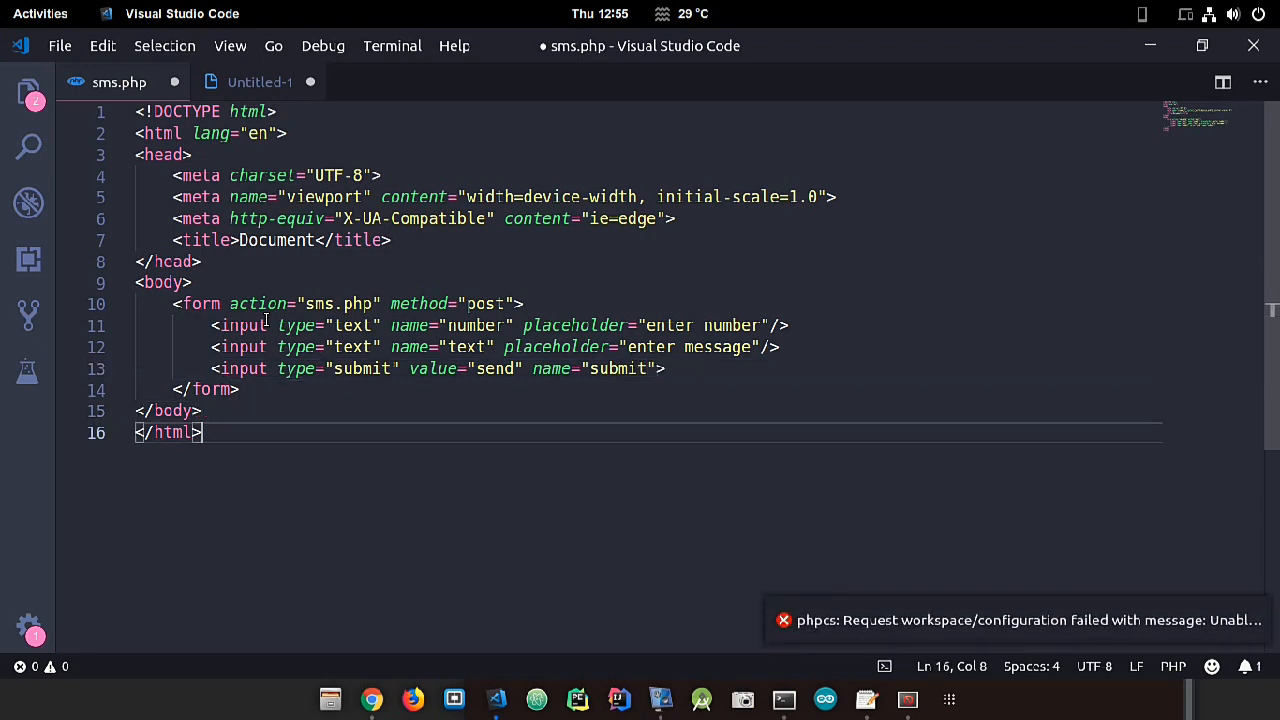
key(Enter)
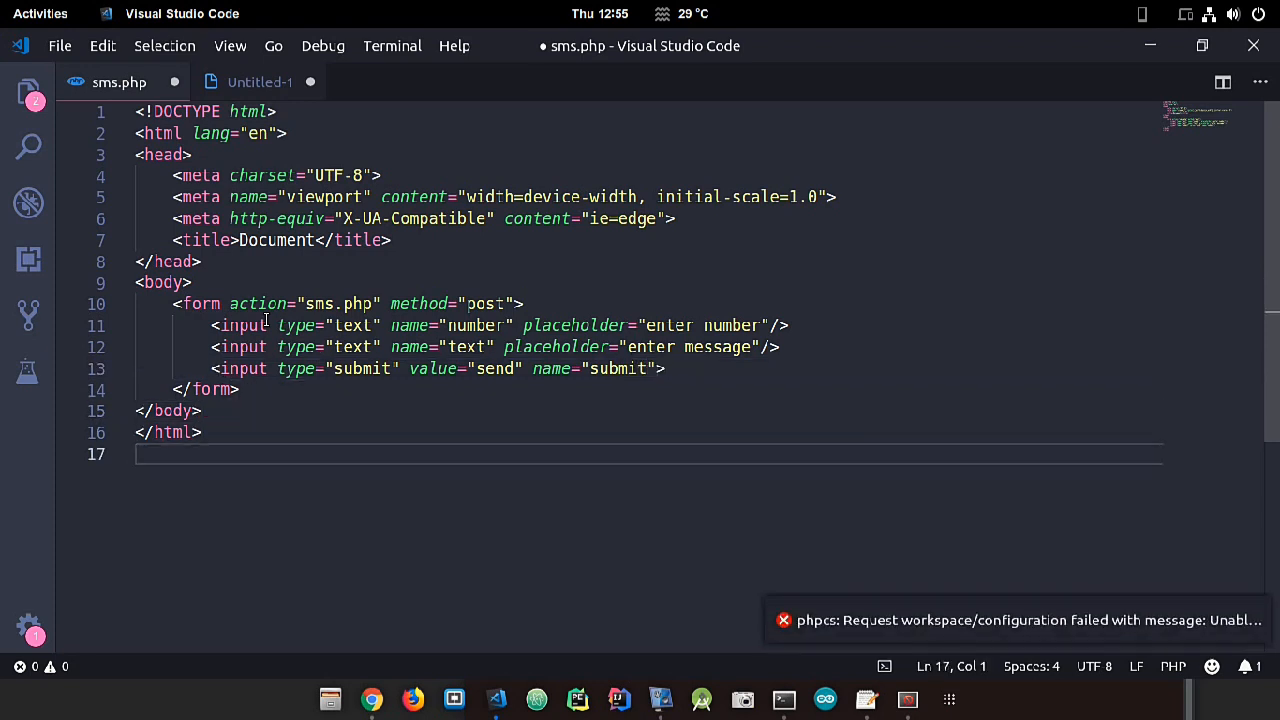
key(ctrl+s)
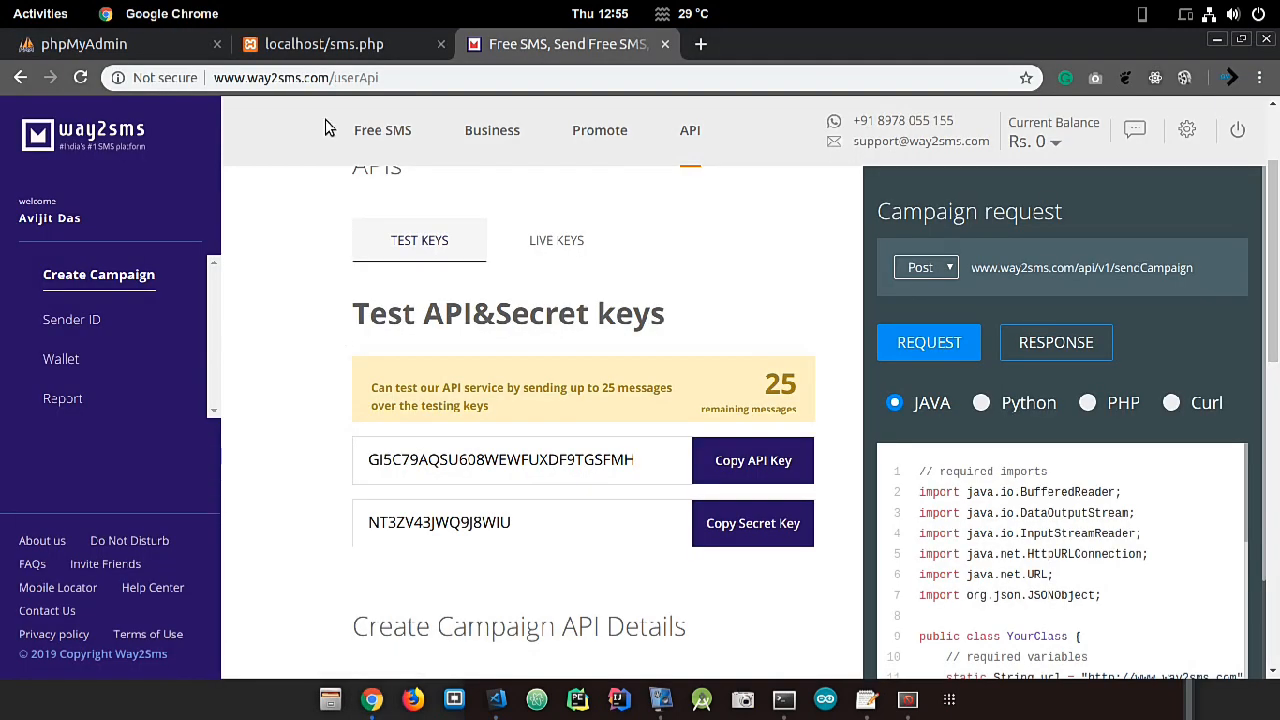
Reload localhost/sms.php in Chrome and continue past the form resubmission prompt.
click(324, 43)
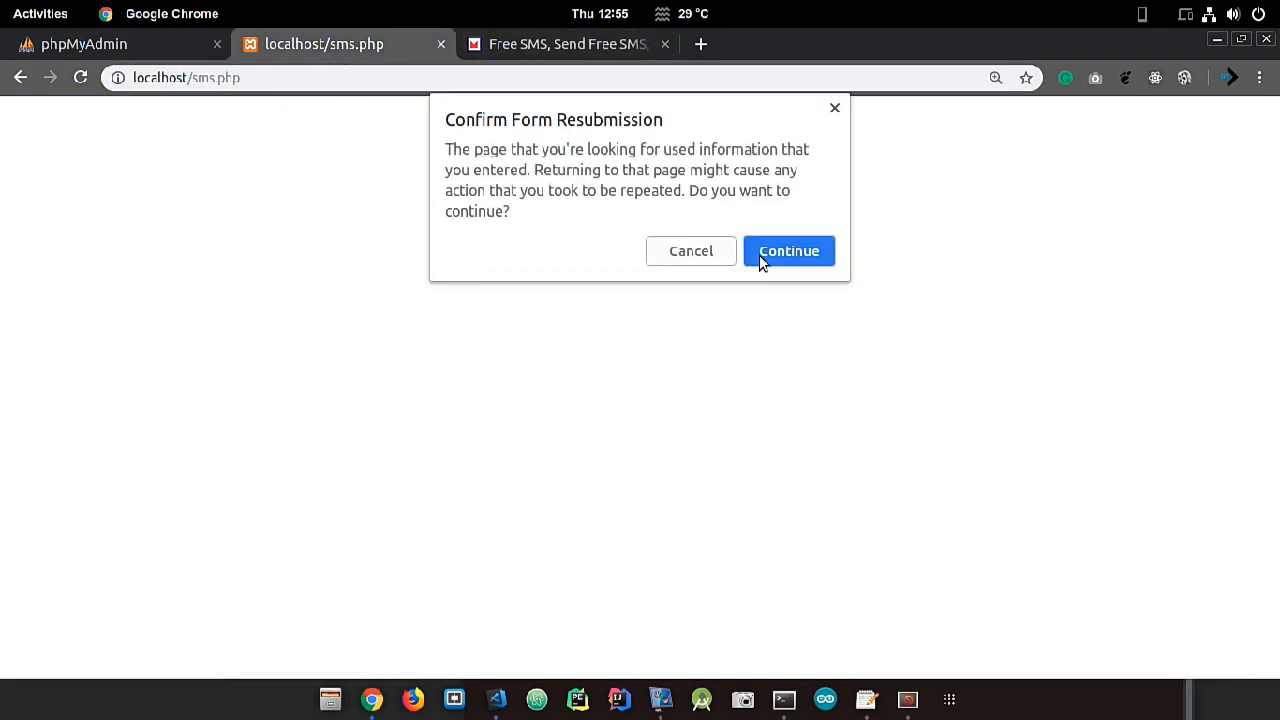
click(789, 250)
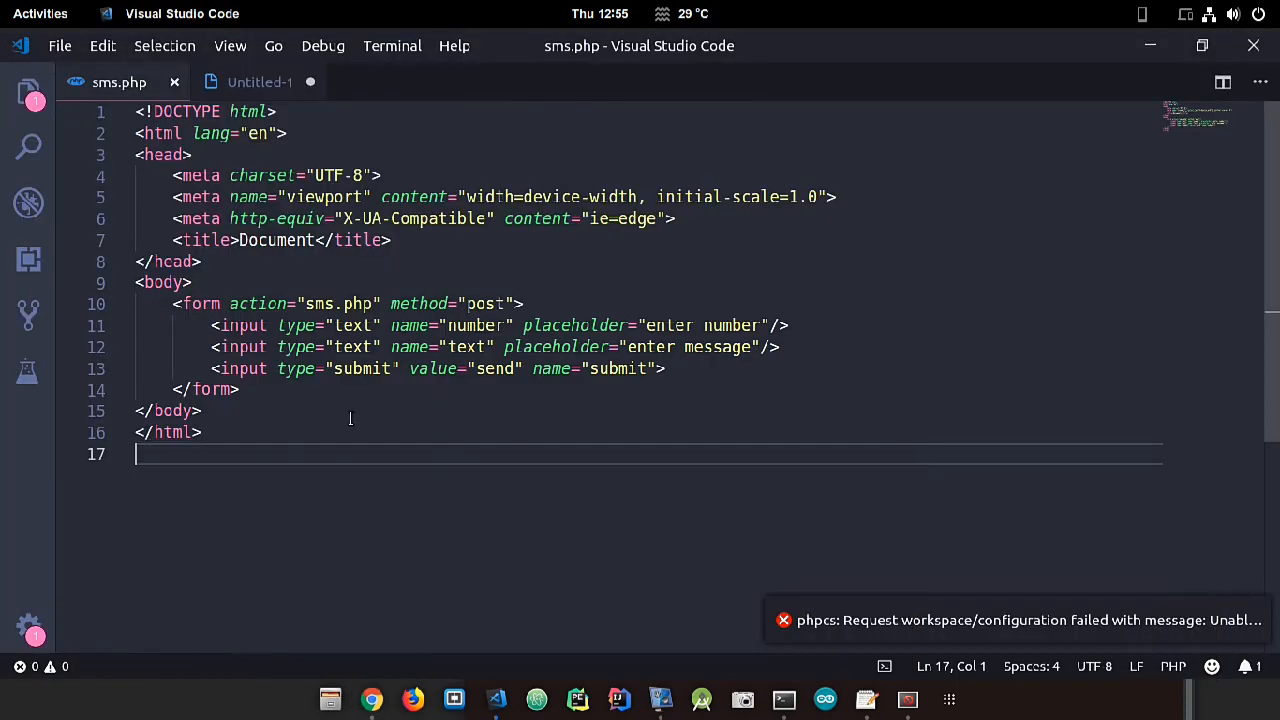
mouse_move(336, 433)
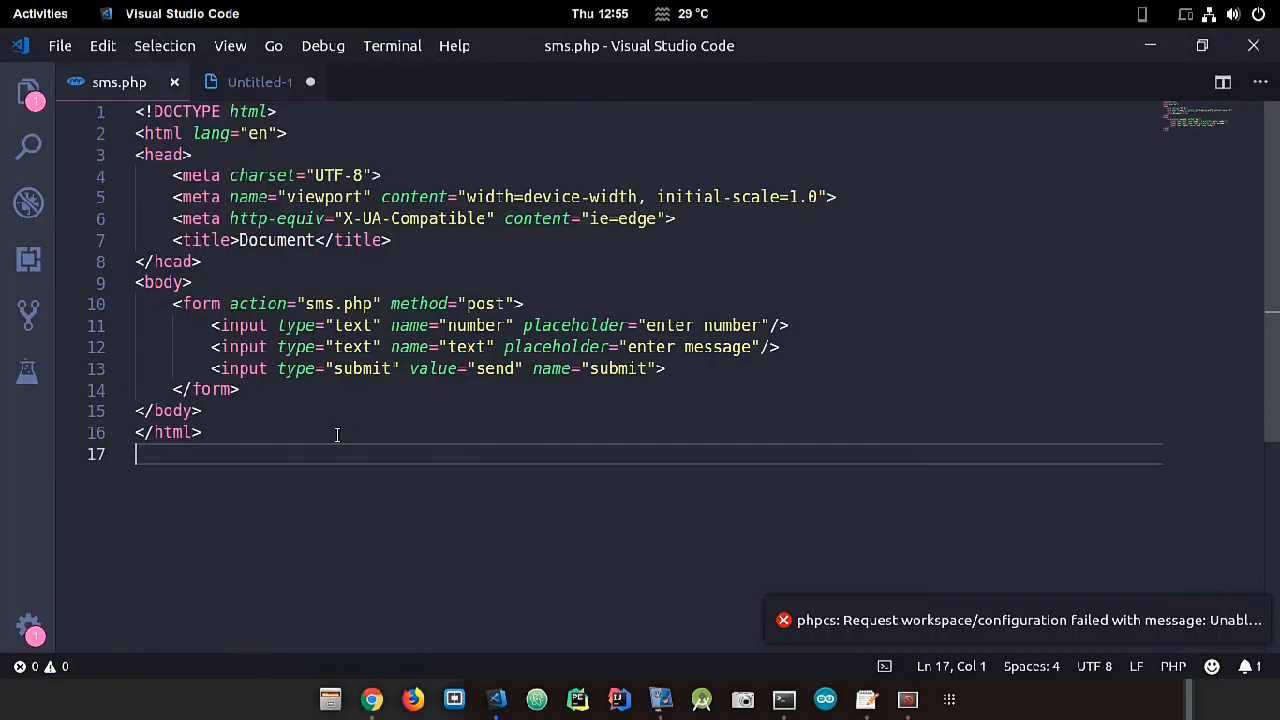
Below </html>, write a <?php ?> block containing an empty if(isset($_POST['submit'])) check.
text(<)
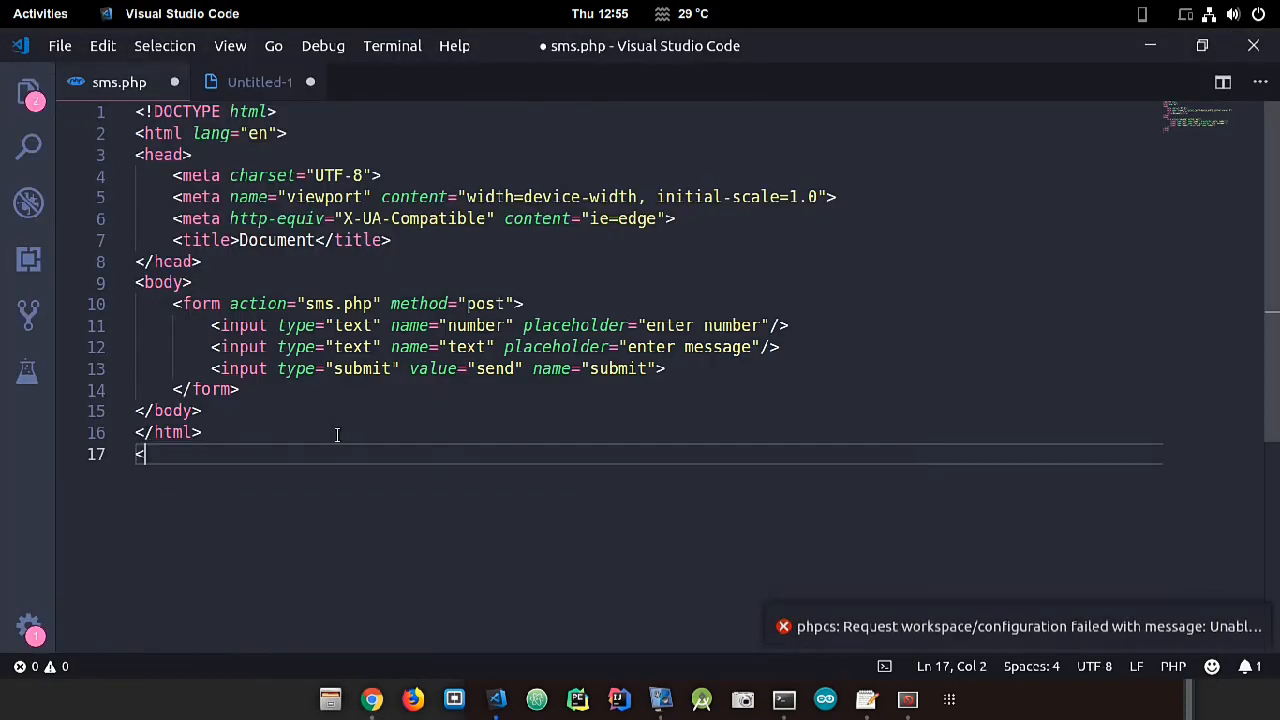
text(?php)
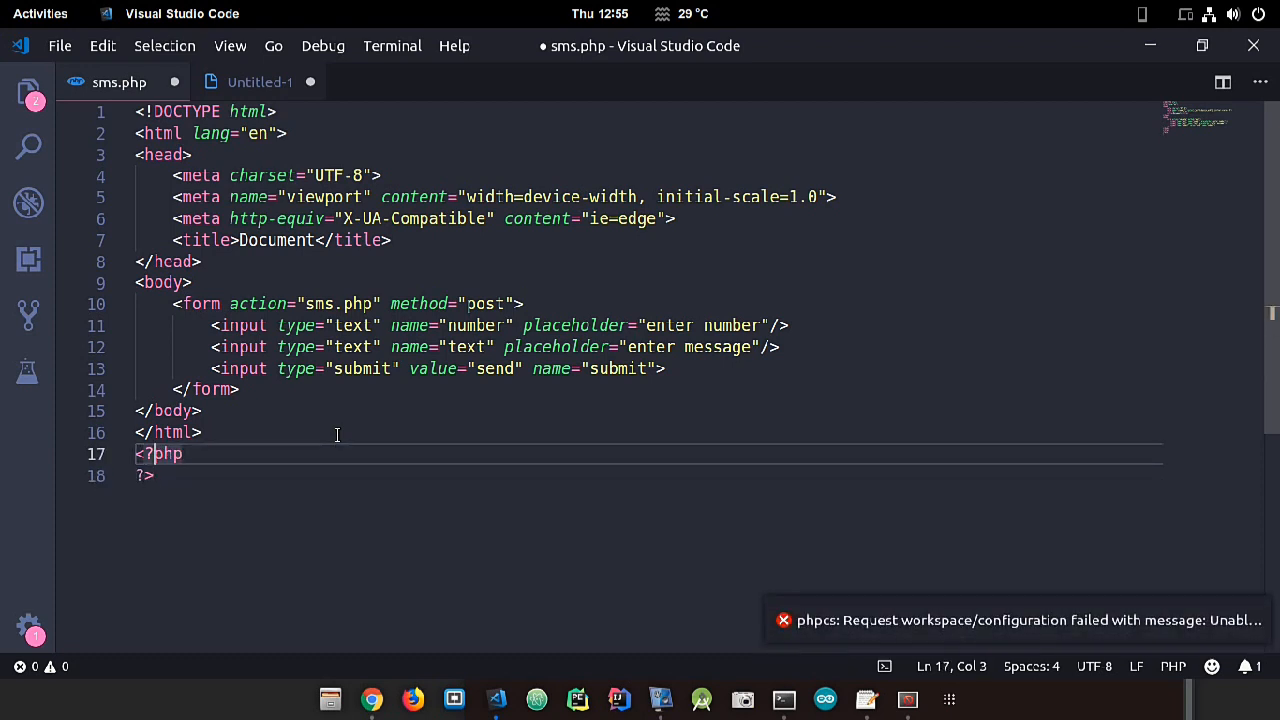
key(Enter)
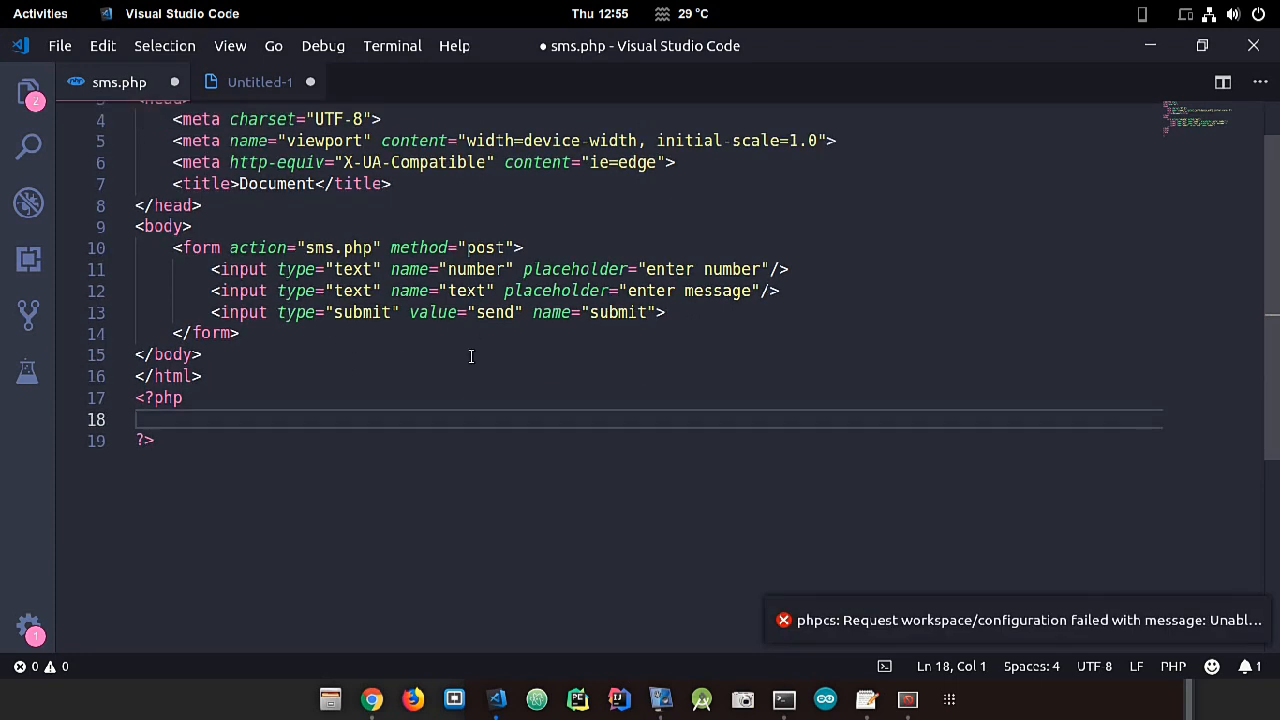
text(if()
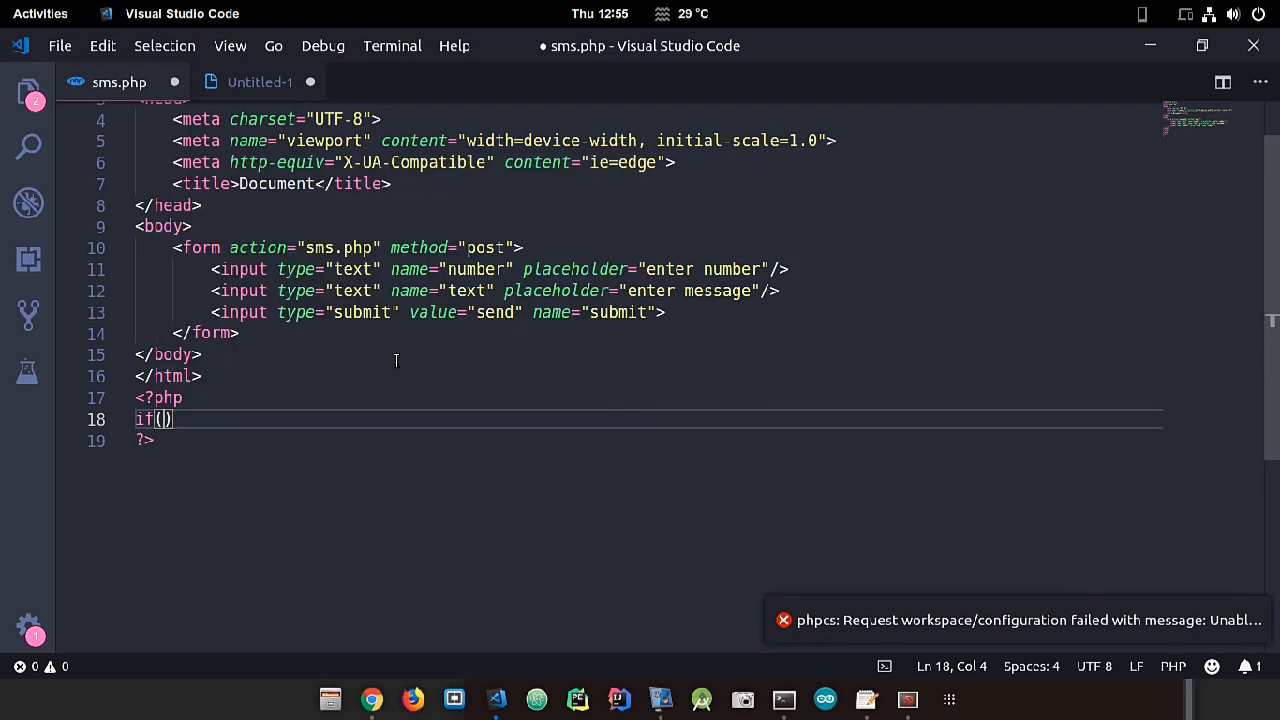
text(isset)
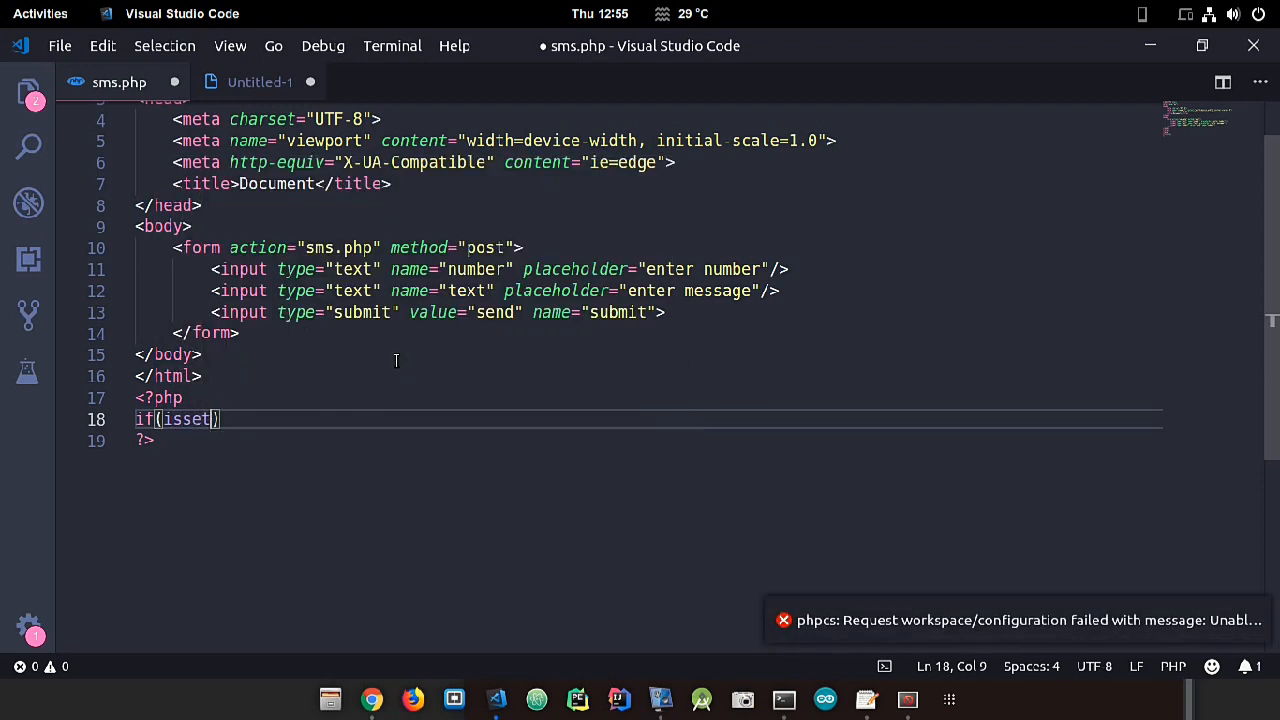
text(()
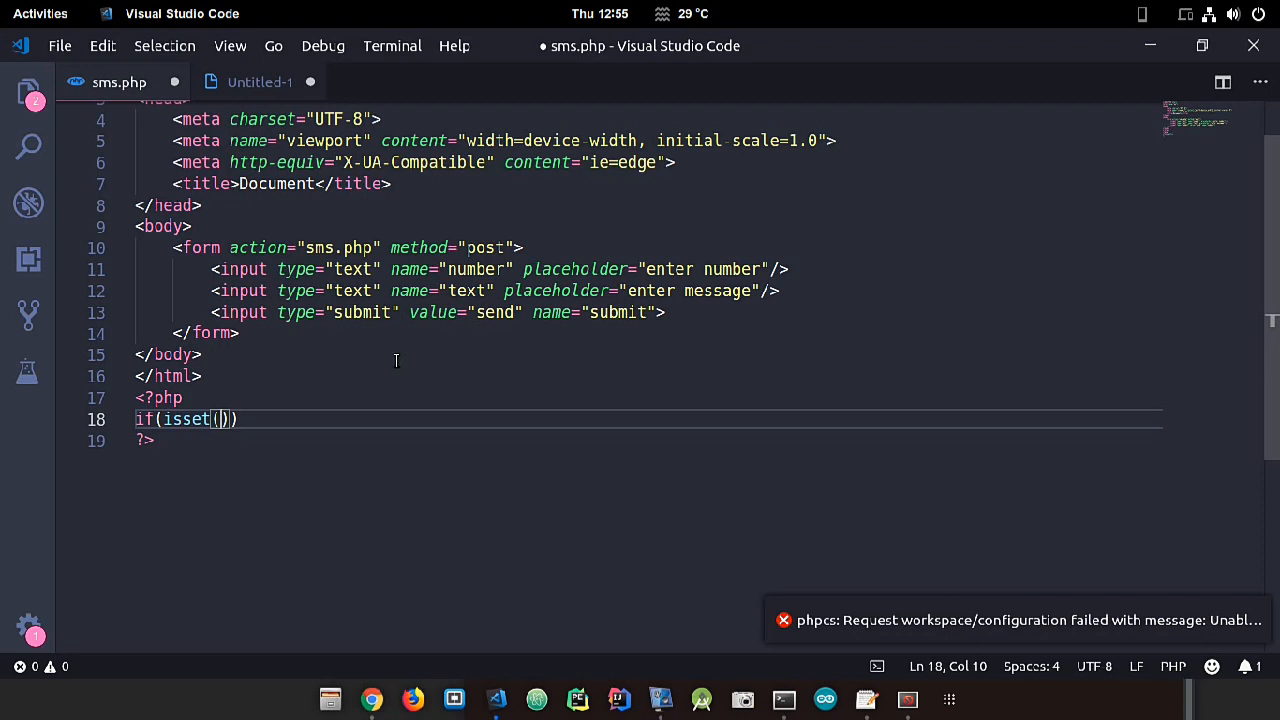
text($_POST[')
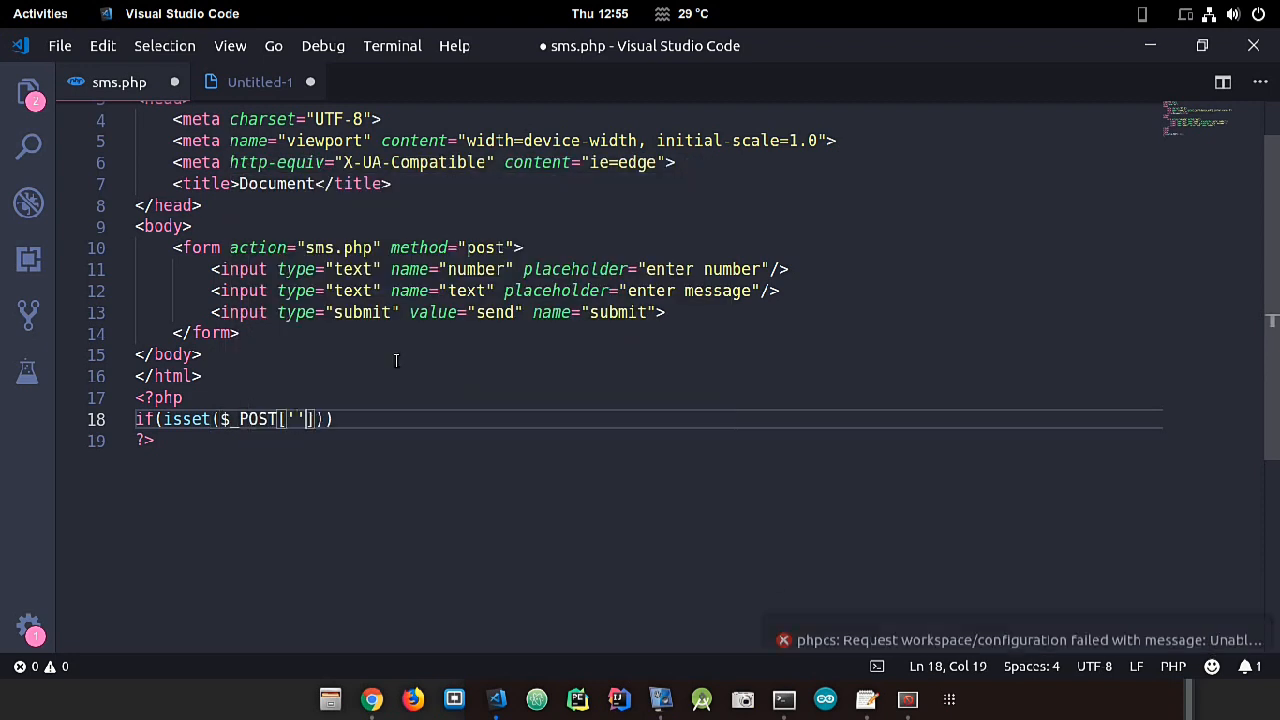
text(n)
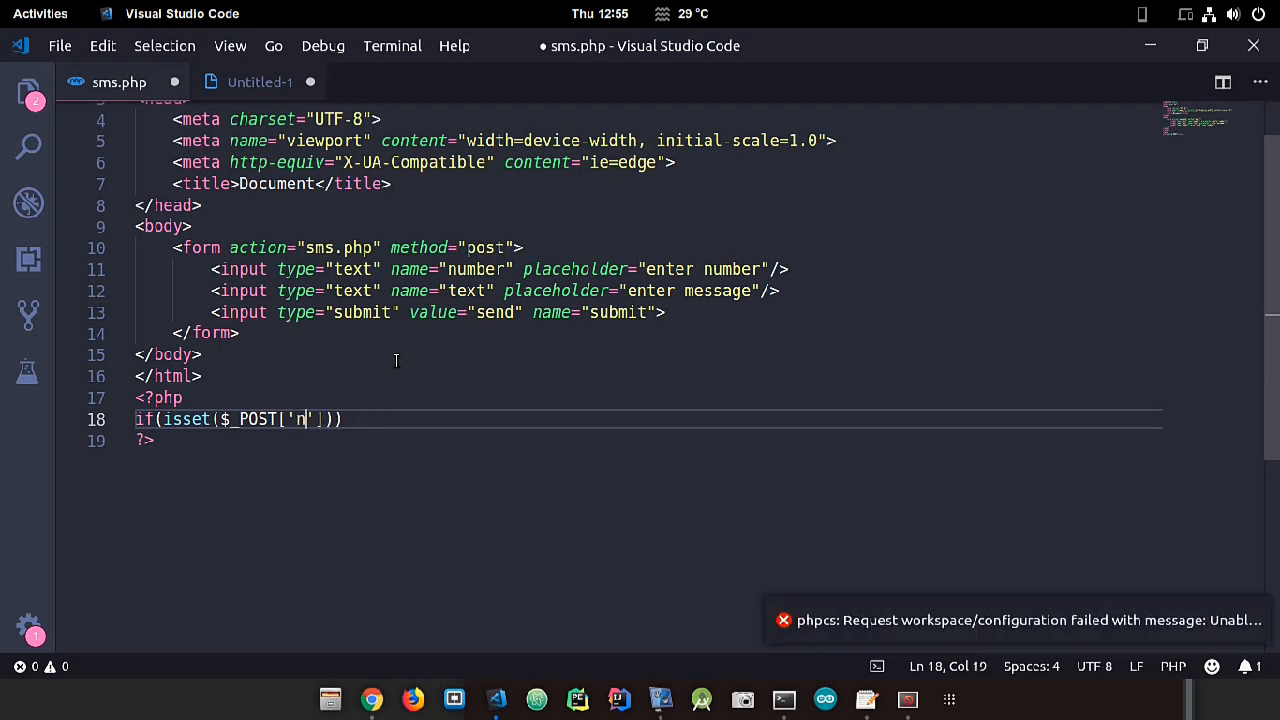
text(submit)
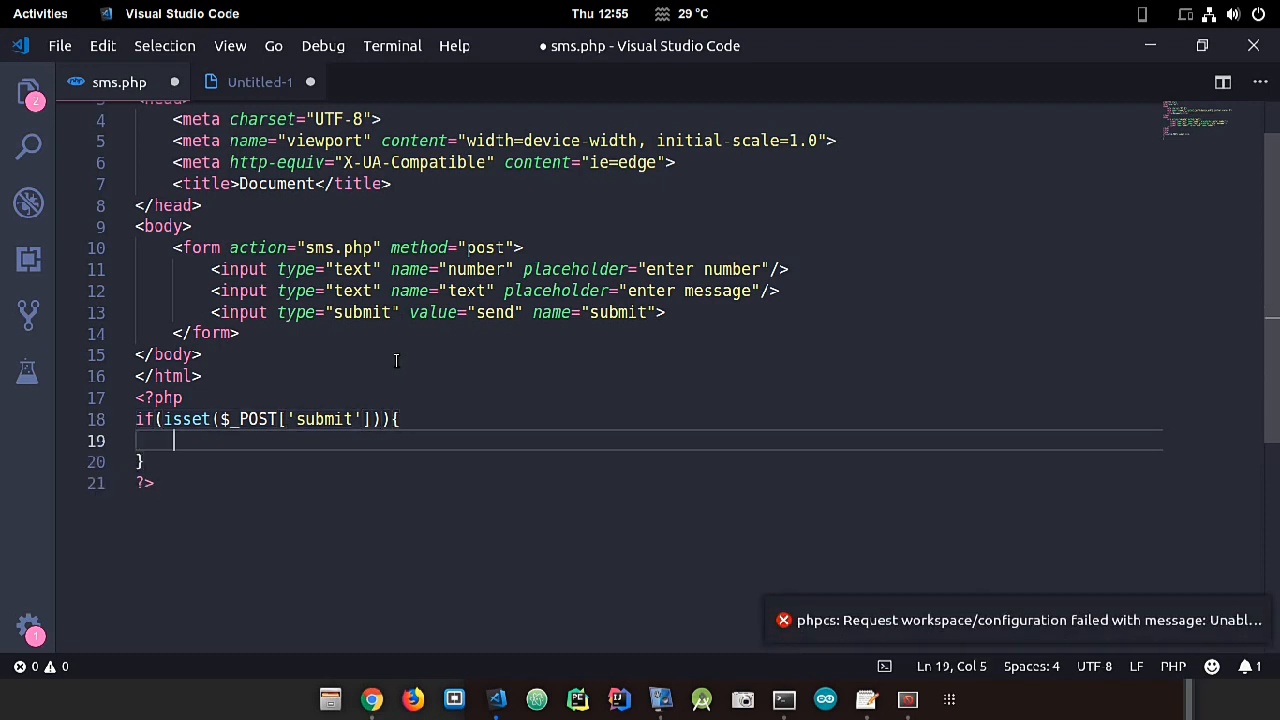
mouse_move(302, 431)
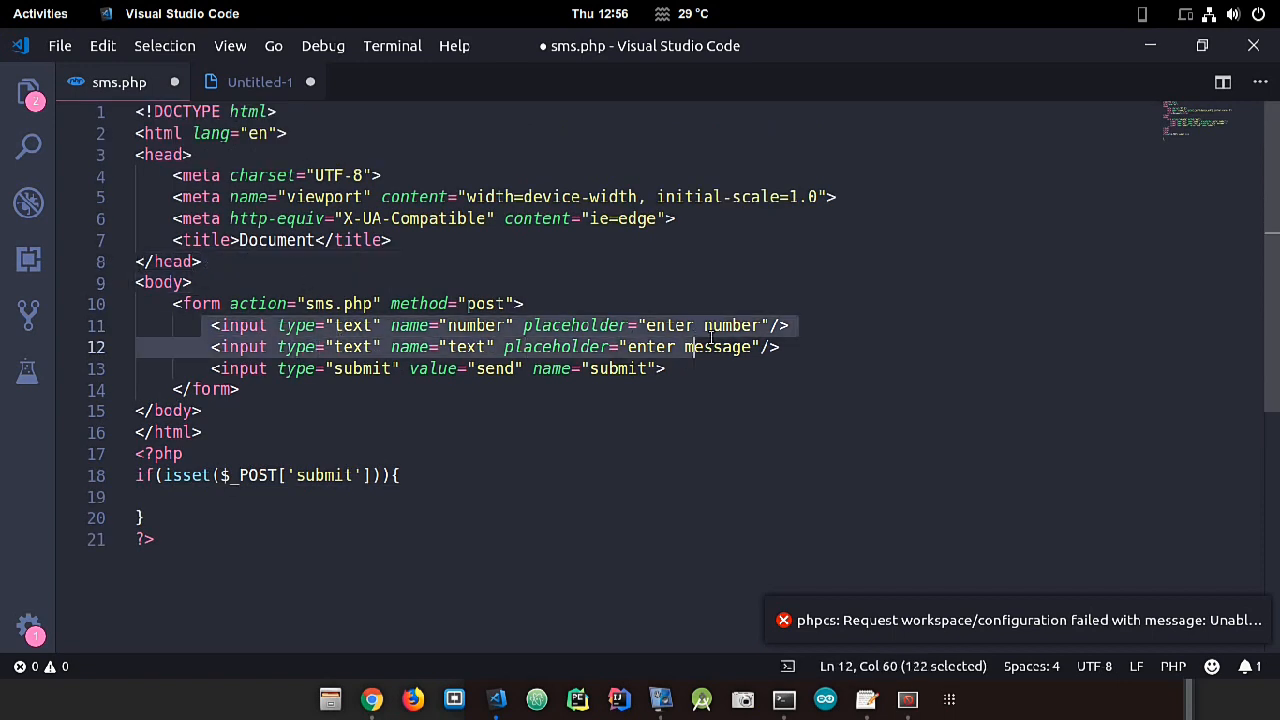
Inside the submit check, assign $number = $_POST['number'].
click(237, 497)
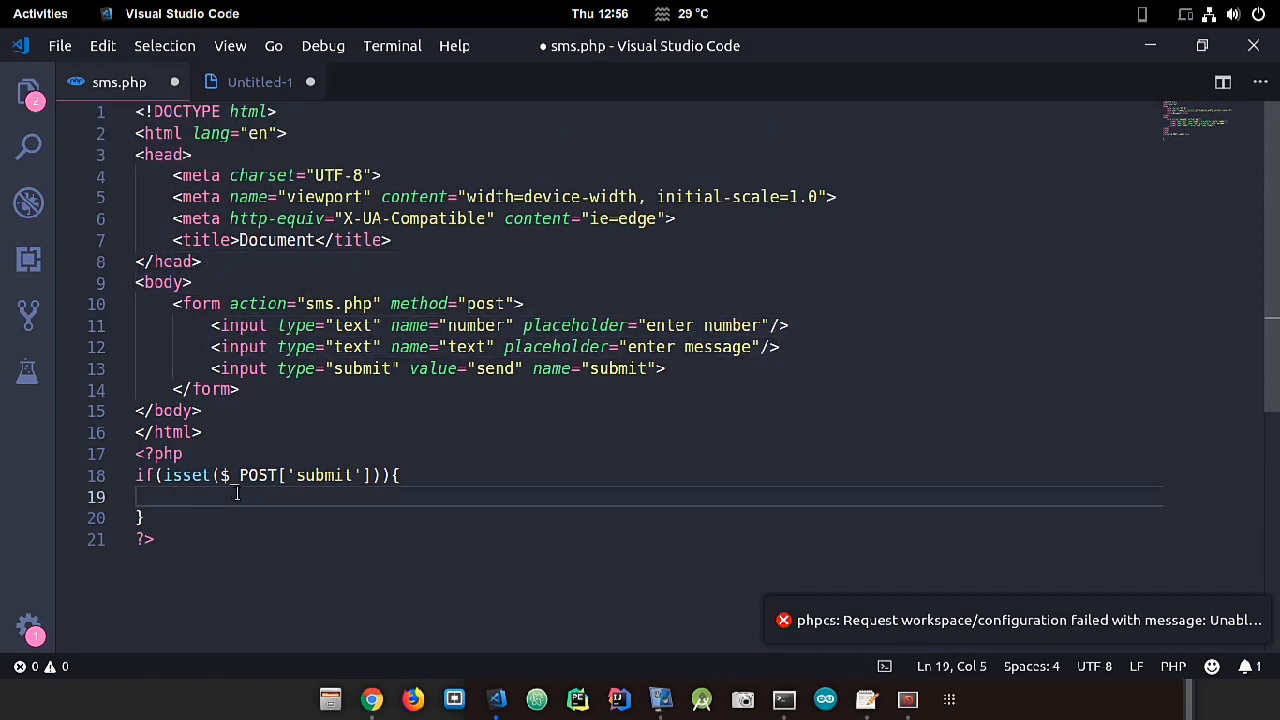
text($number)
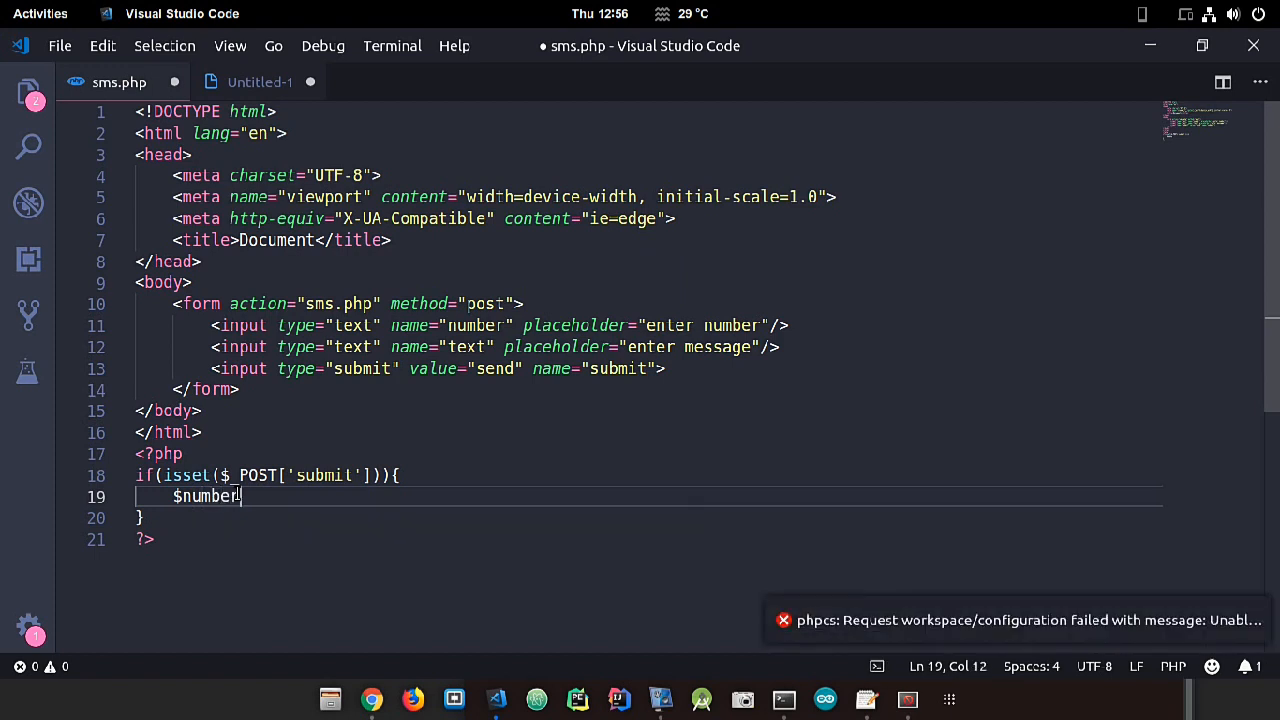
text(=$['p)
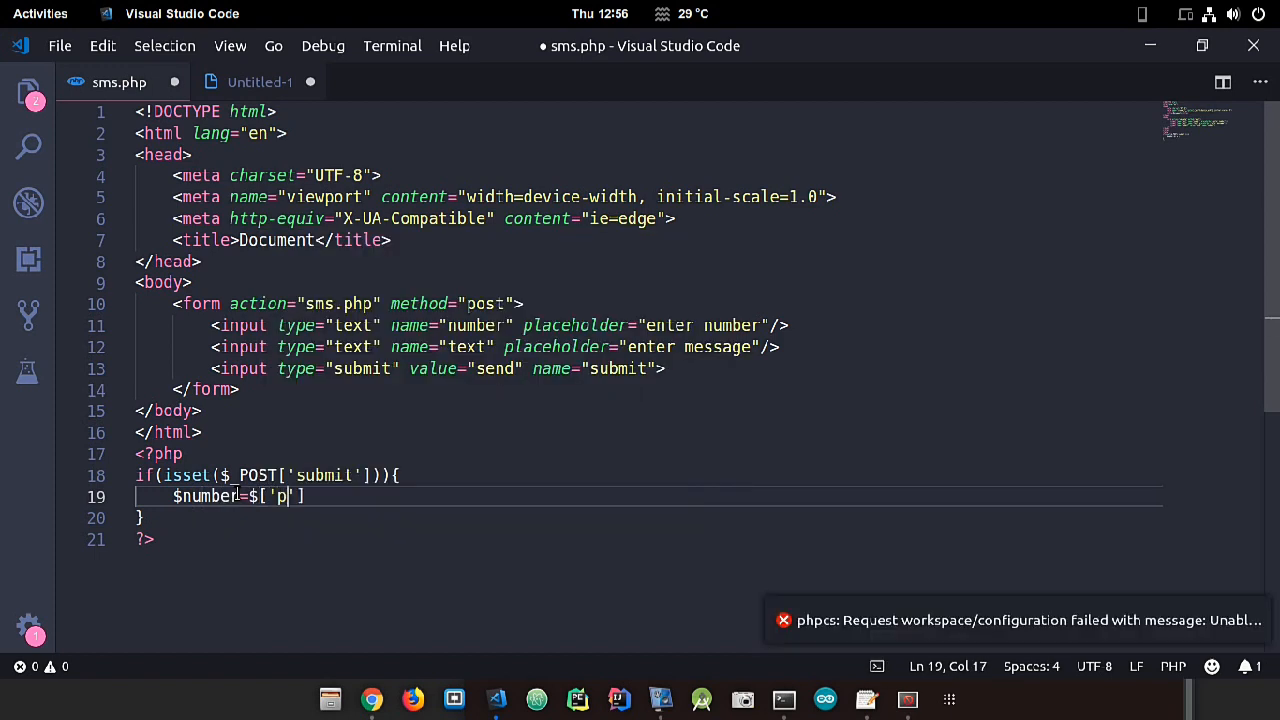
key(BackSpace)
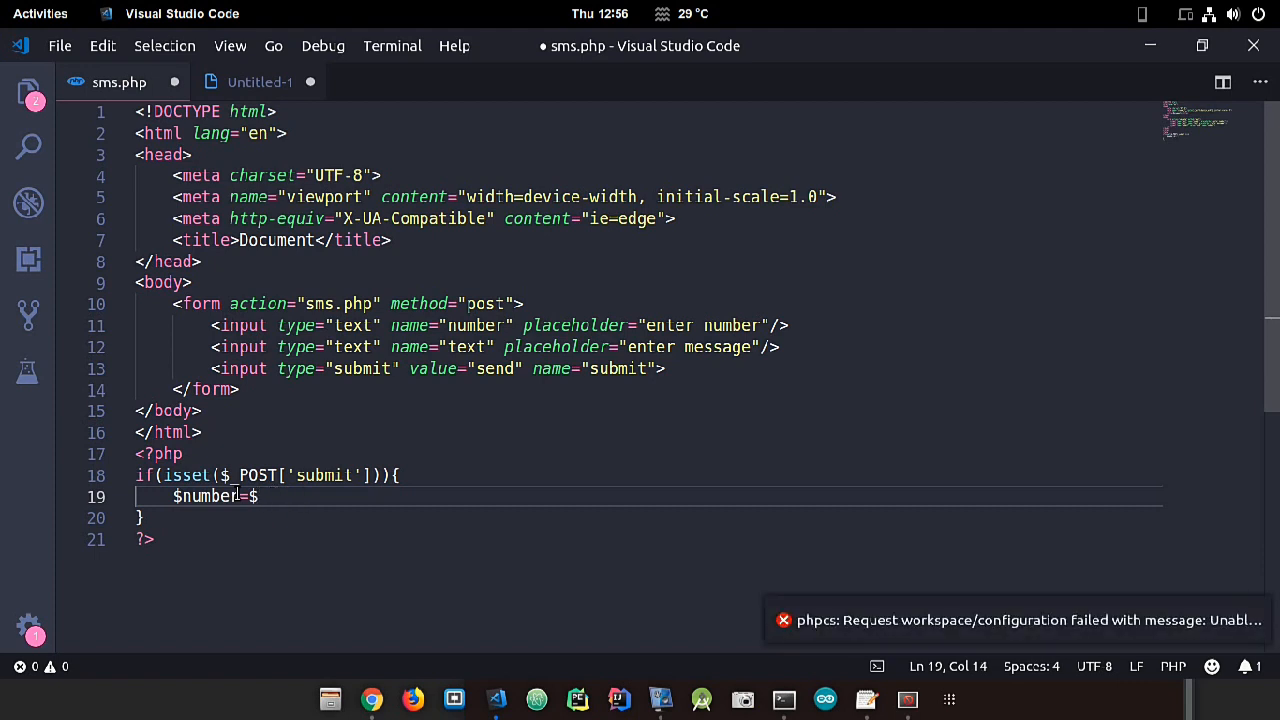
text(_POST[')
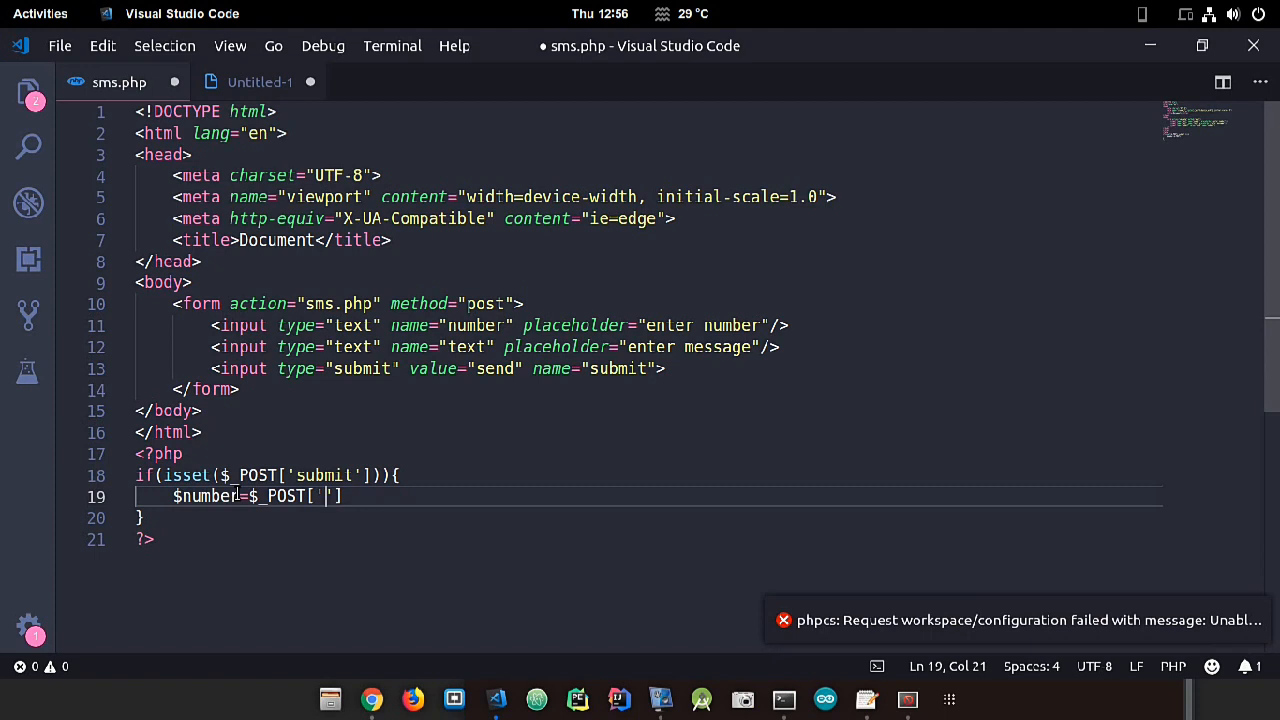
text(number)
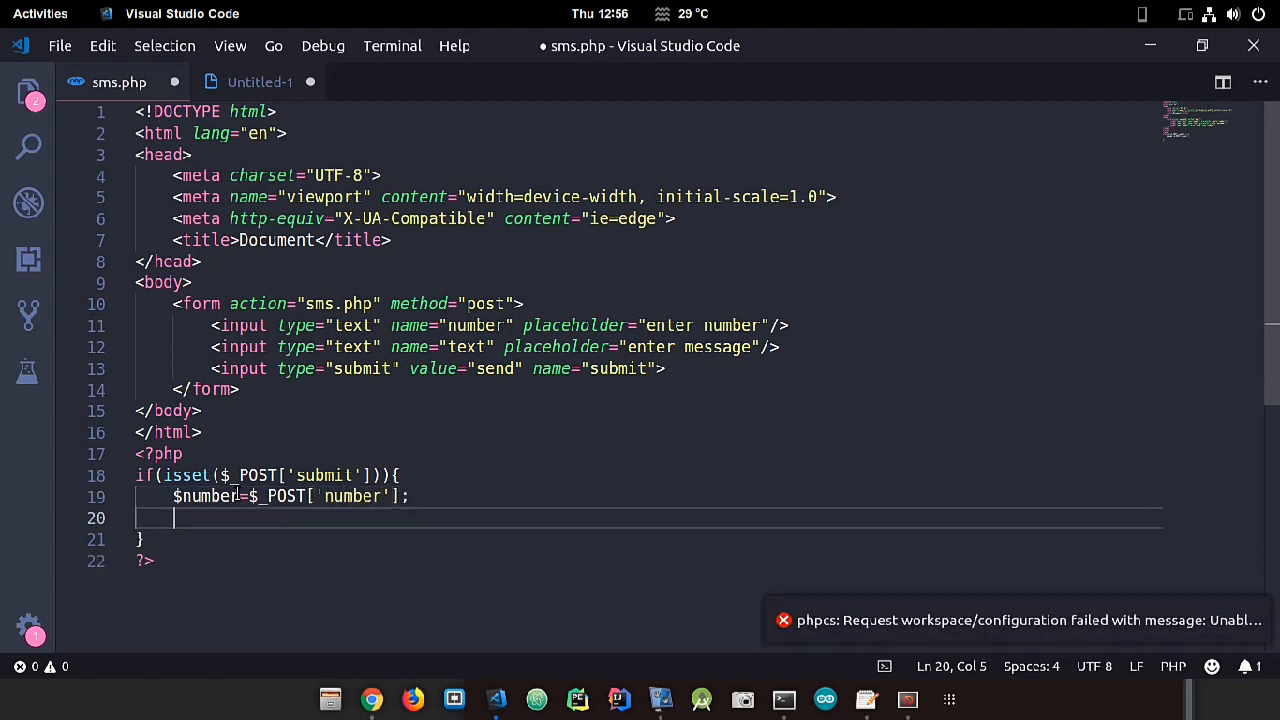
Assign $text = $_POST['text'] below the $number line.
text($tex)
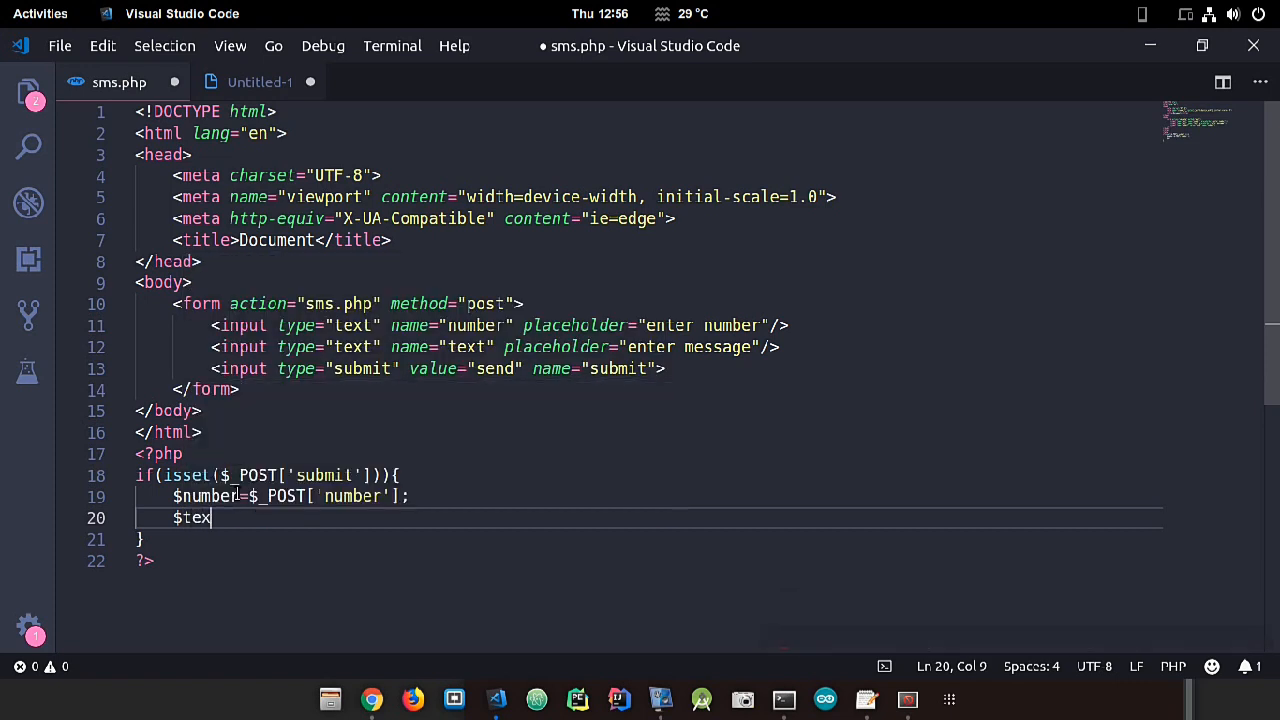
text(t=$_POST[)
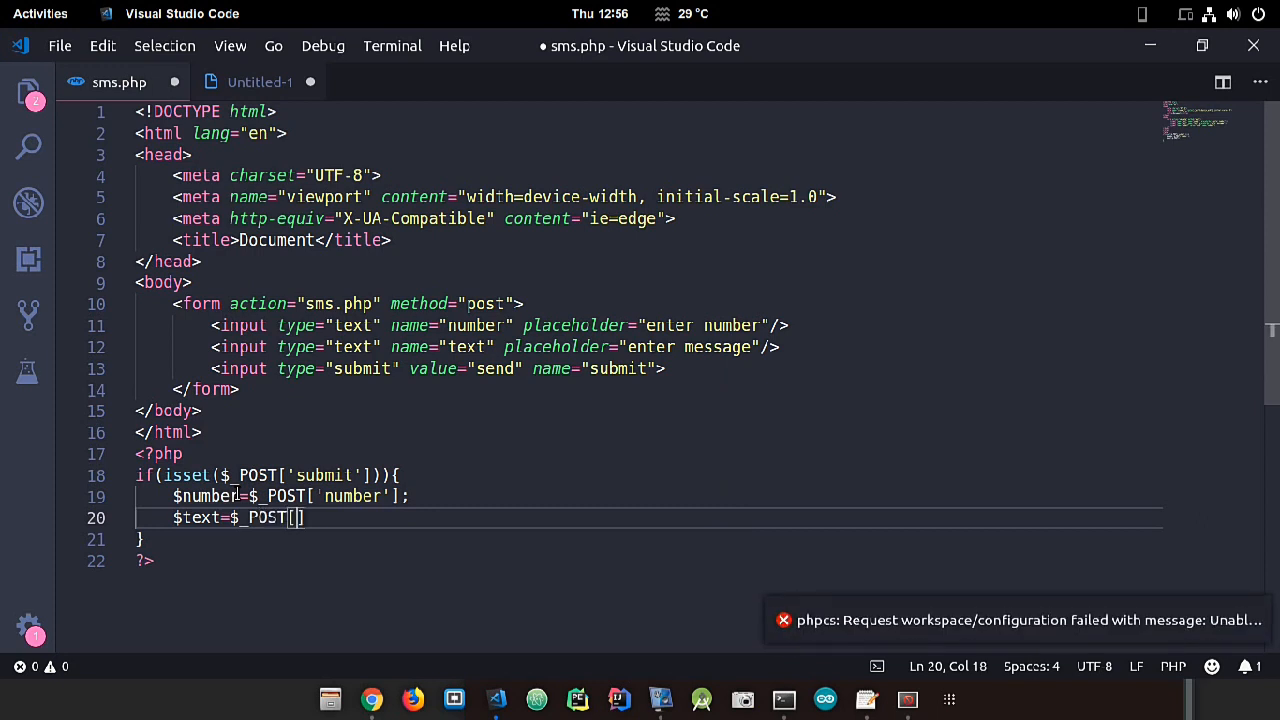
text('')
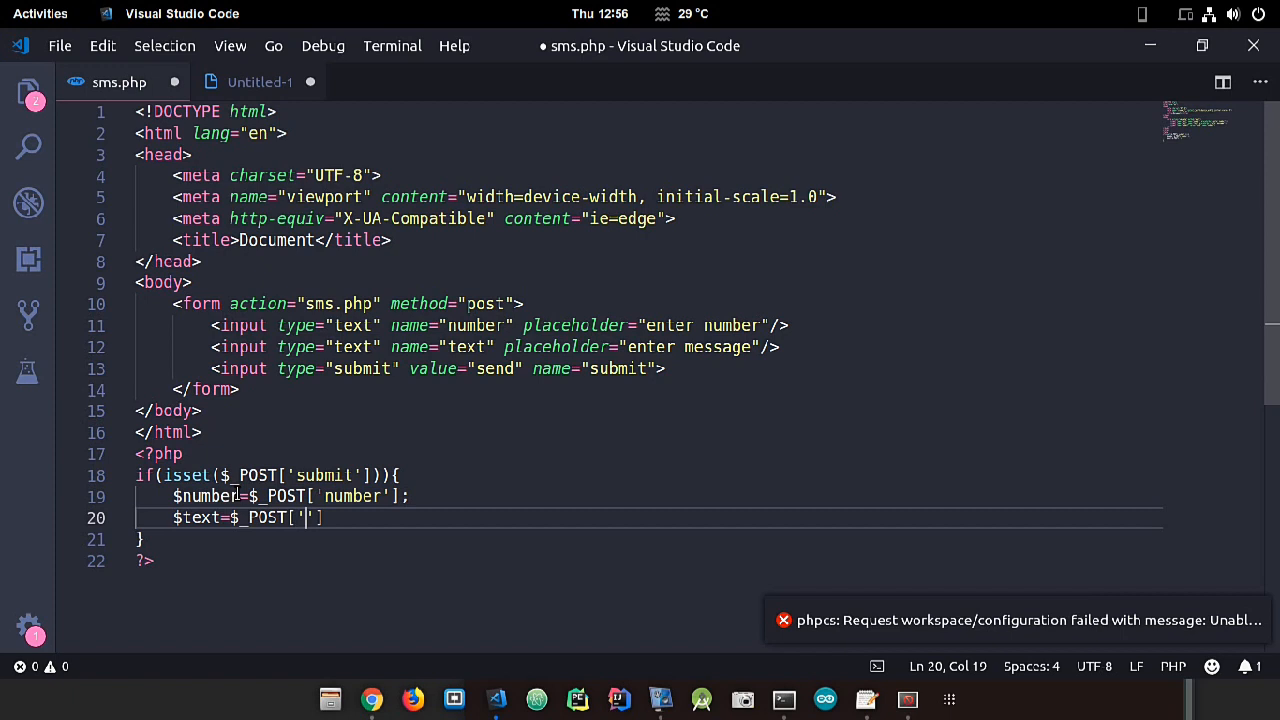
text(text)
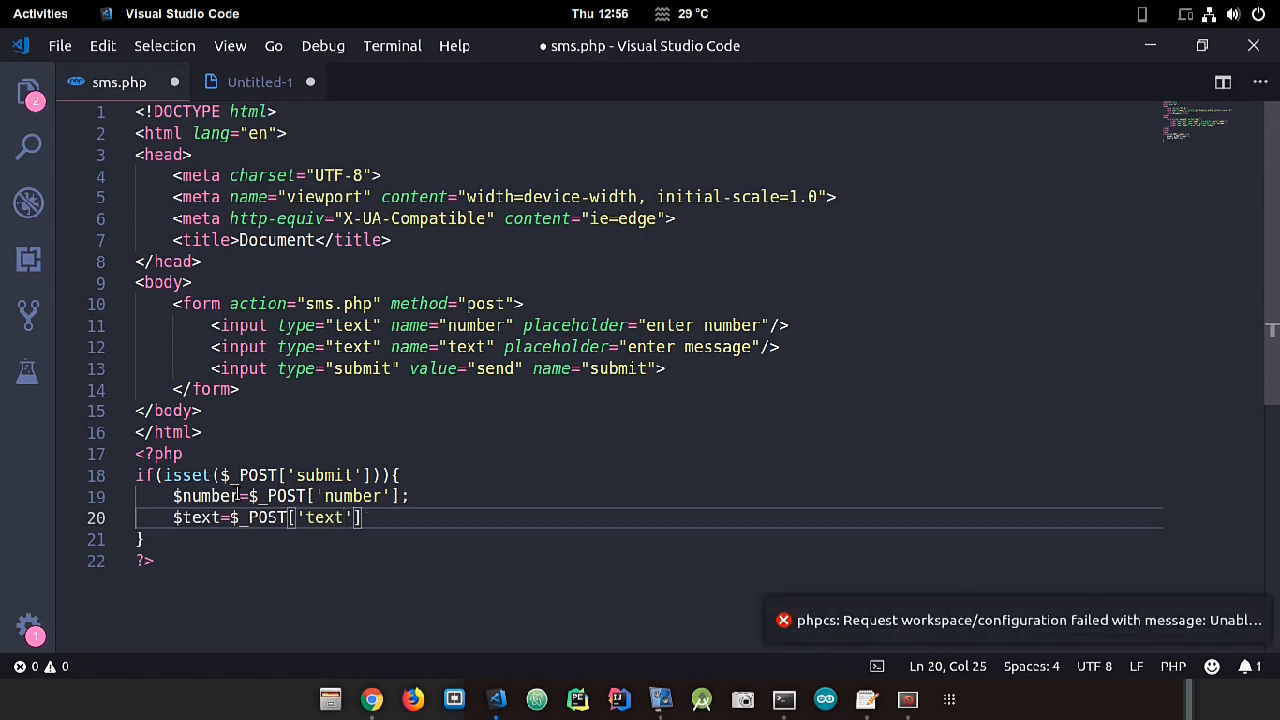
text(;)
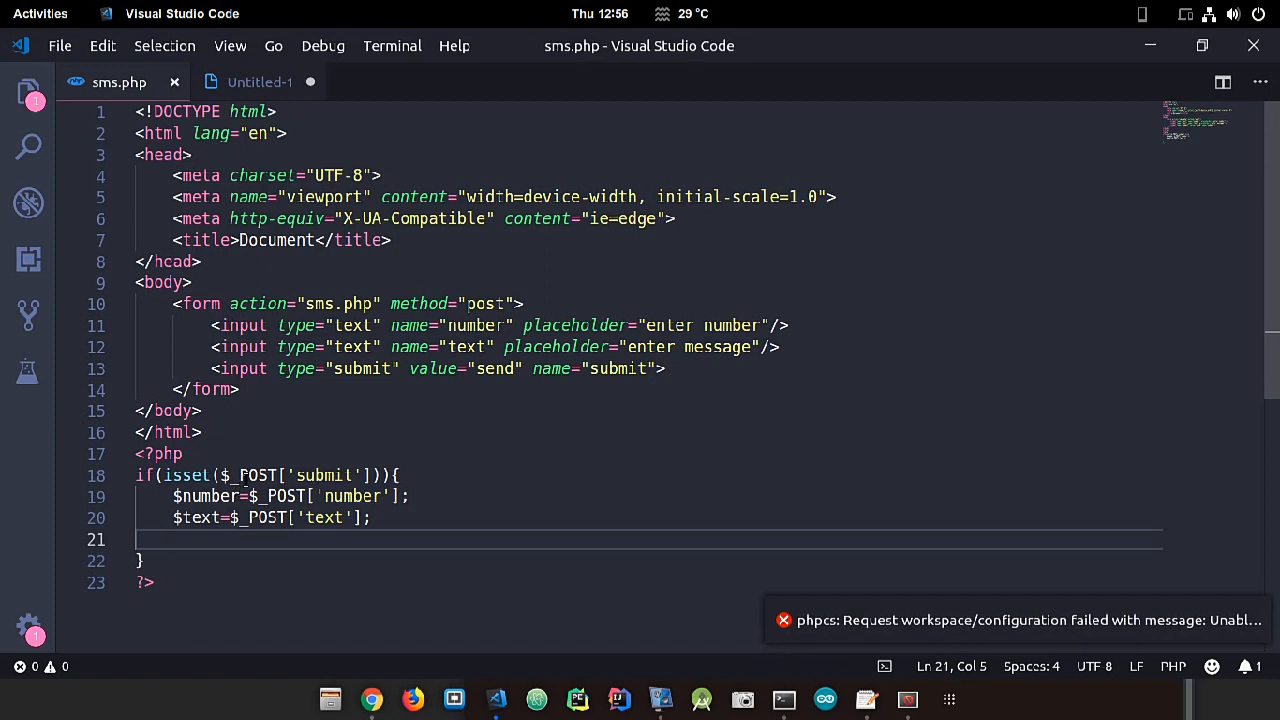
scroll(down, 3)
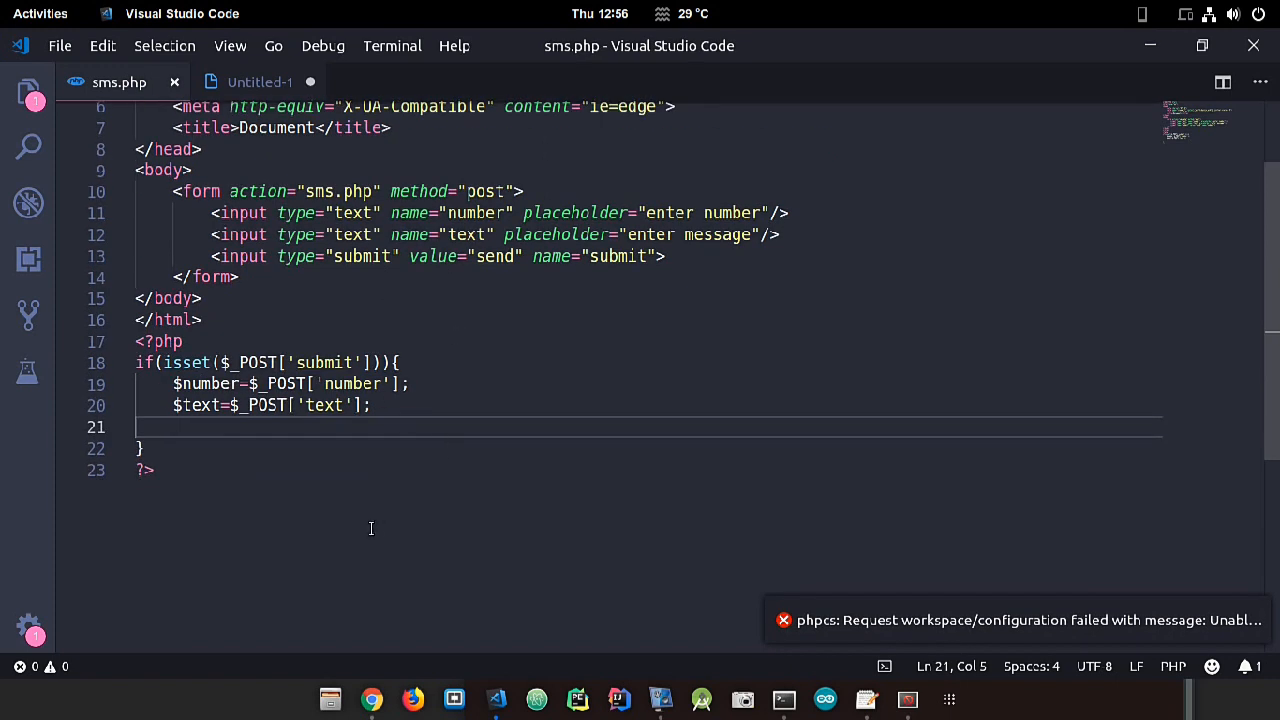
click(259, 82)
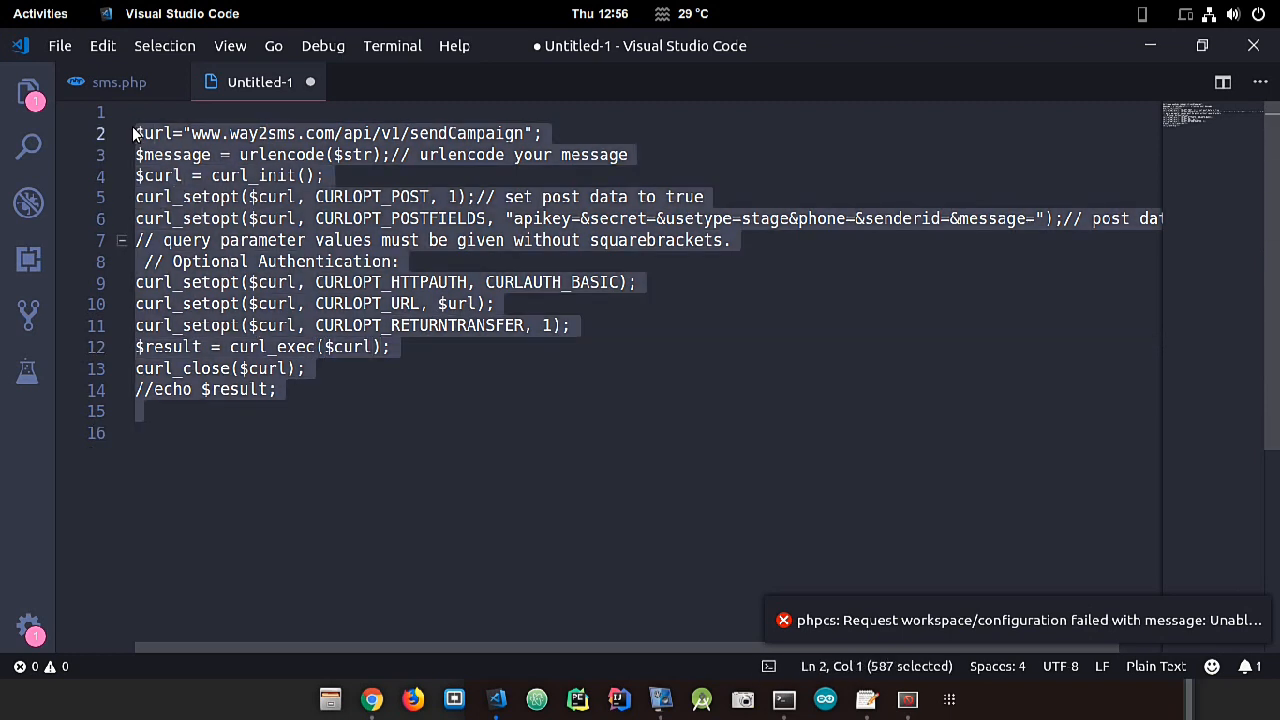
Paste the Way2SMS cURL snippet into sms.php after the $text line and save.
click(119, 82)
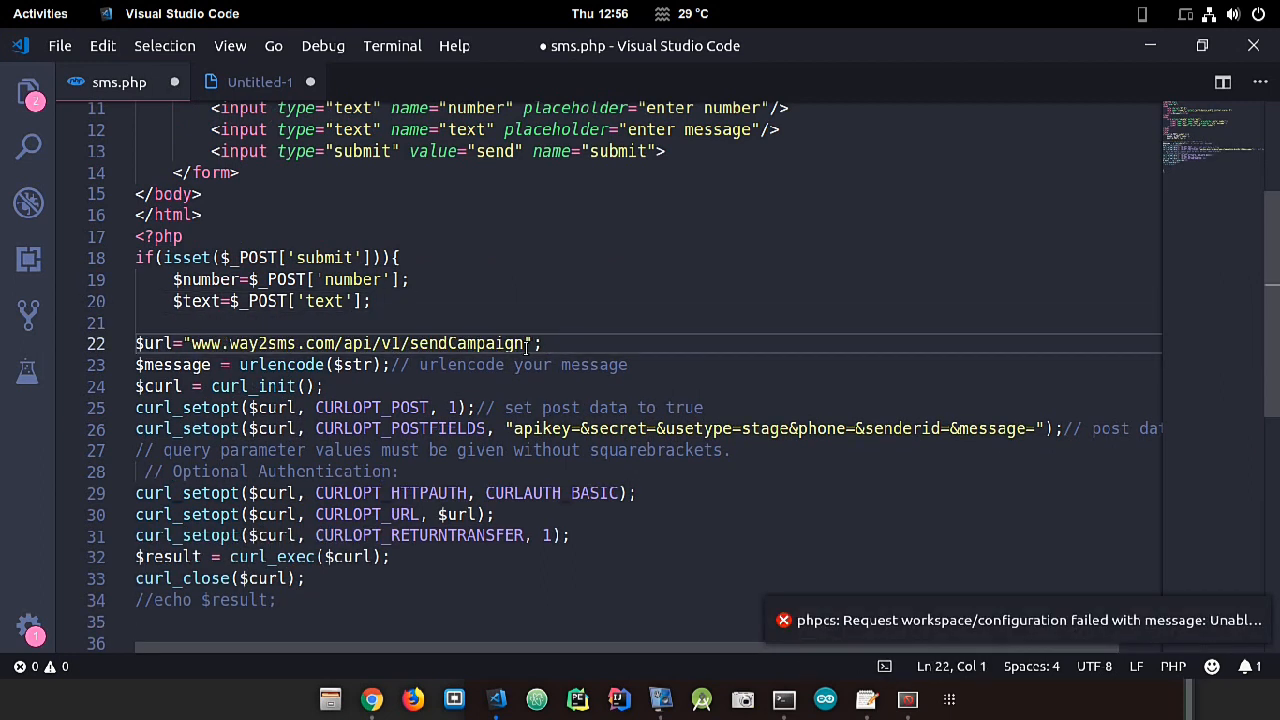
key(ctrl+s)
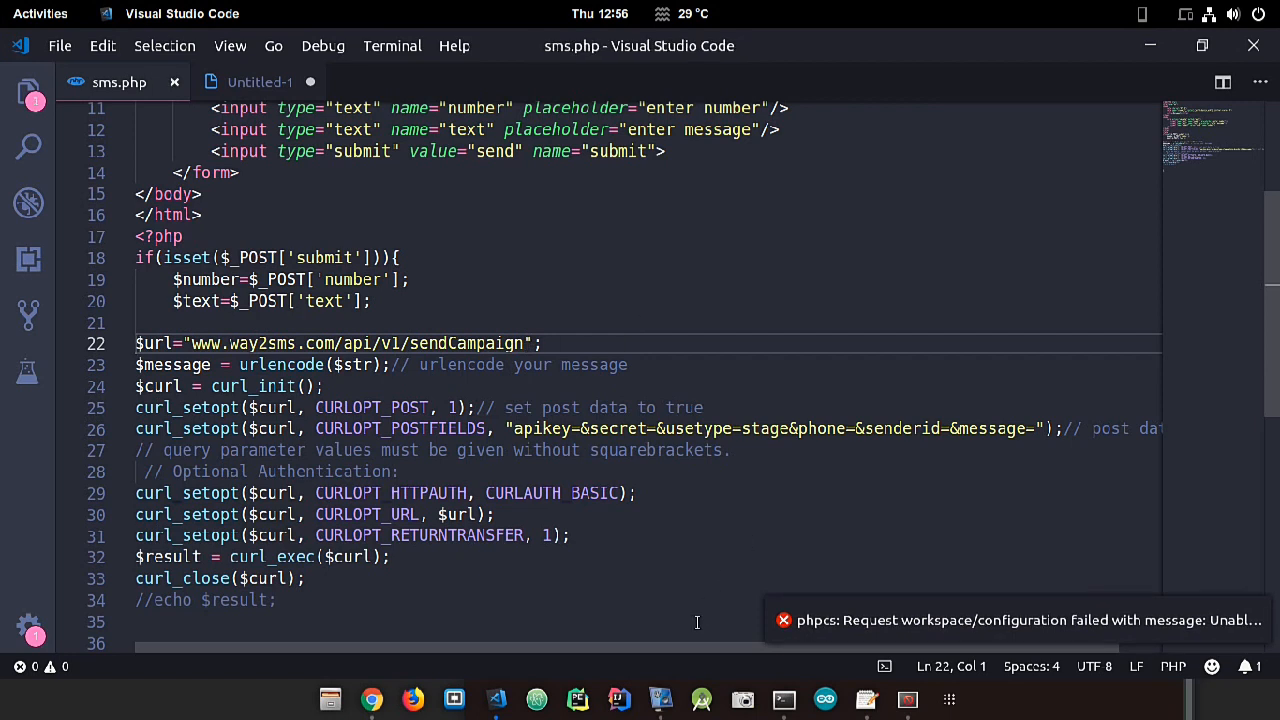
mouse_move(565, 528)
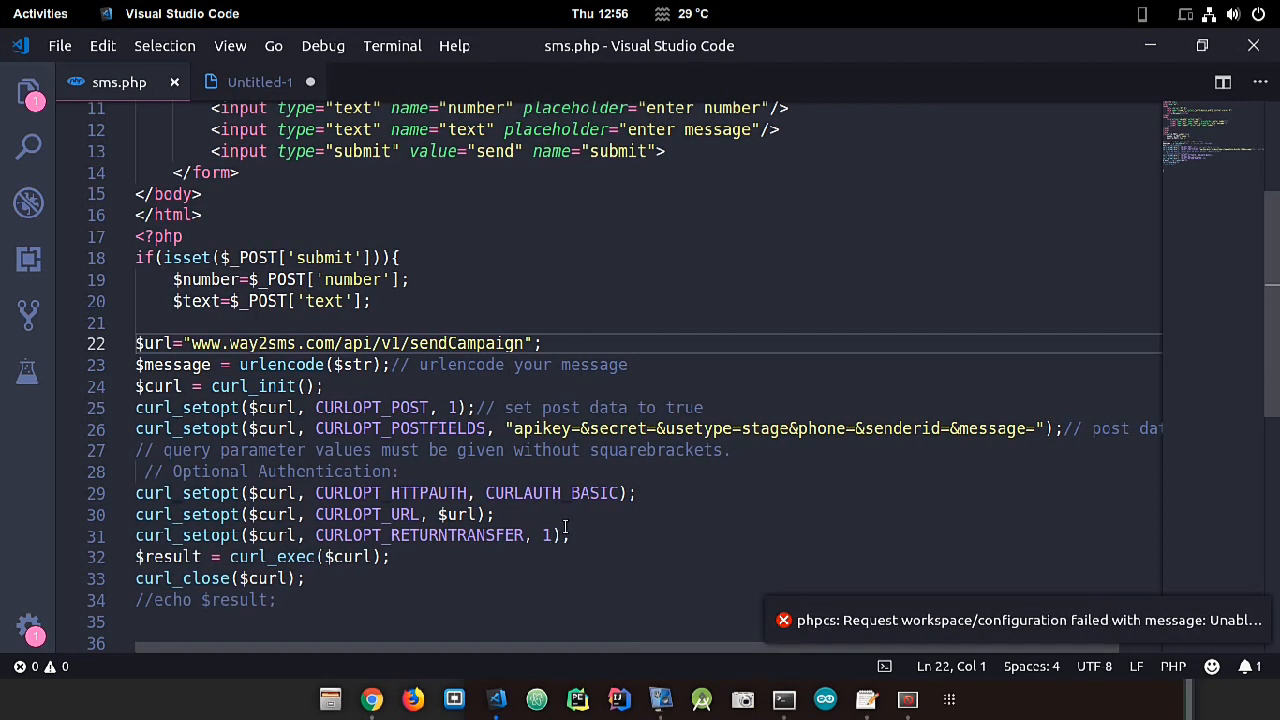
mouse_move(401, 607)
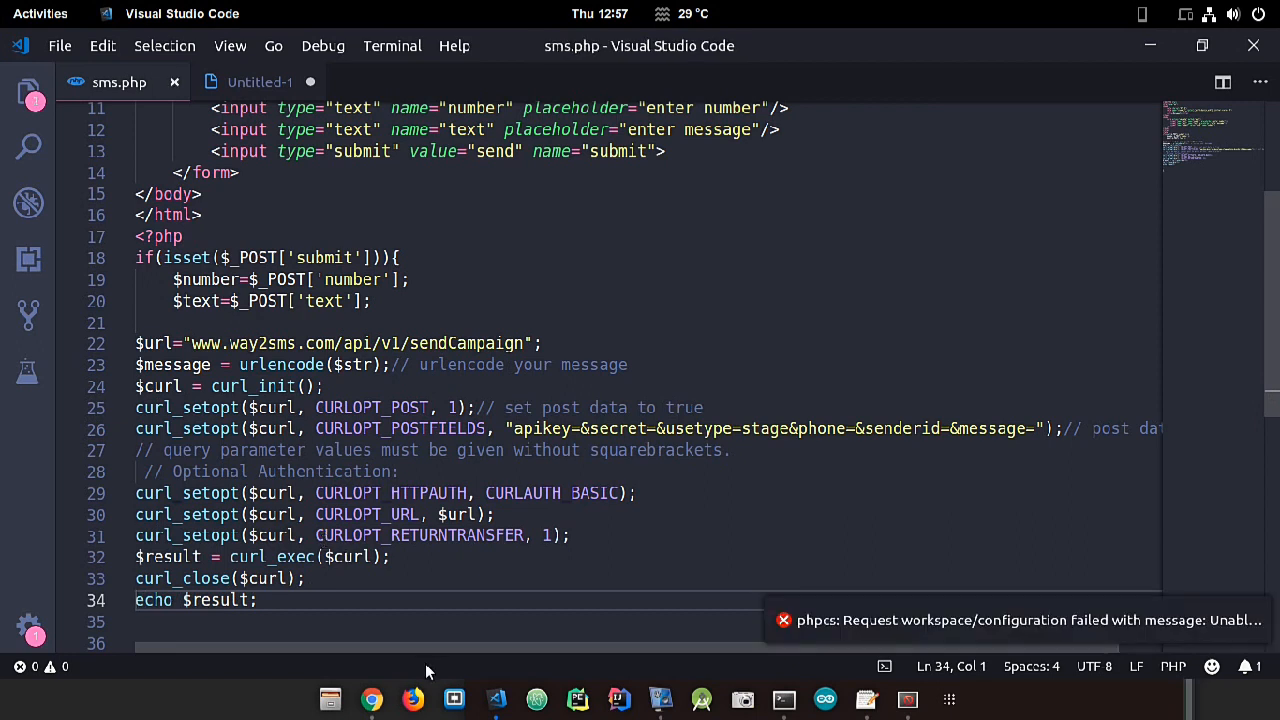
Copy the test API key from the Way2SMS API keys tab in Chrome.
click(371, 699)
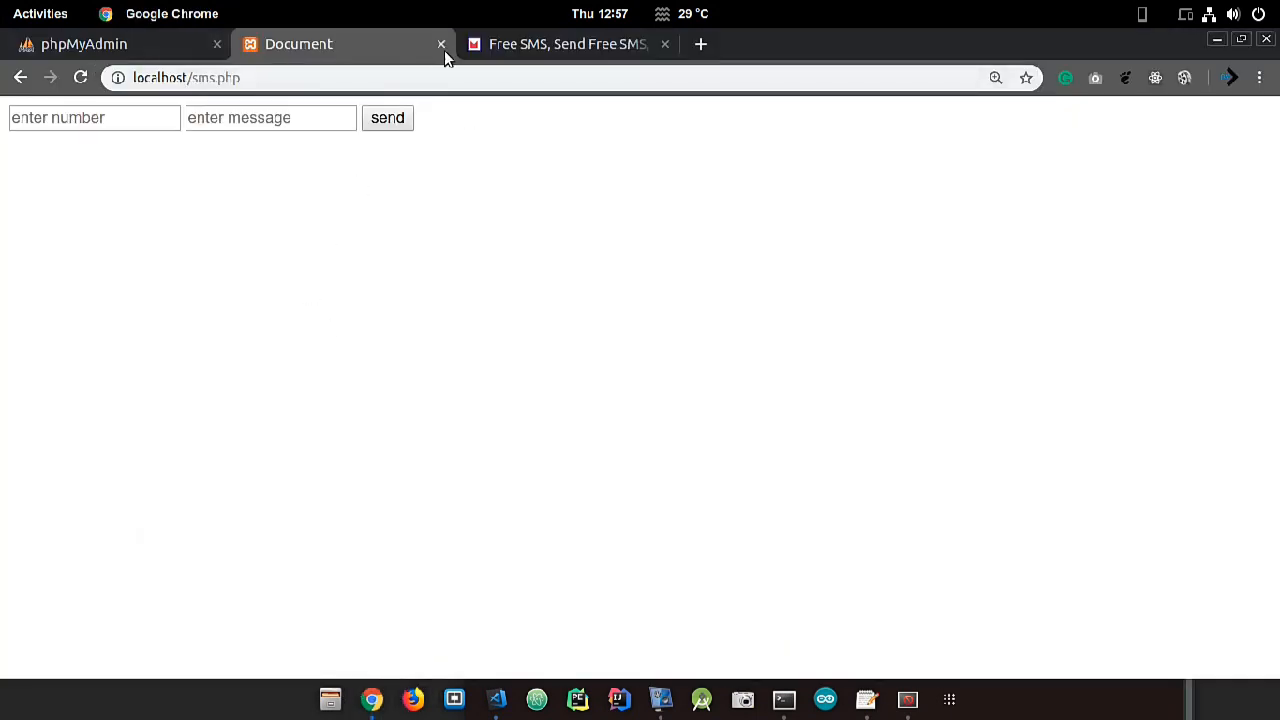
click(567, 43)
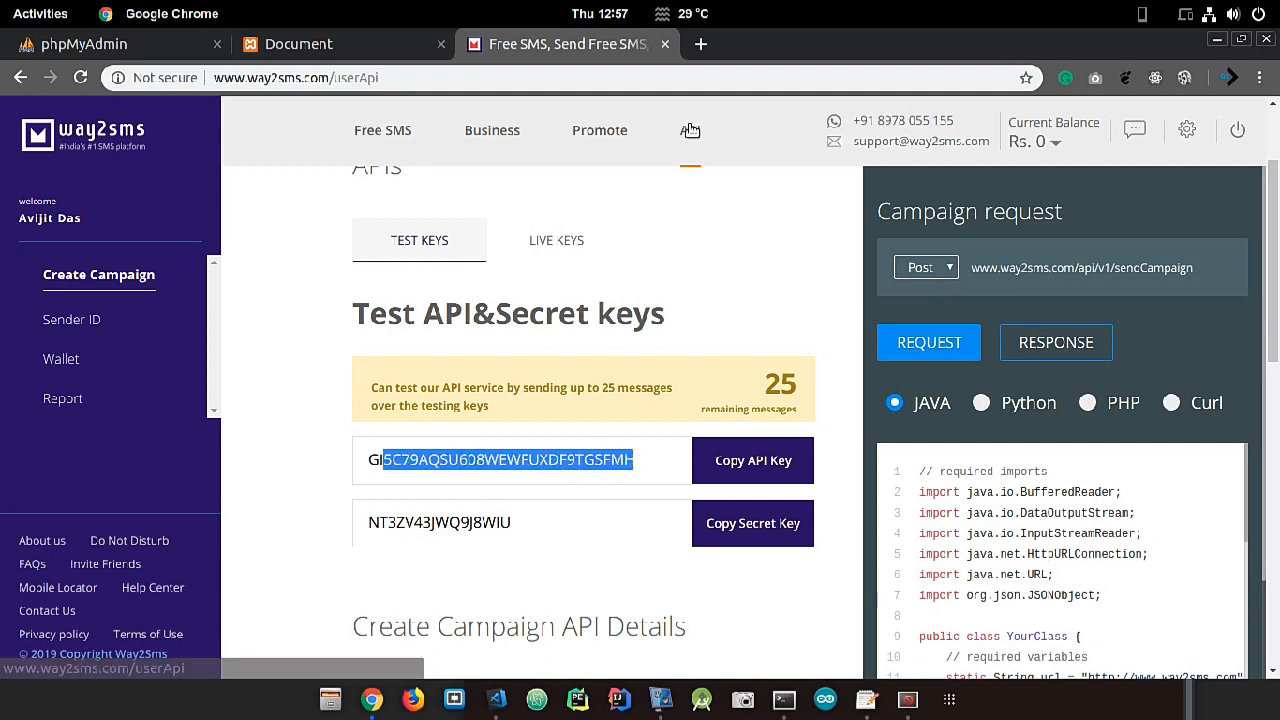
right_click(500, 460)
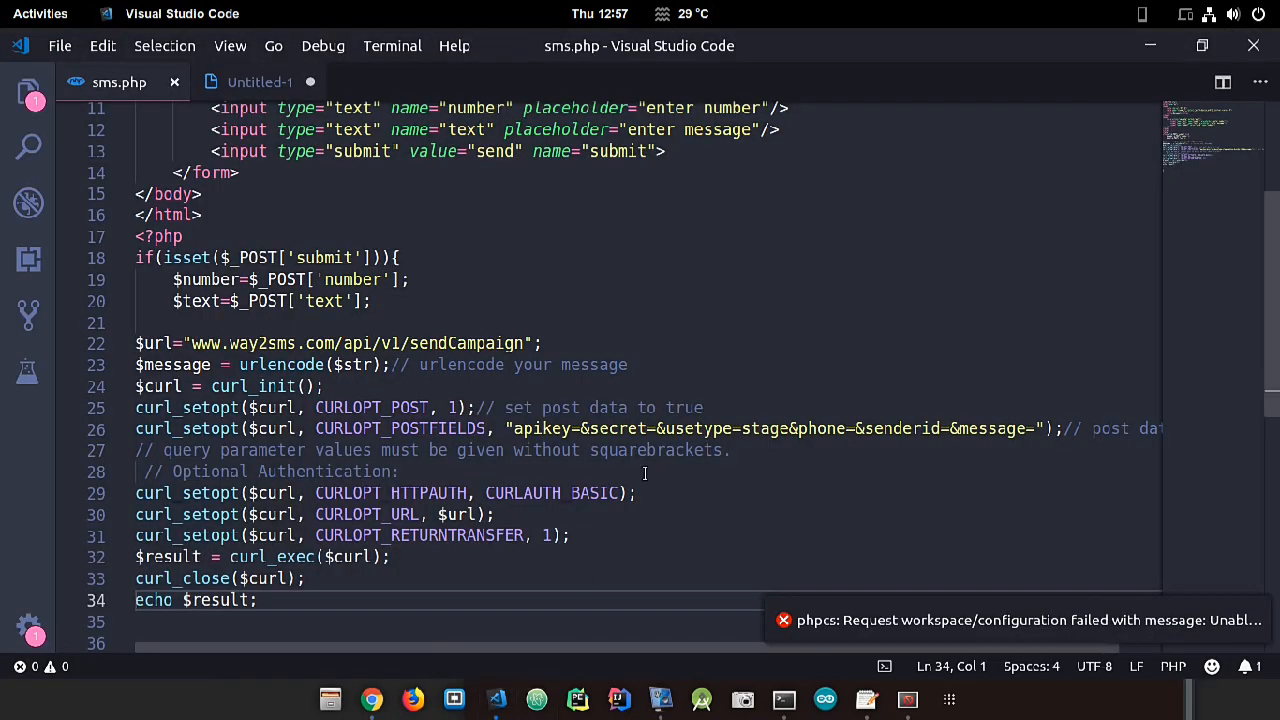
click(578, 428)
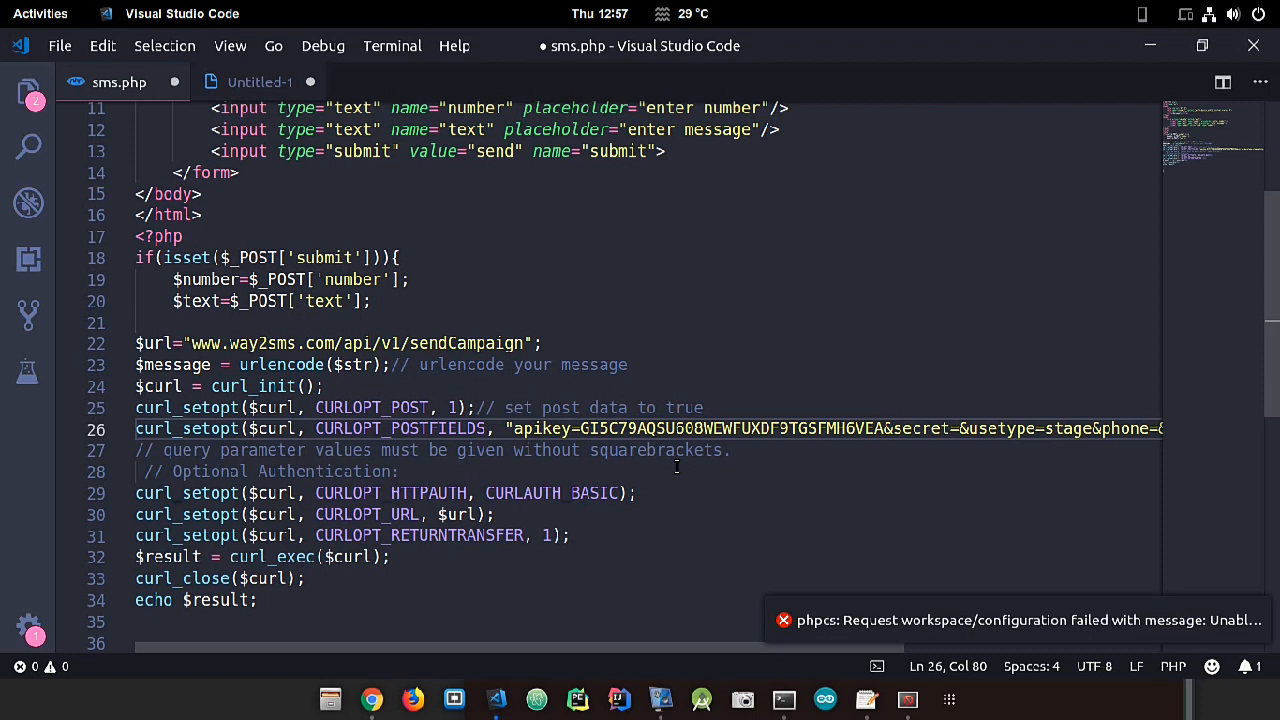
key(ctrl+s)
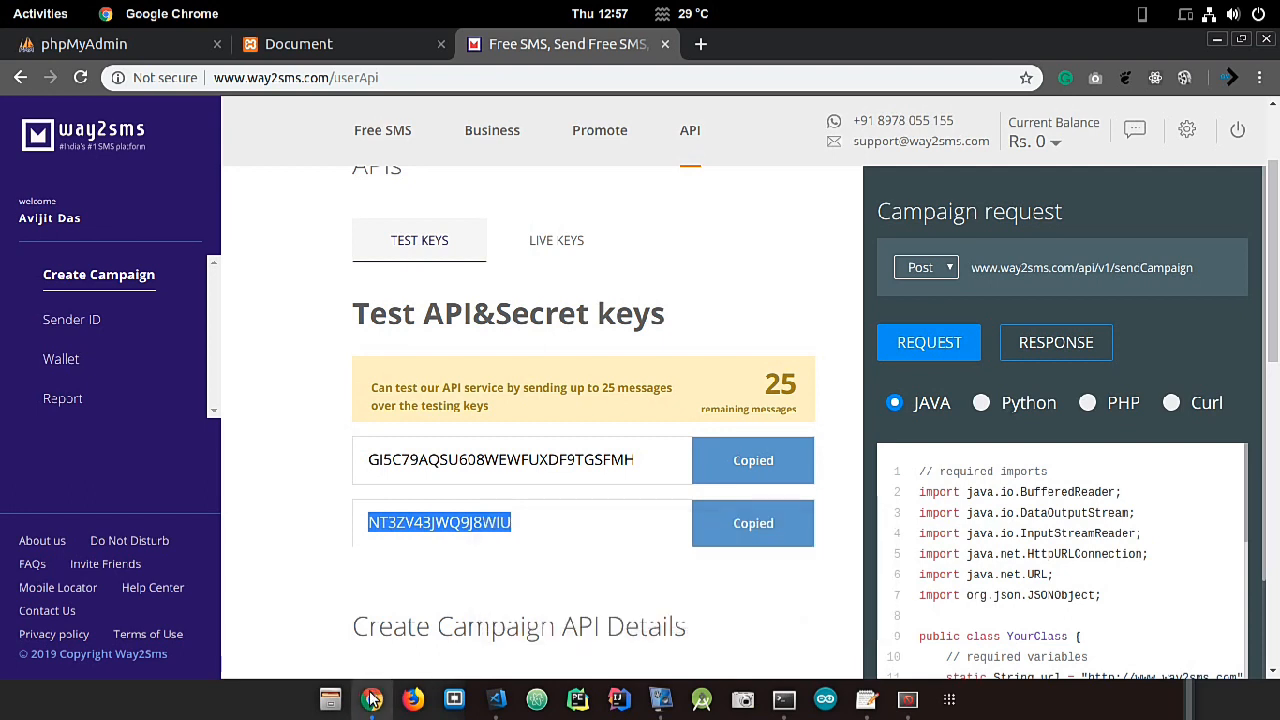
click(495, 699)
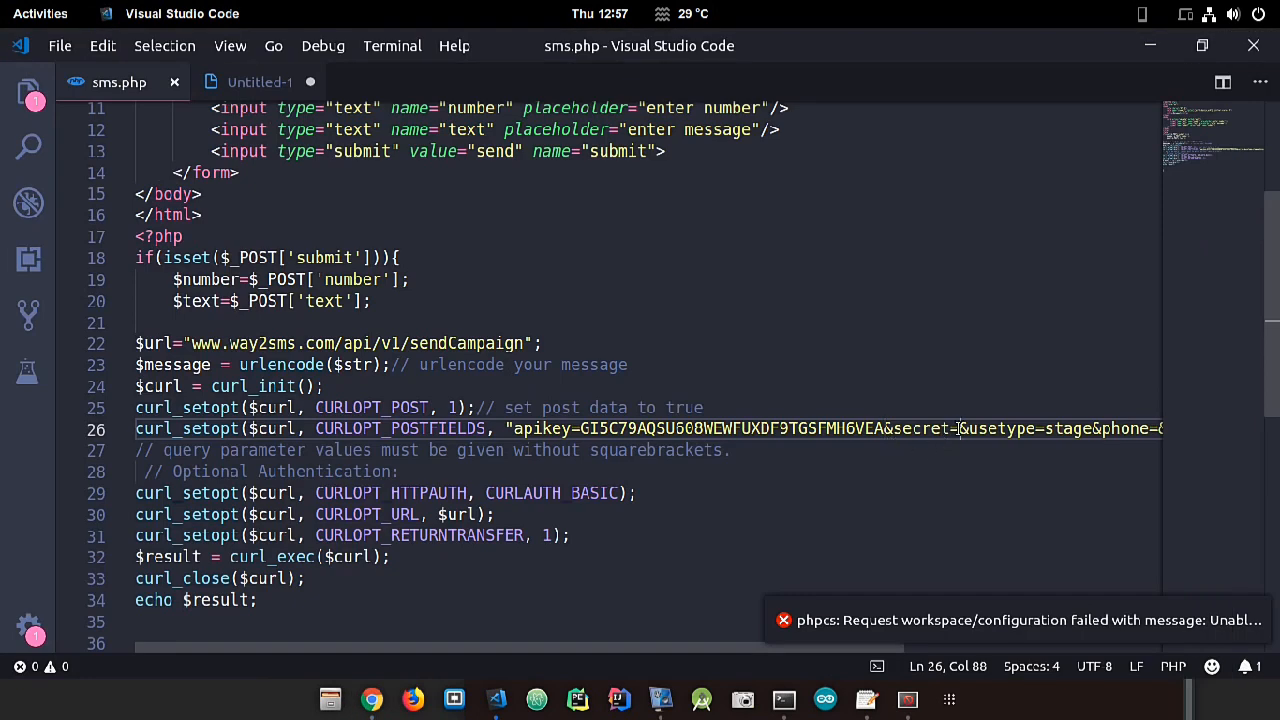
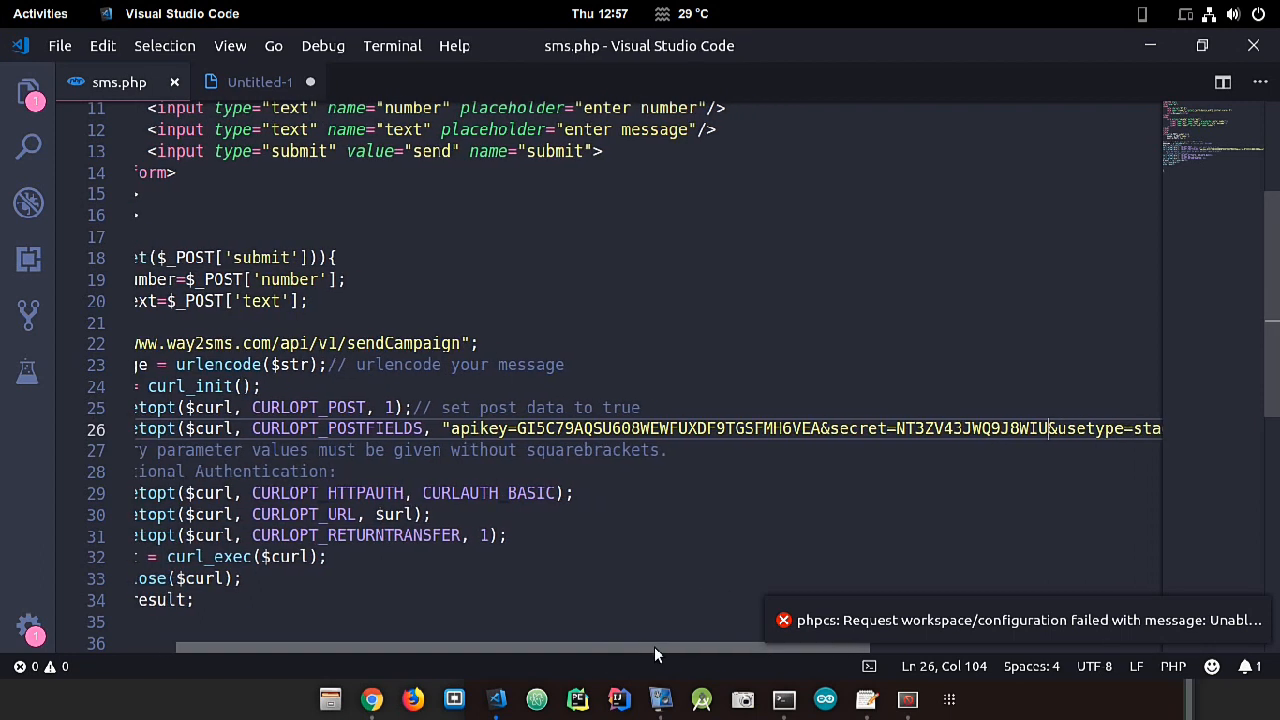
scroll(right, 3)
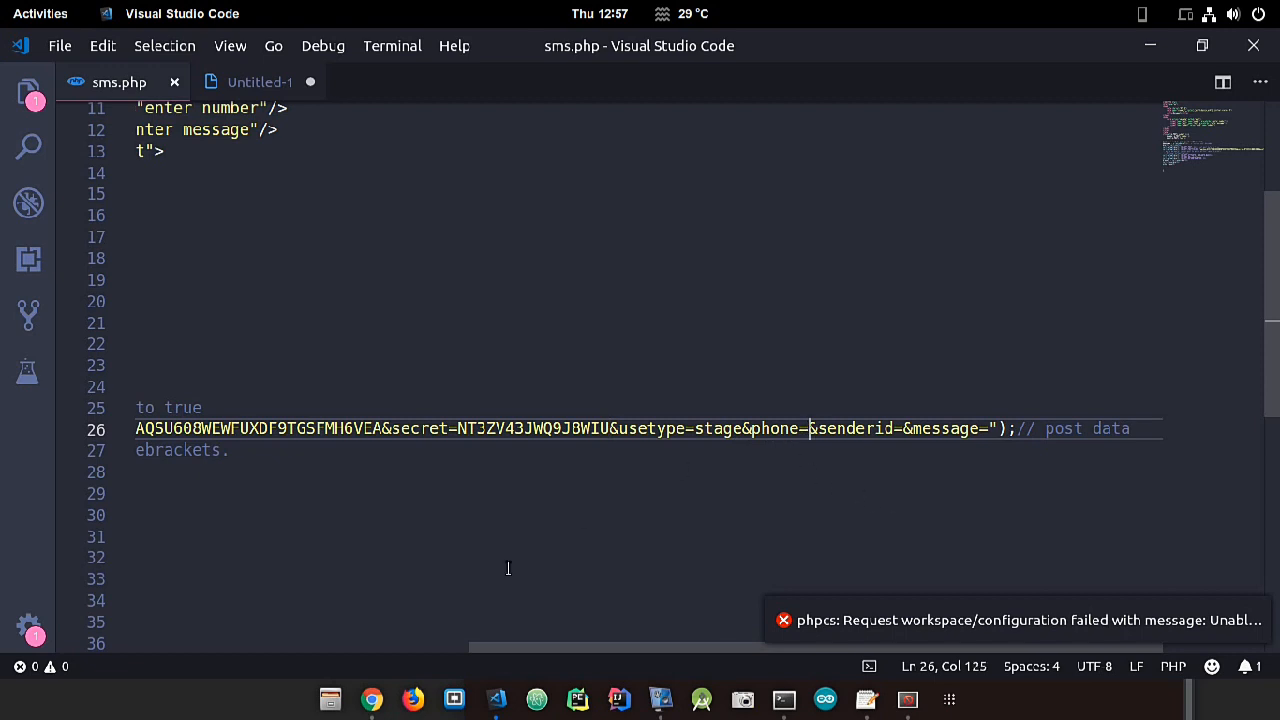
scroll(left, 3)
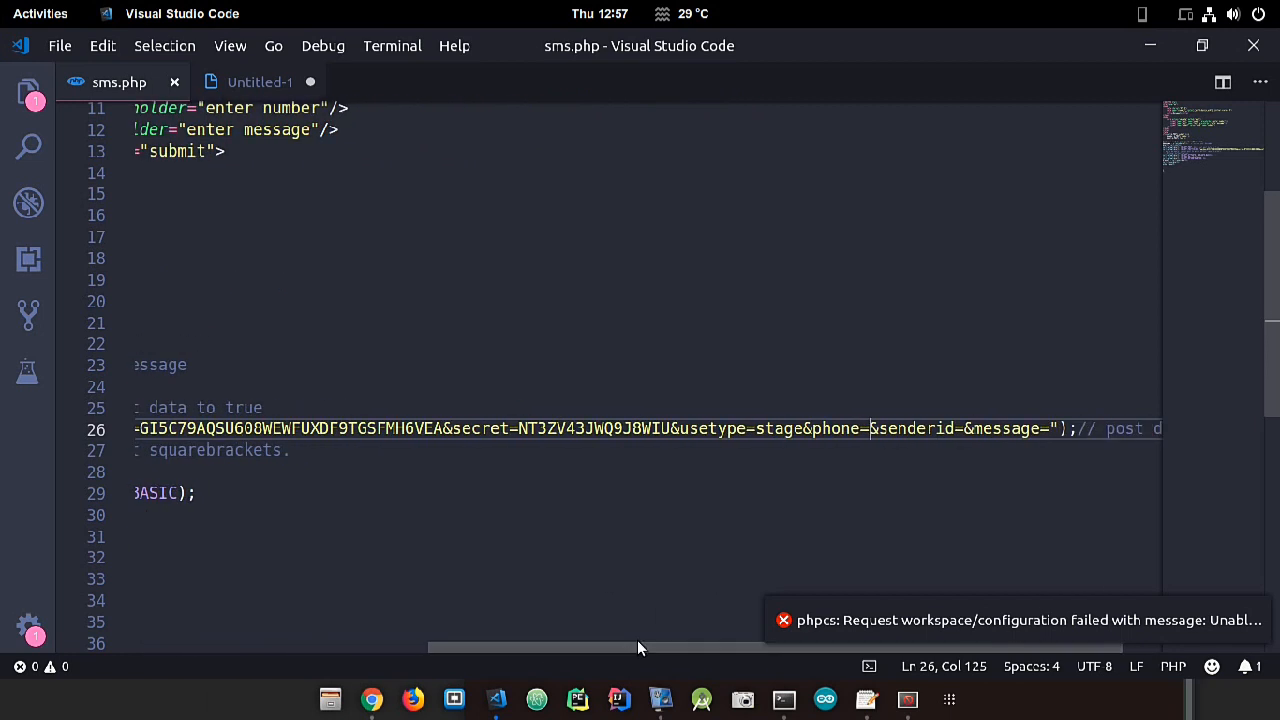
Set phone=$number, an email senderid, and message=$text in the POST fields string.
text($num)
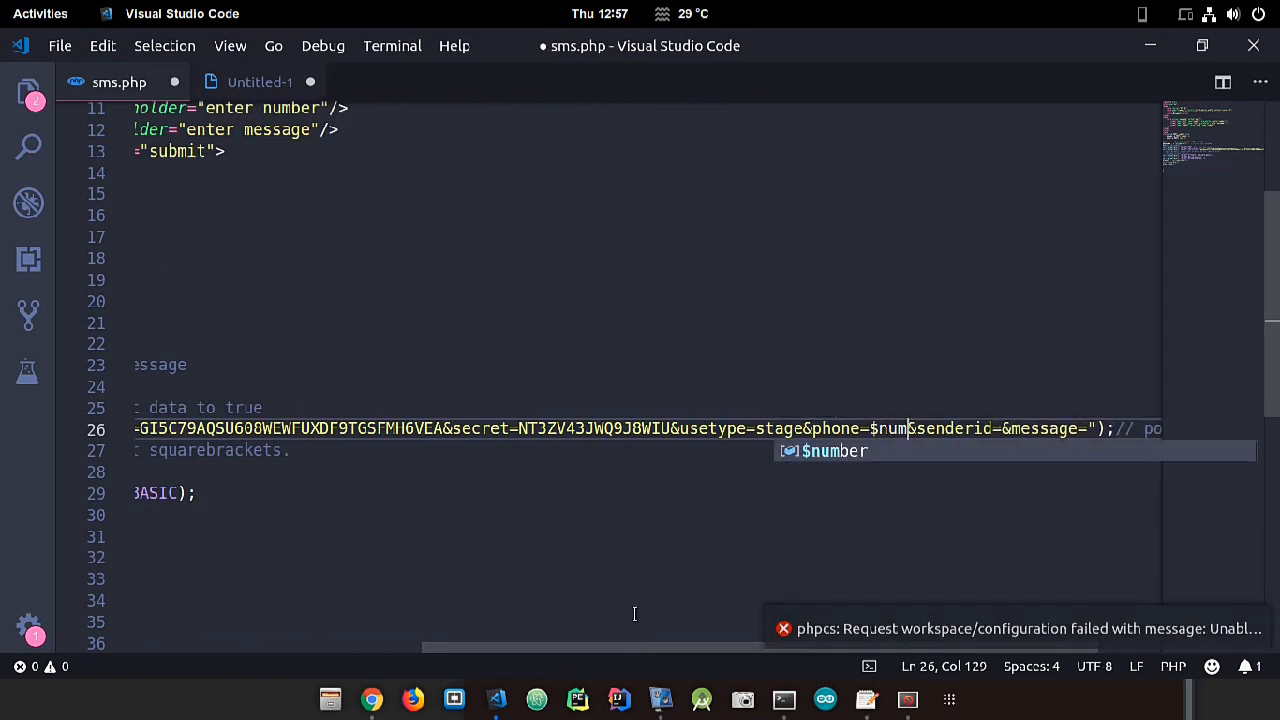
text(ber)
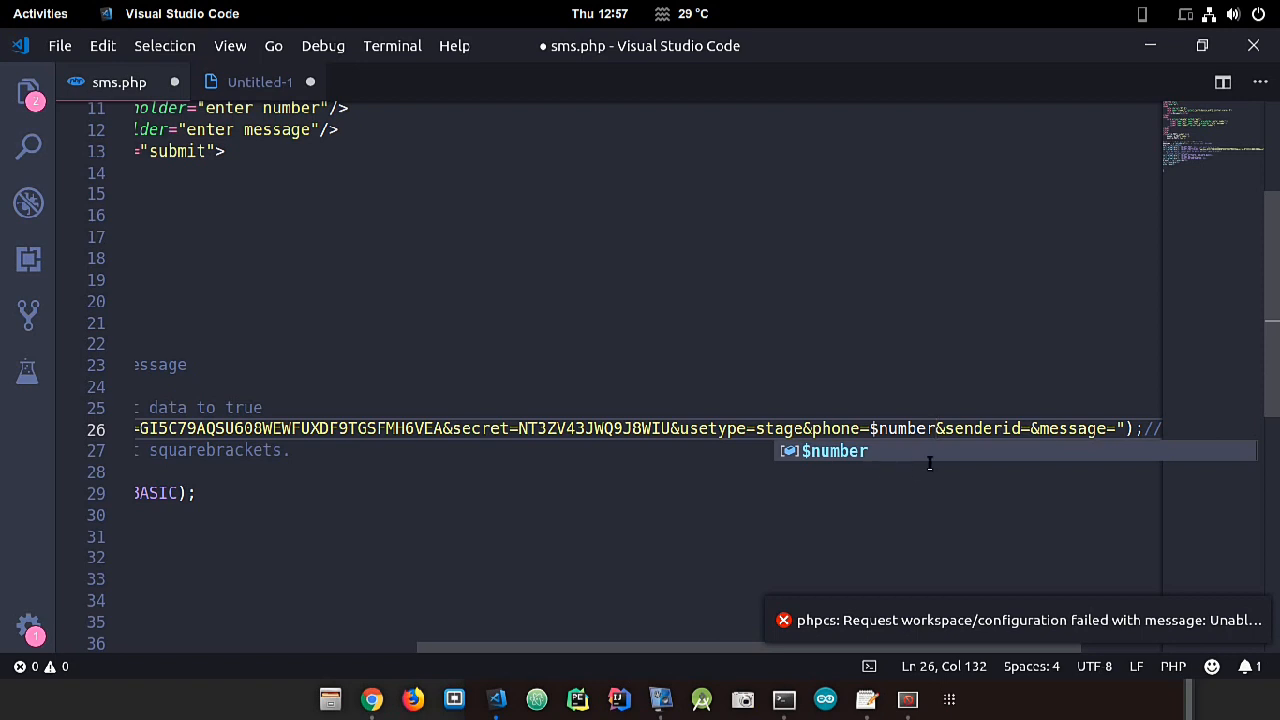
mouse_move(1060, 449)
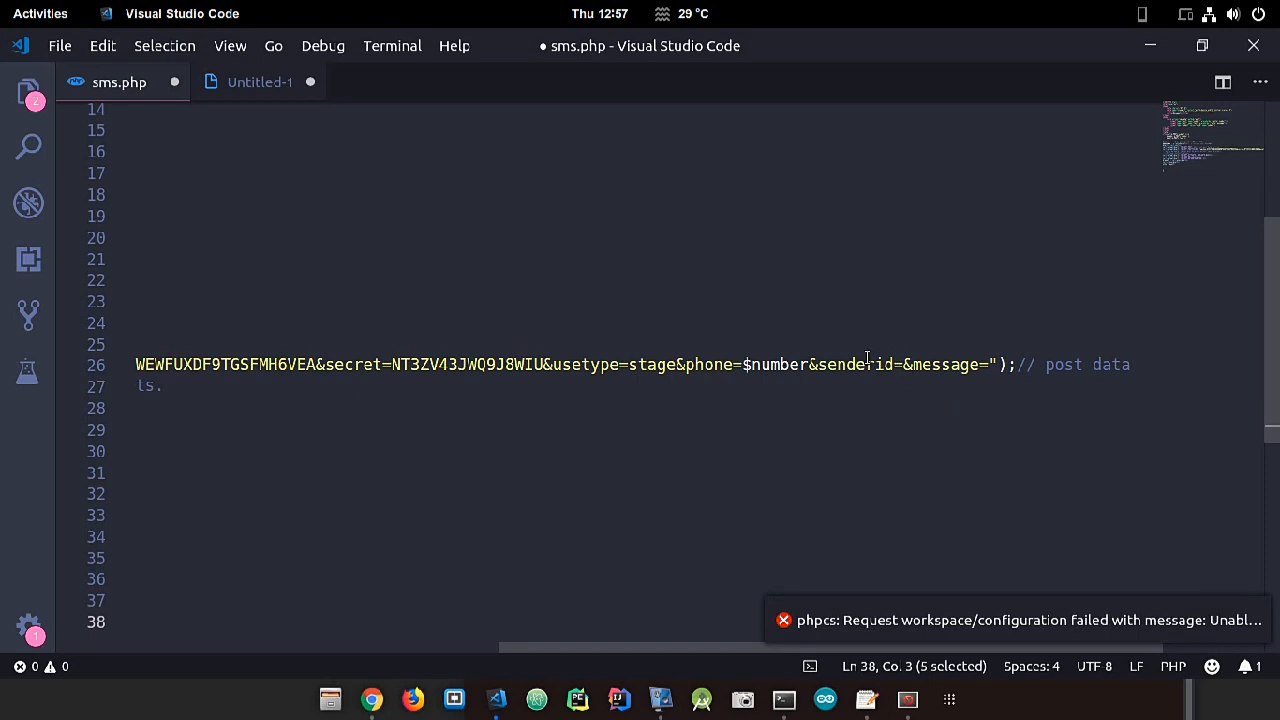
click(905, 364)
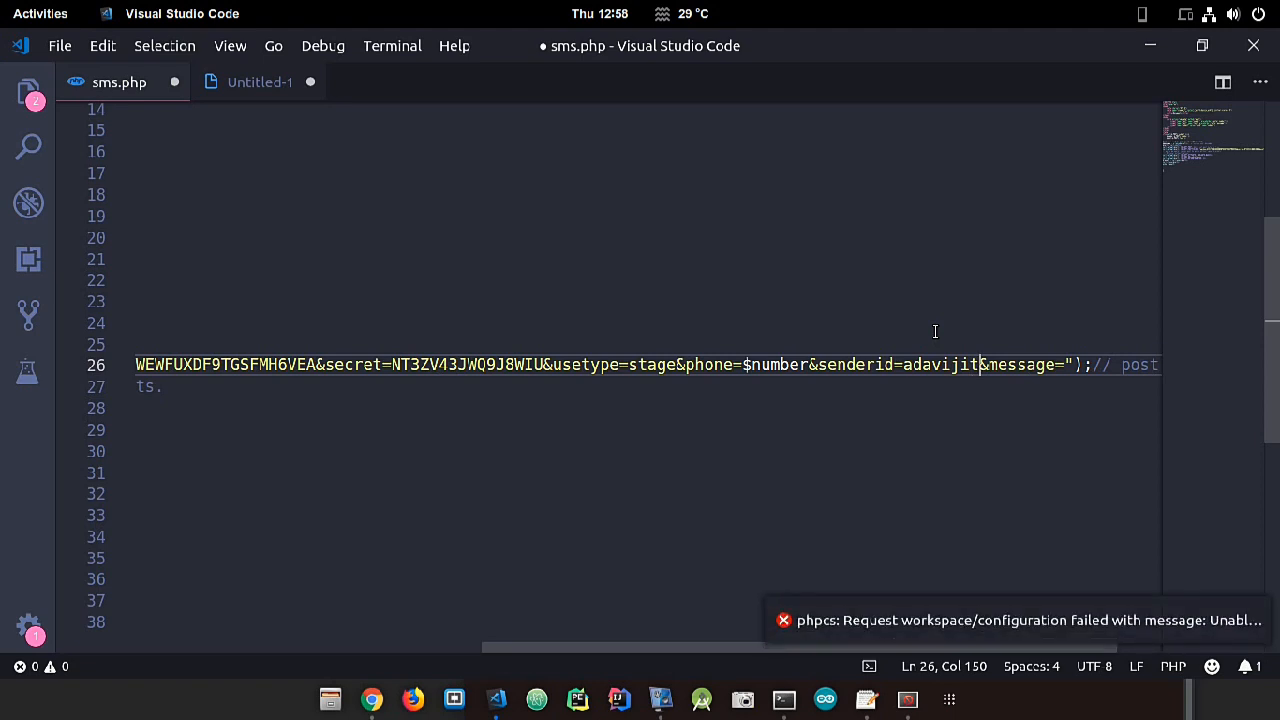
text(@yahoo.com)
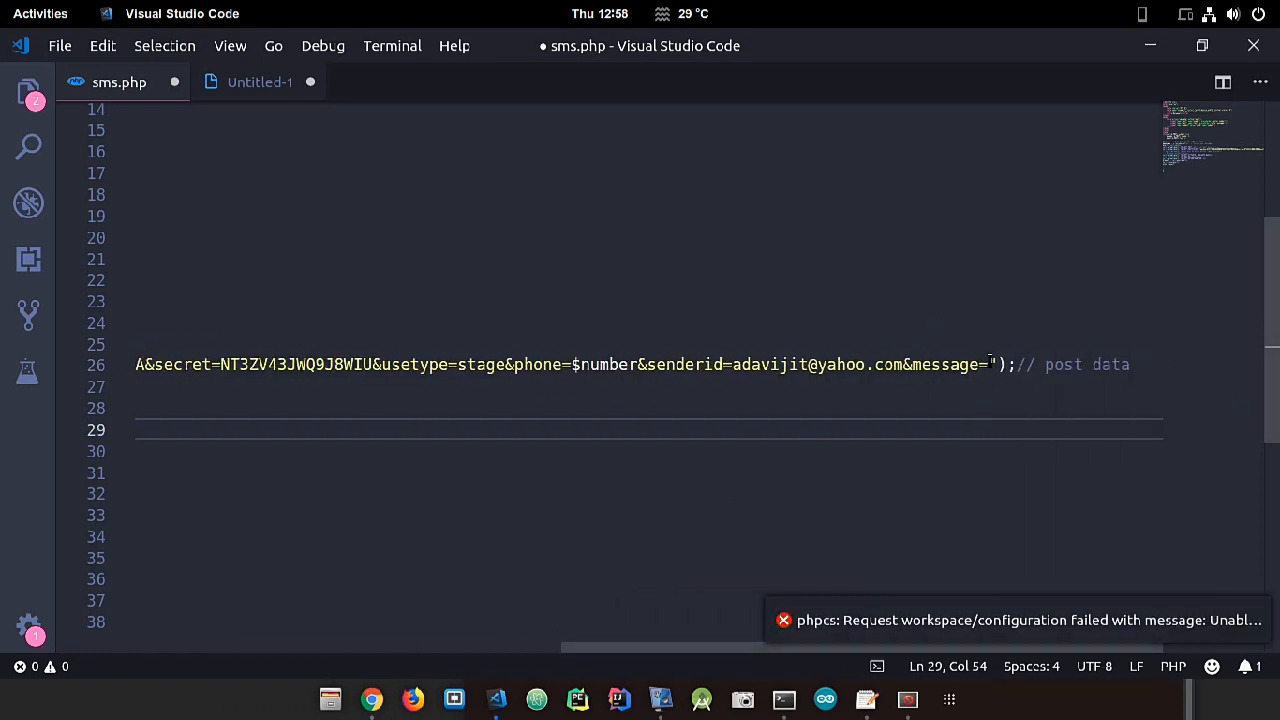
text($)
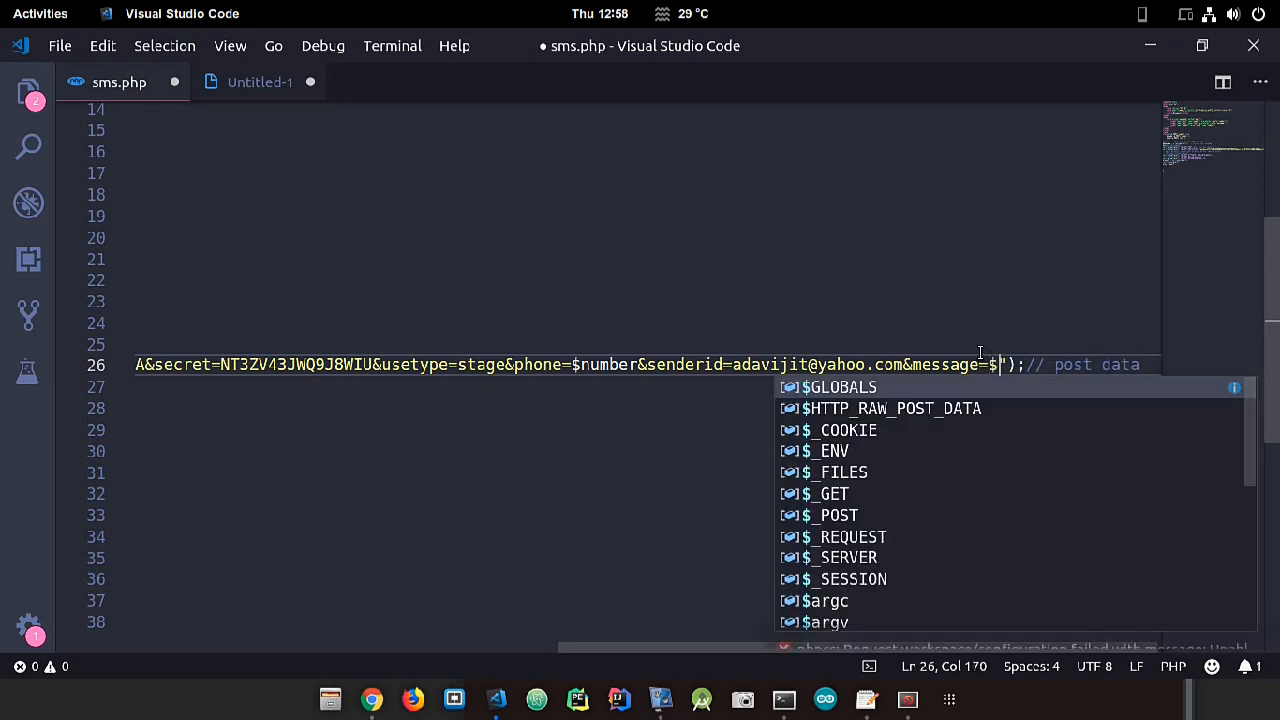
text(text)
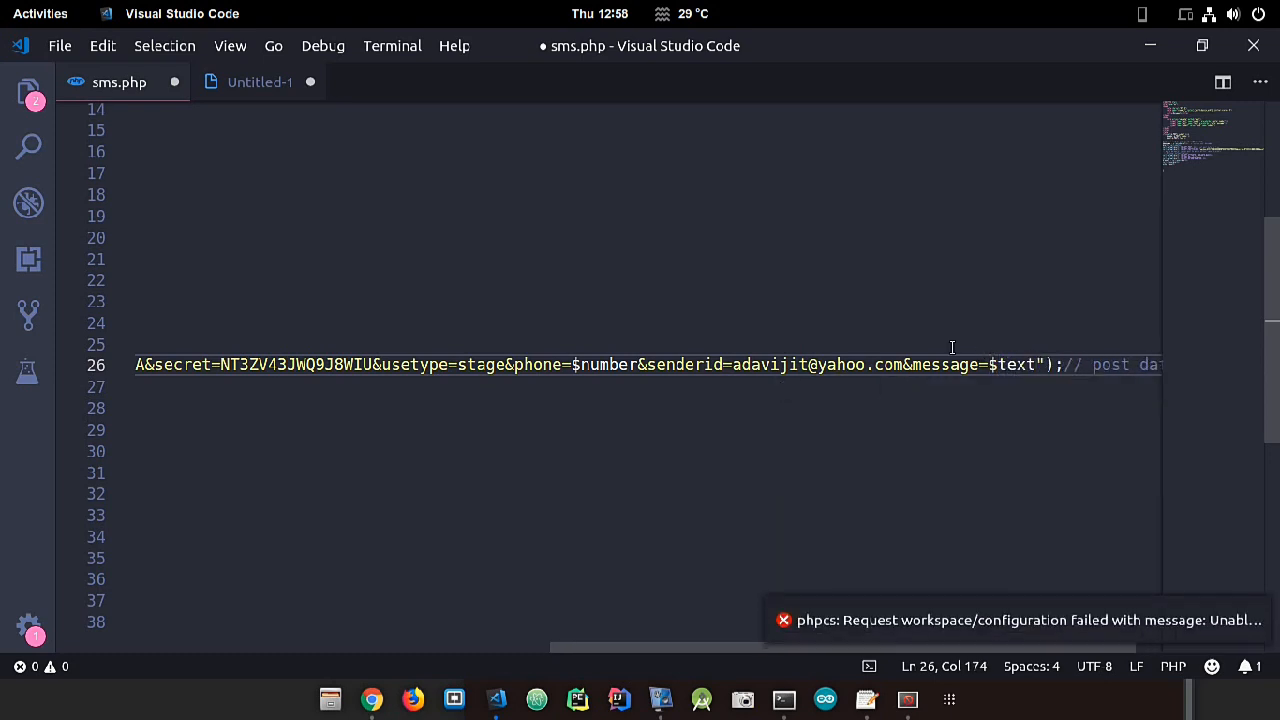
mouse_move(614, 650)
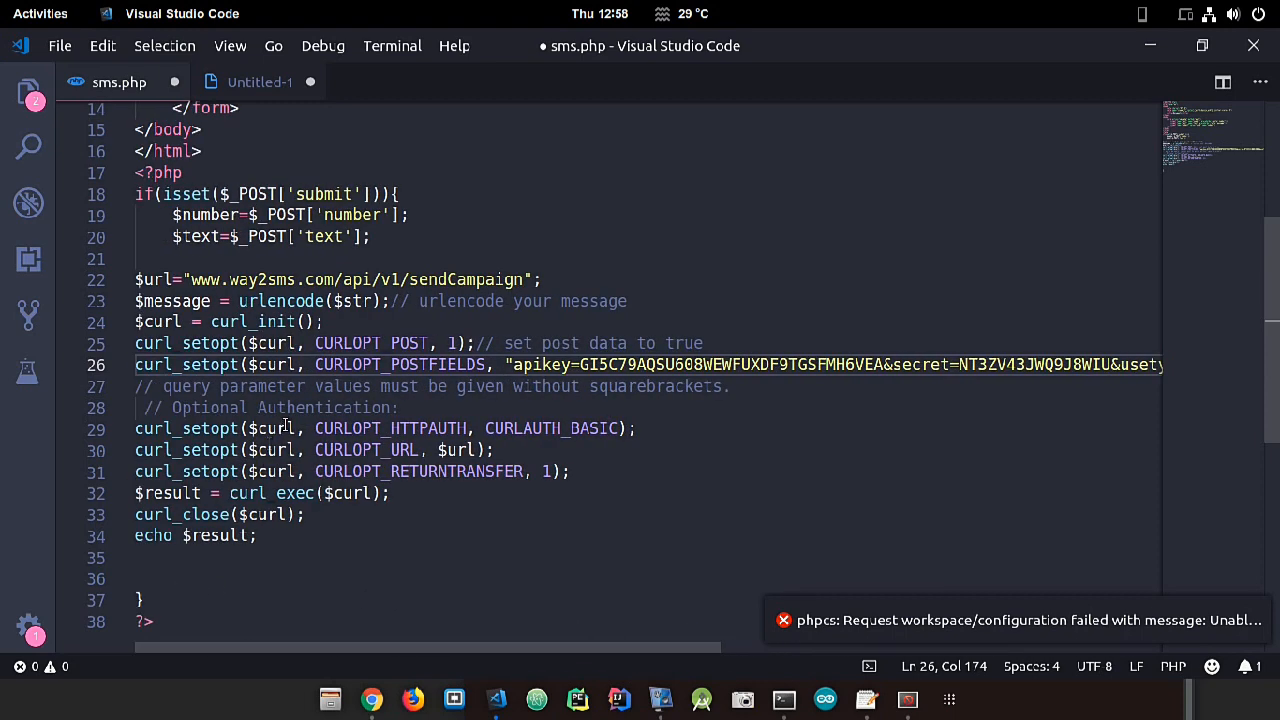
Save sms.php and return to the SMS form in Chrome.
key(ctrl+s)
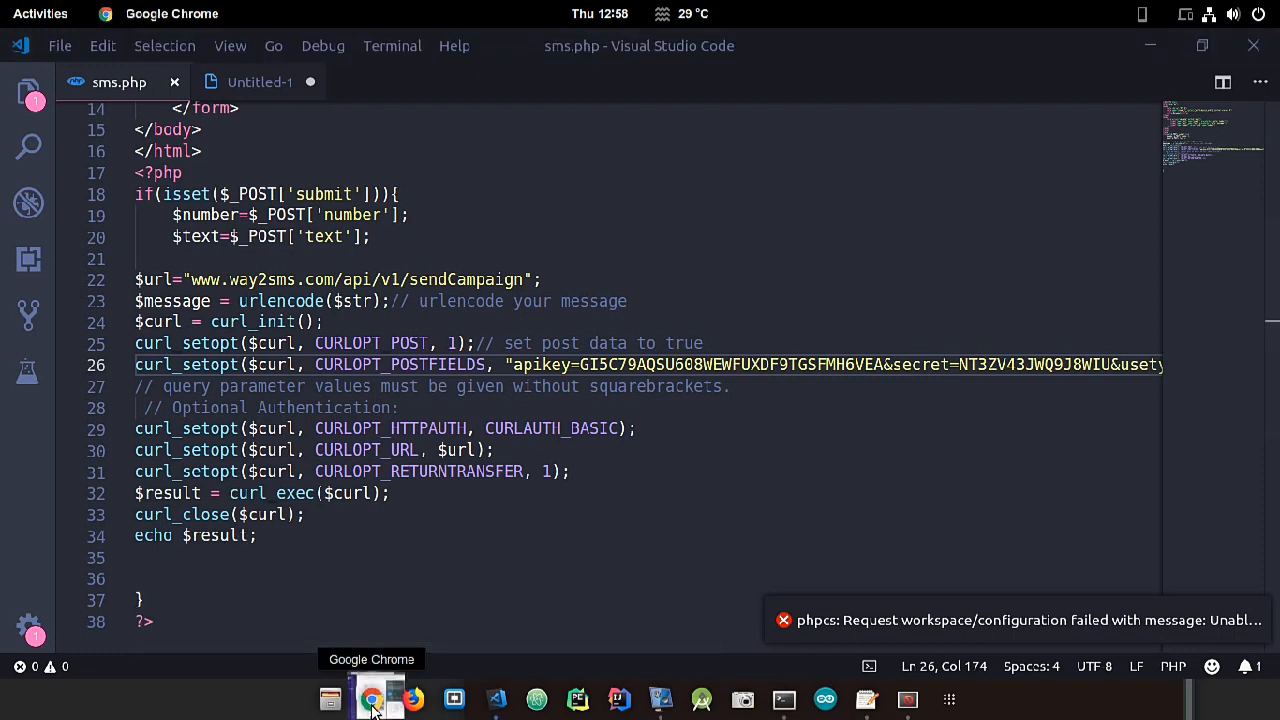
click(371, 698)
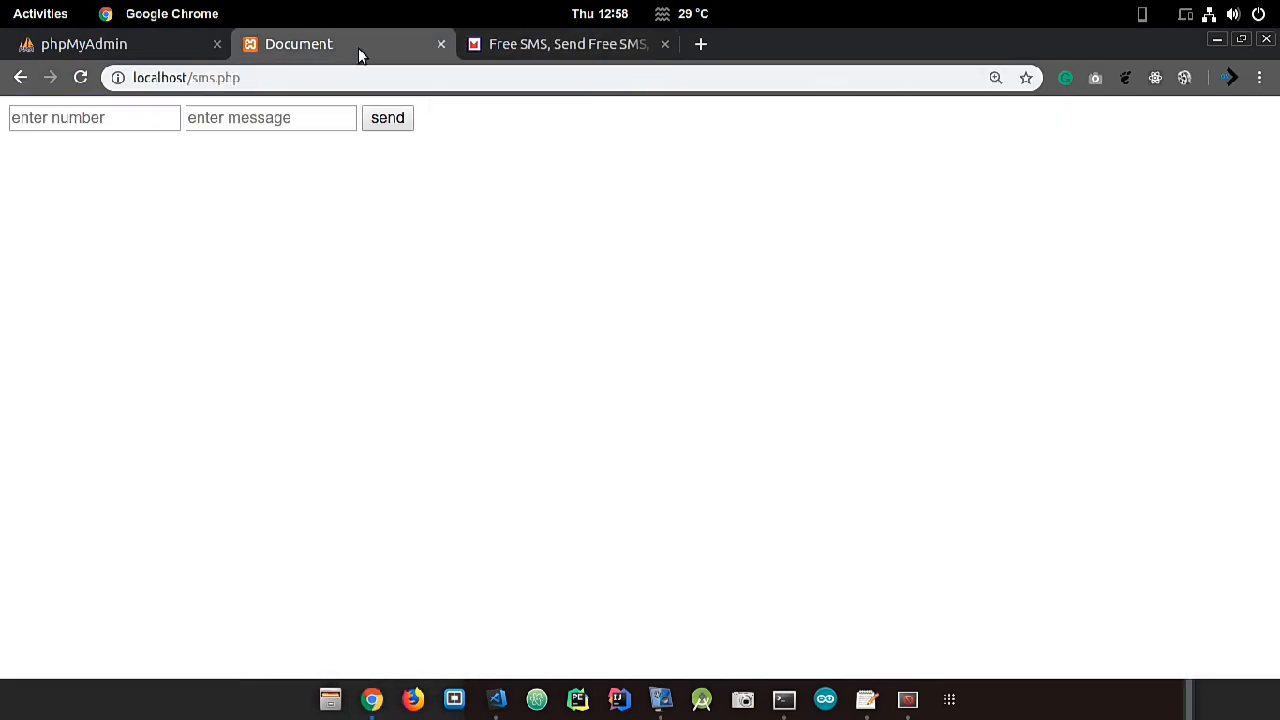
click(387, 117)
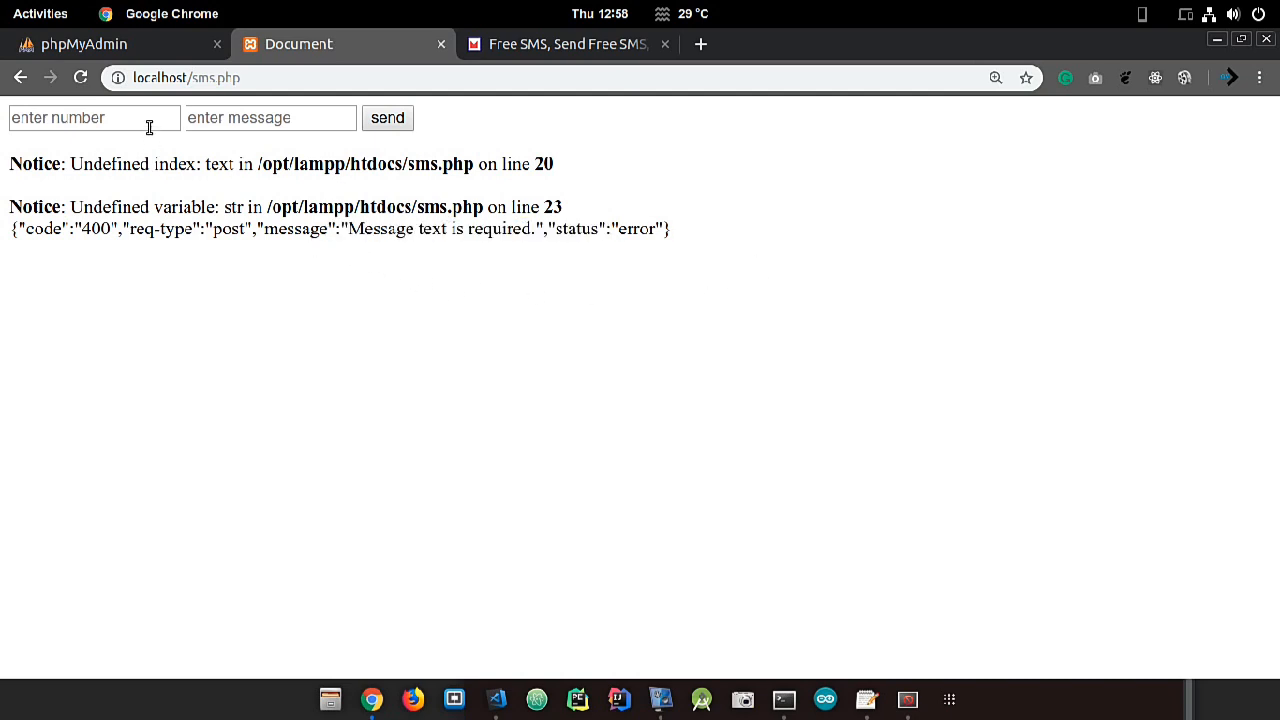
Send the form with 'test message' and select the success JSON response.
text(quotes)
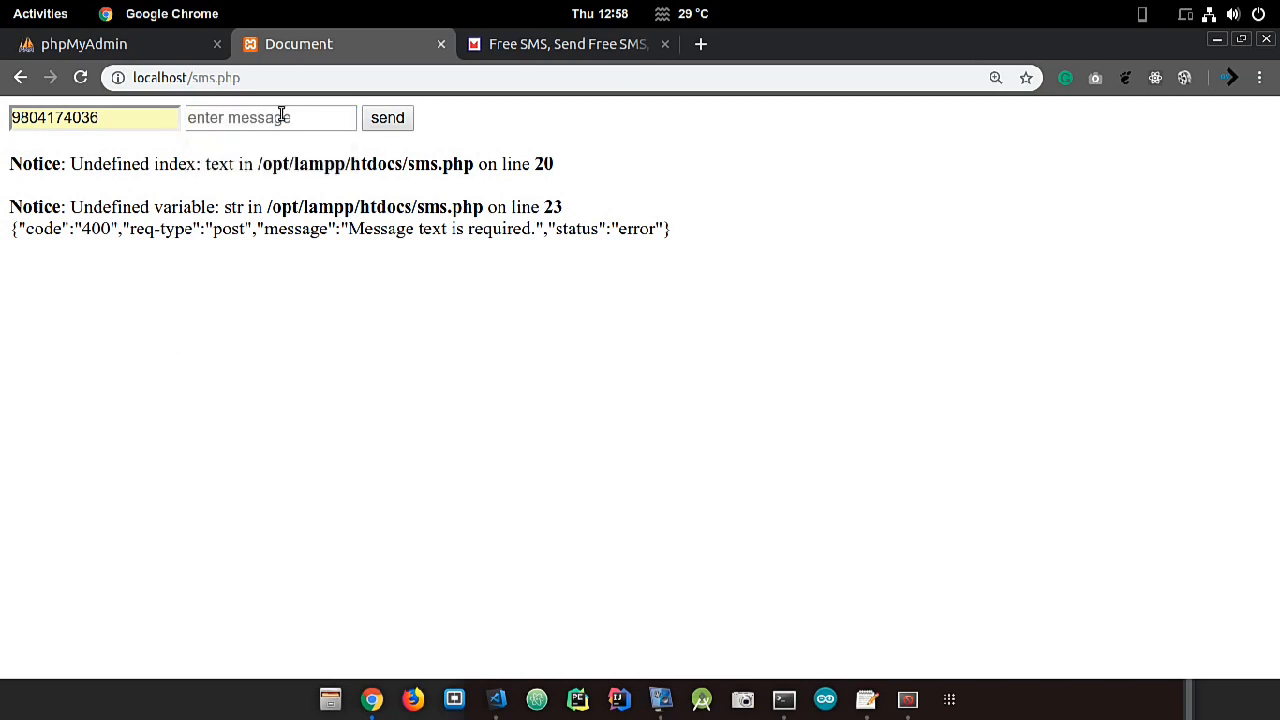
text(test)
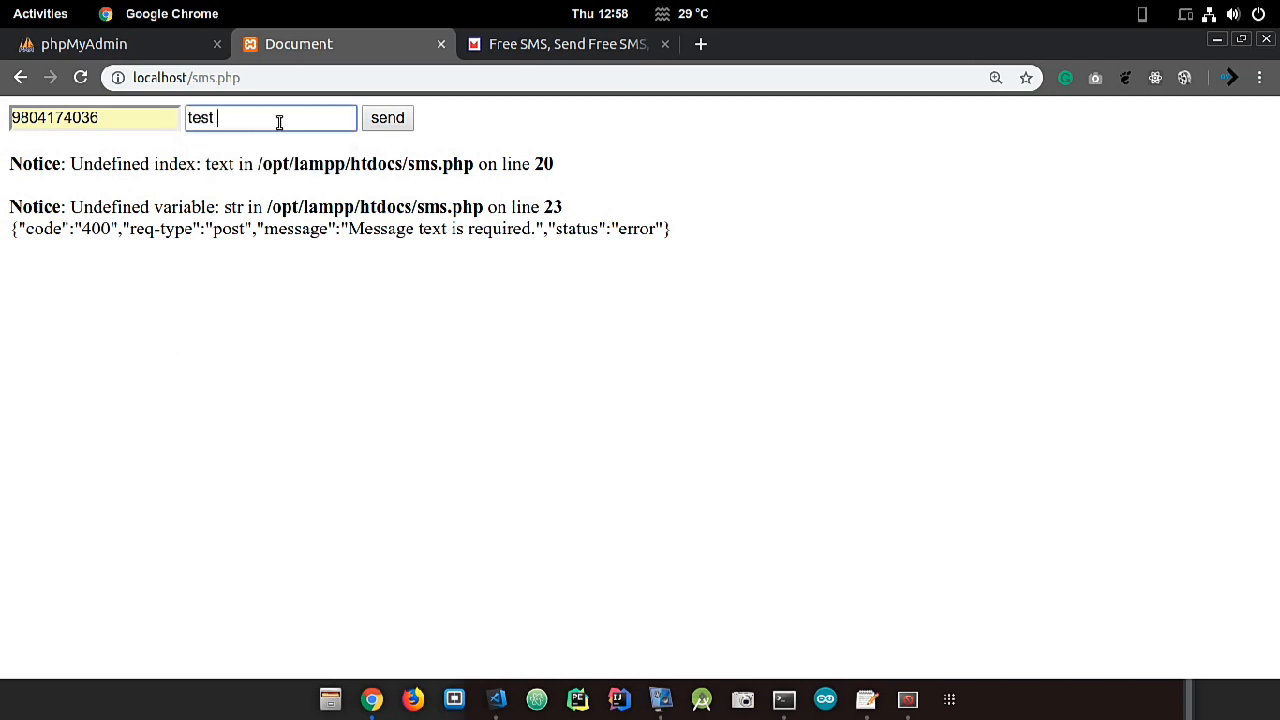
text(message)
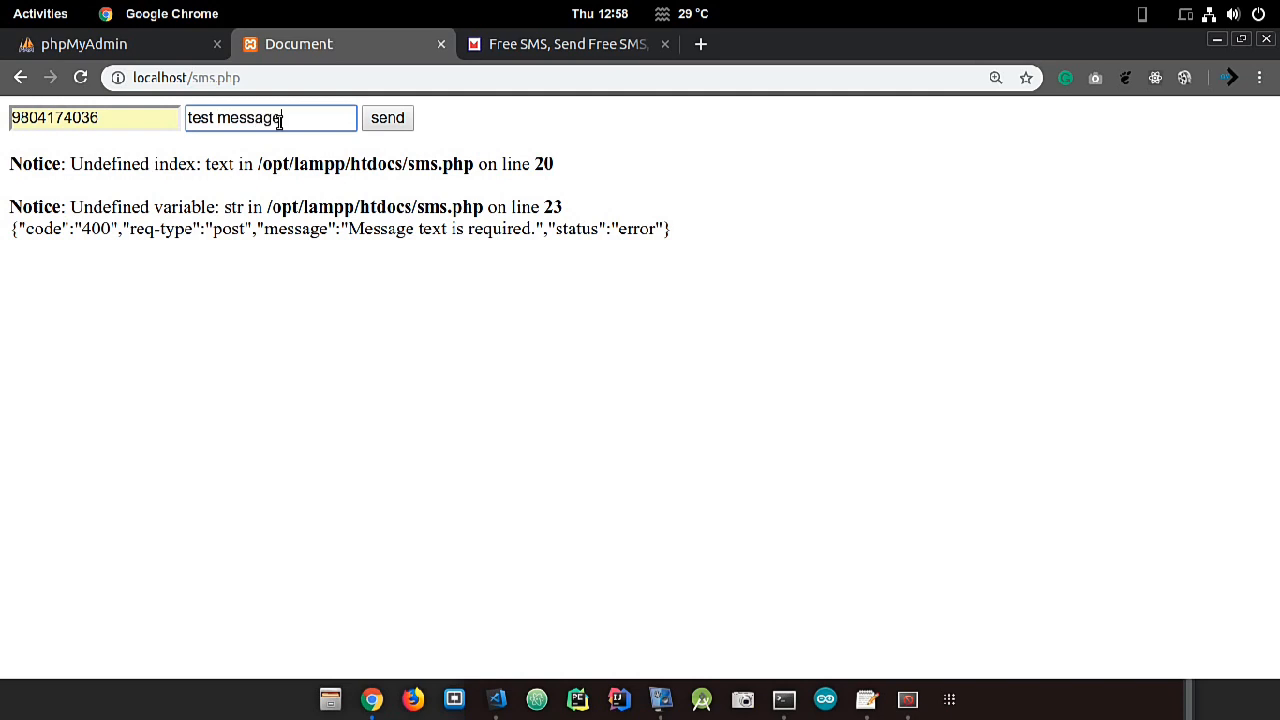
click(387, 118)
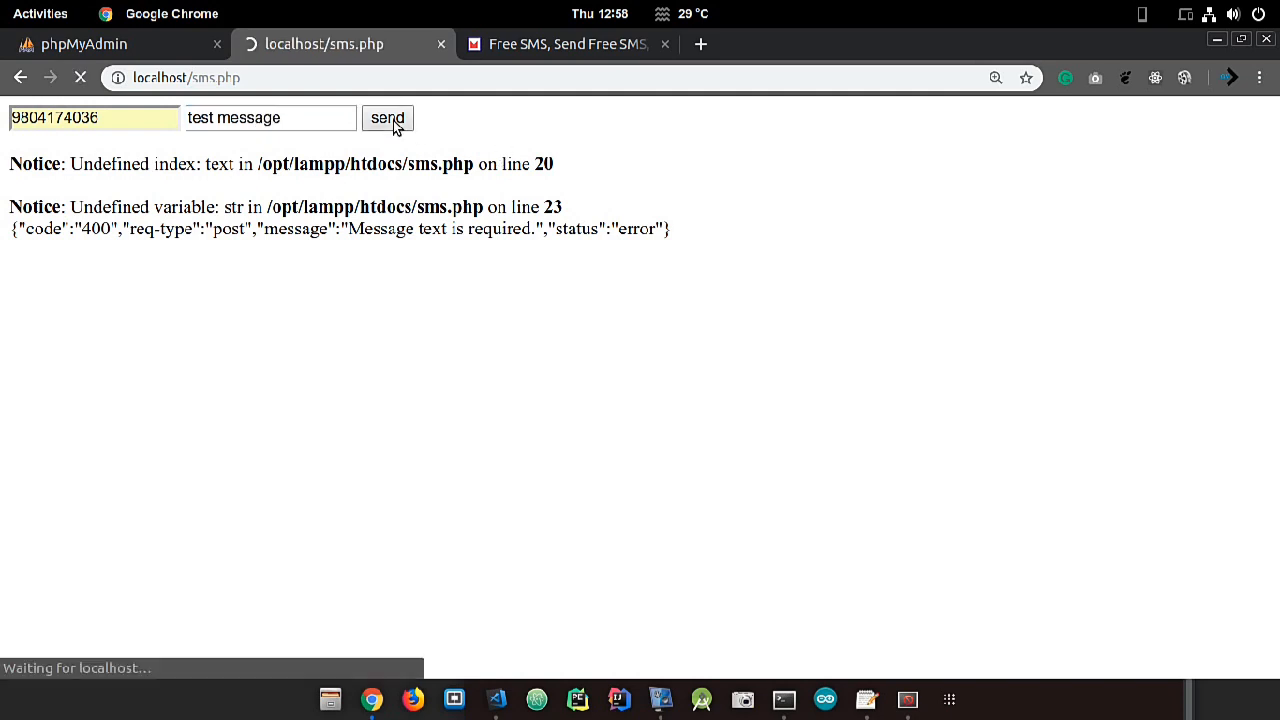
click(387, 118)
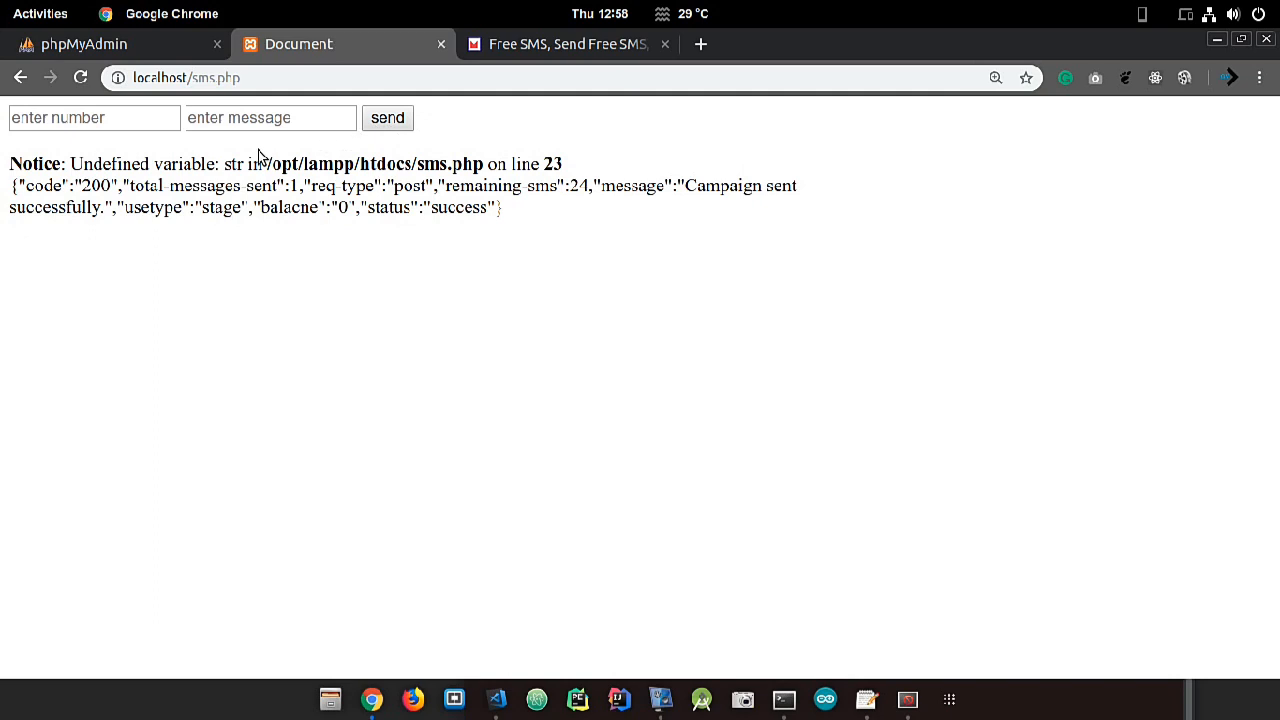
mouse_move(10, 188)
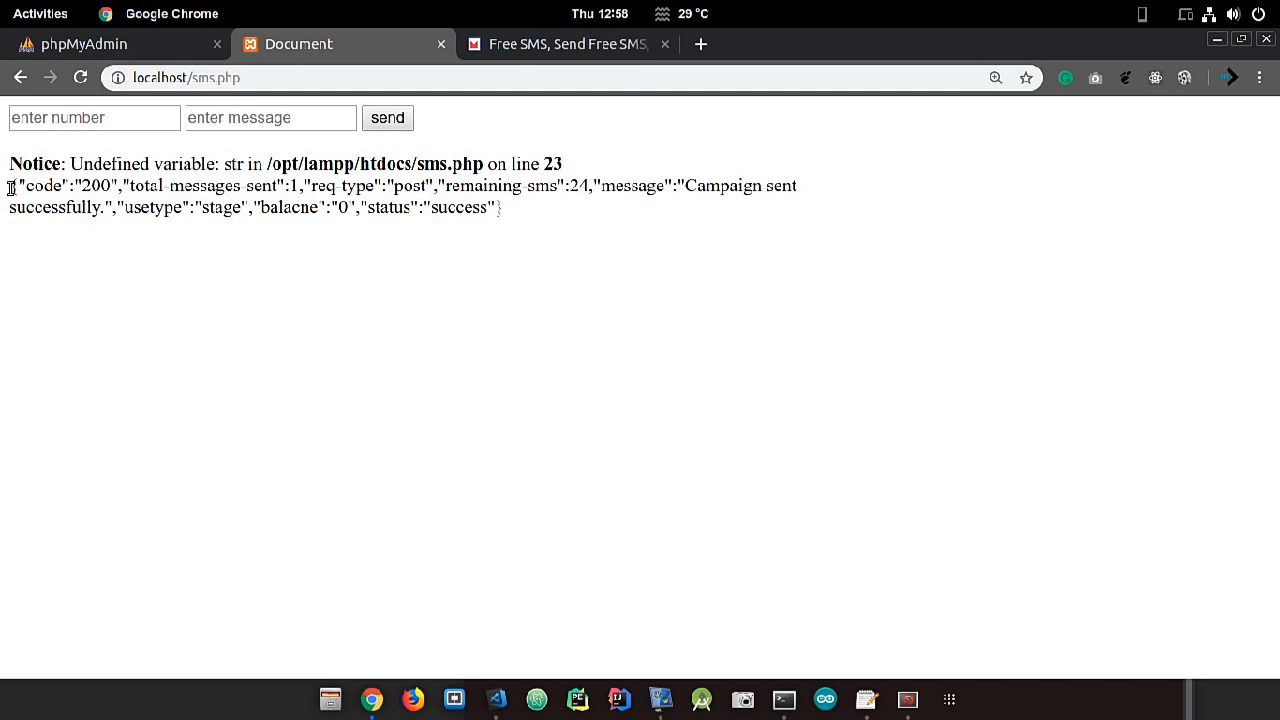
drag(10, 186, 490, 186)
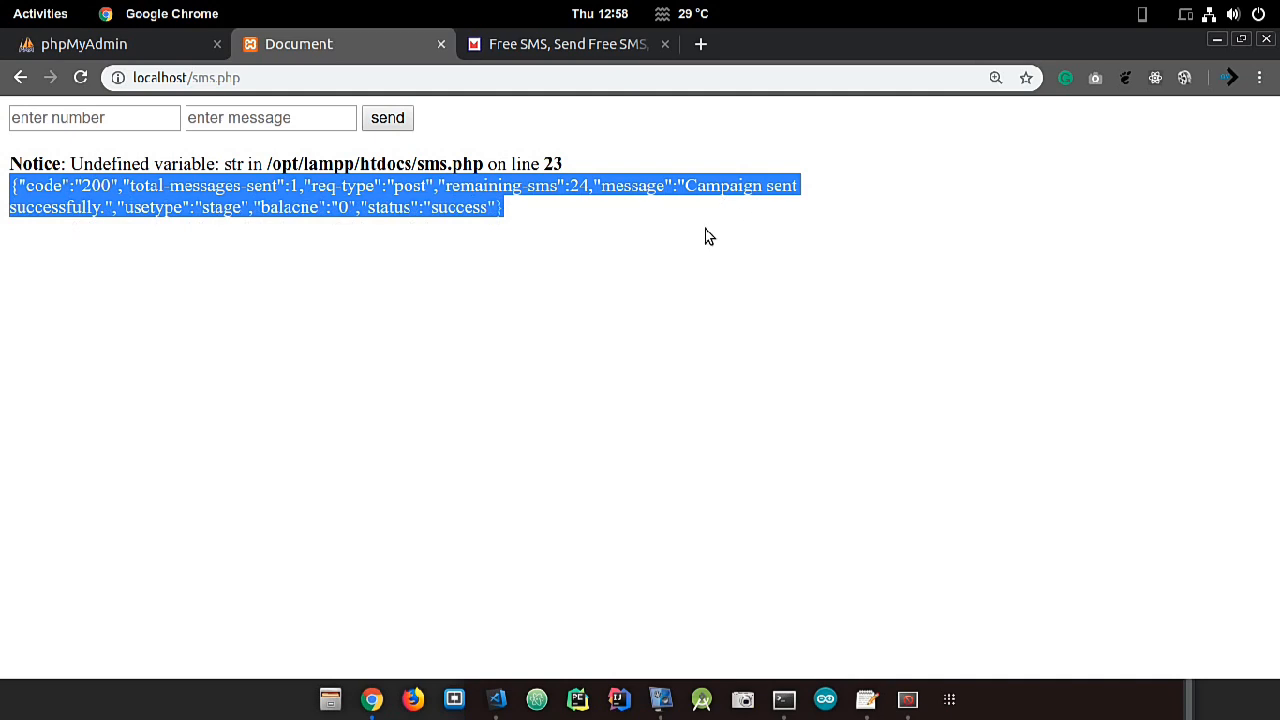
mouse_move(702, 225)
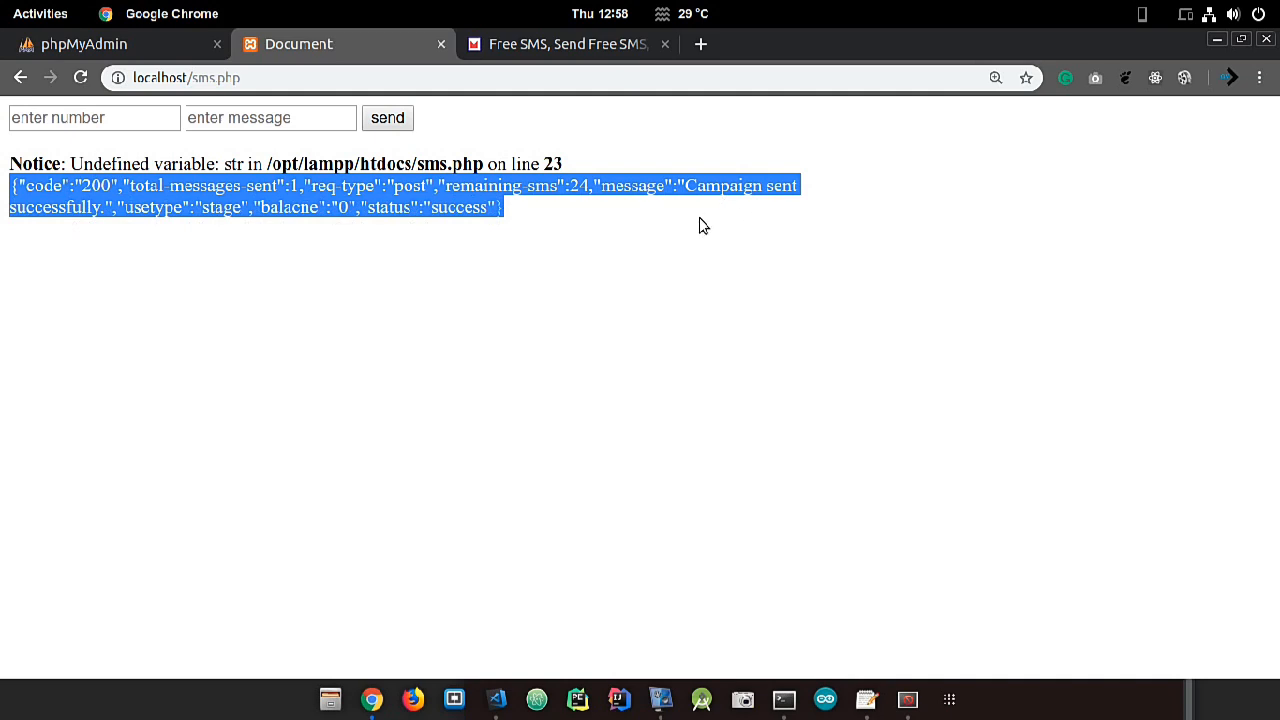
mouse_move(372, 698)
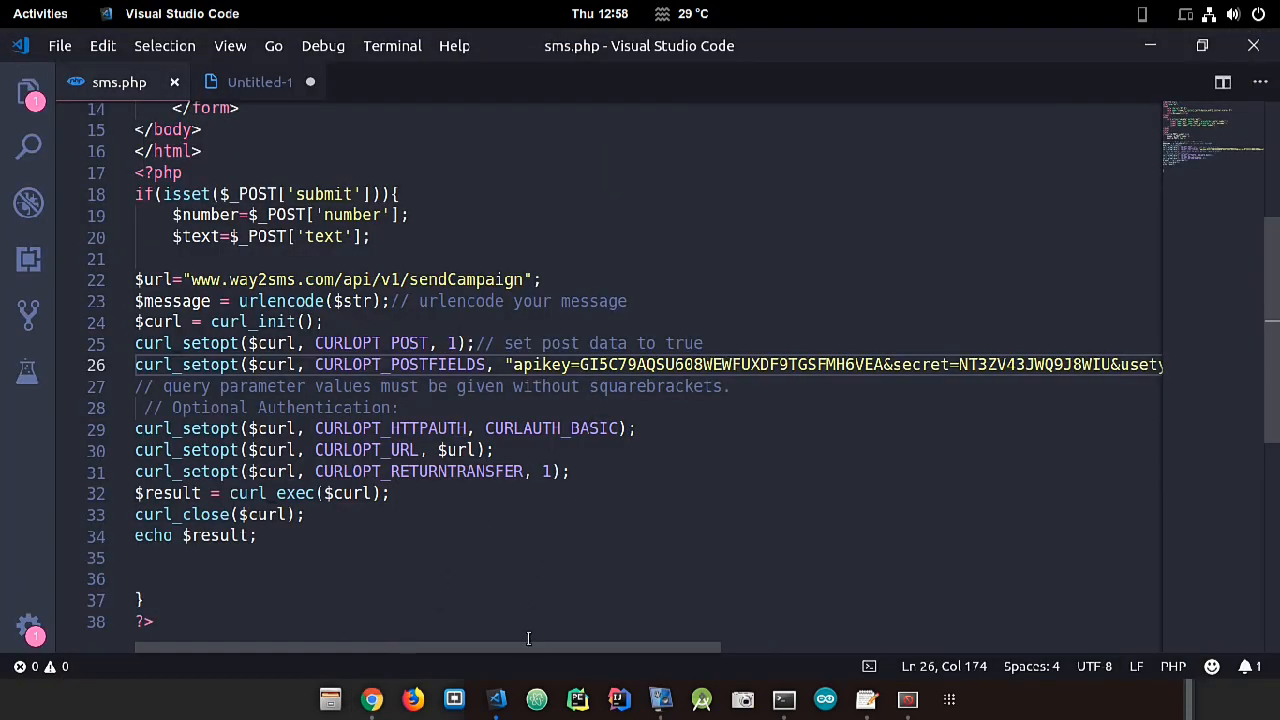
Store urlencode($text) in $message and post message=$message on line 26.
scroll(right, 3)
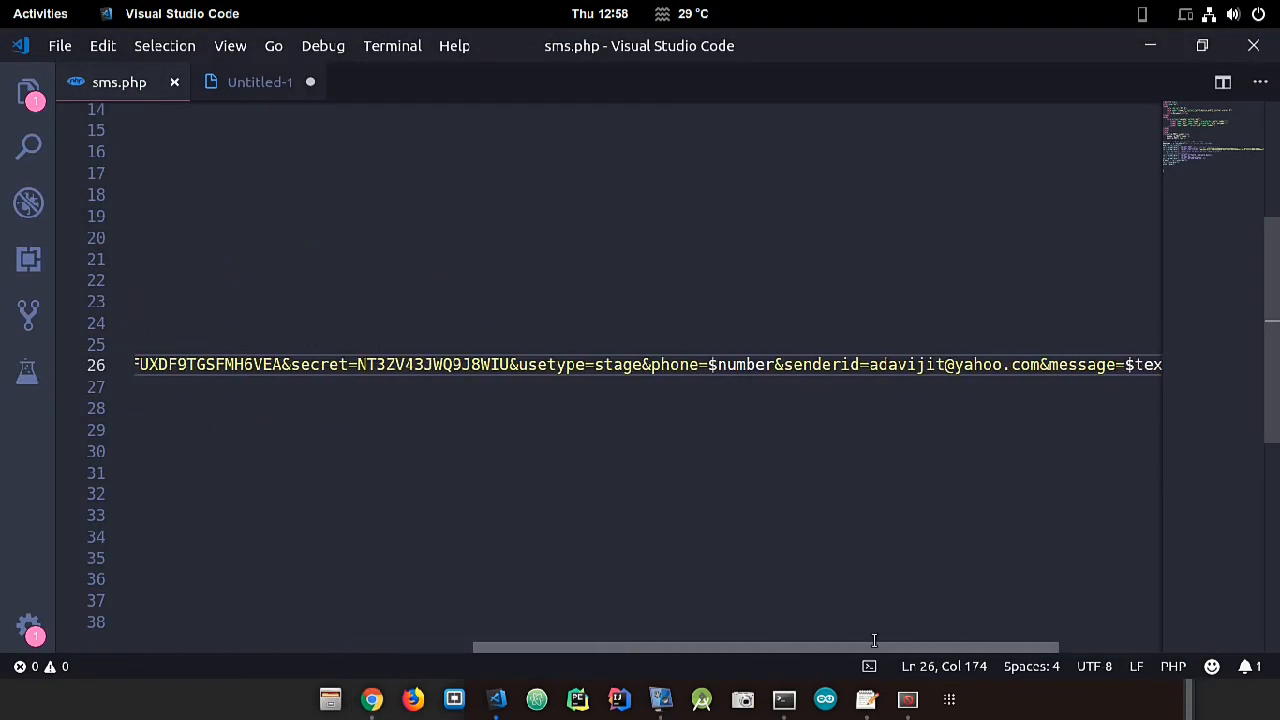
scroll(right, 3)
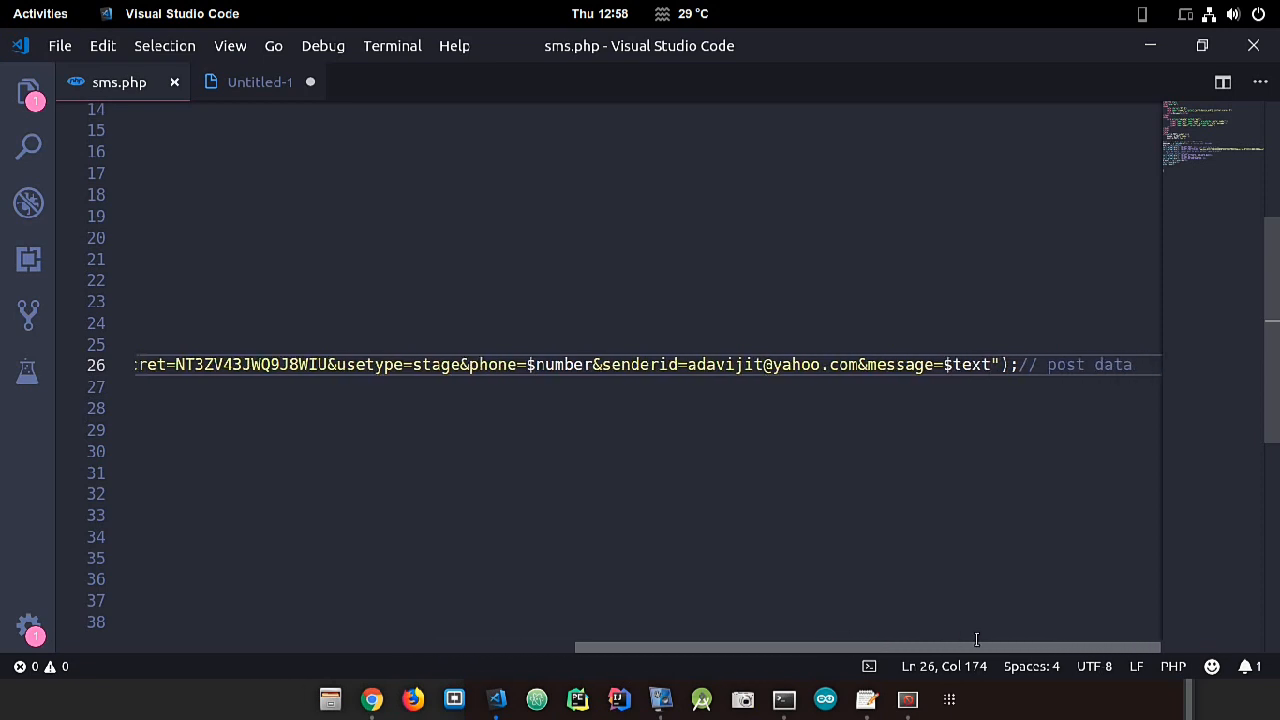
scroll(left, 3)
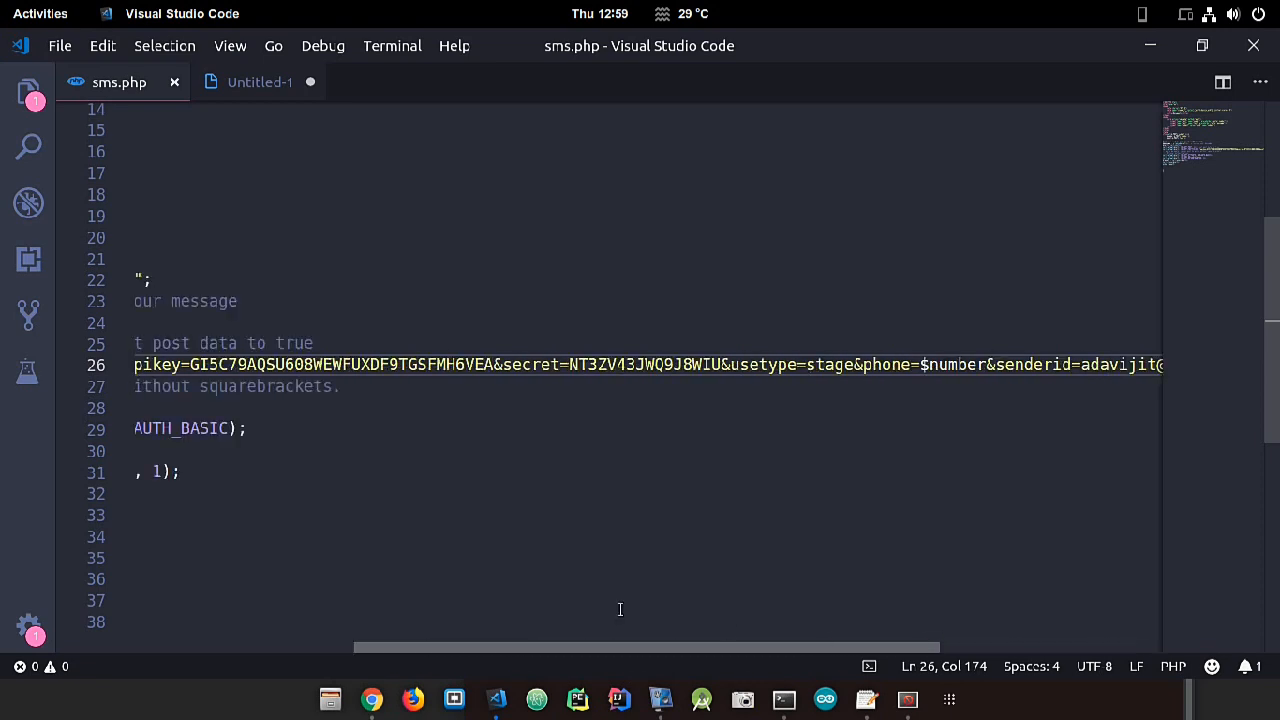
scroll(left, 3)
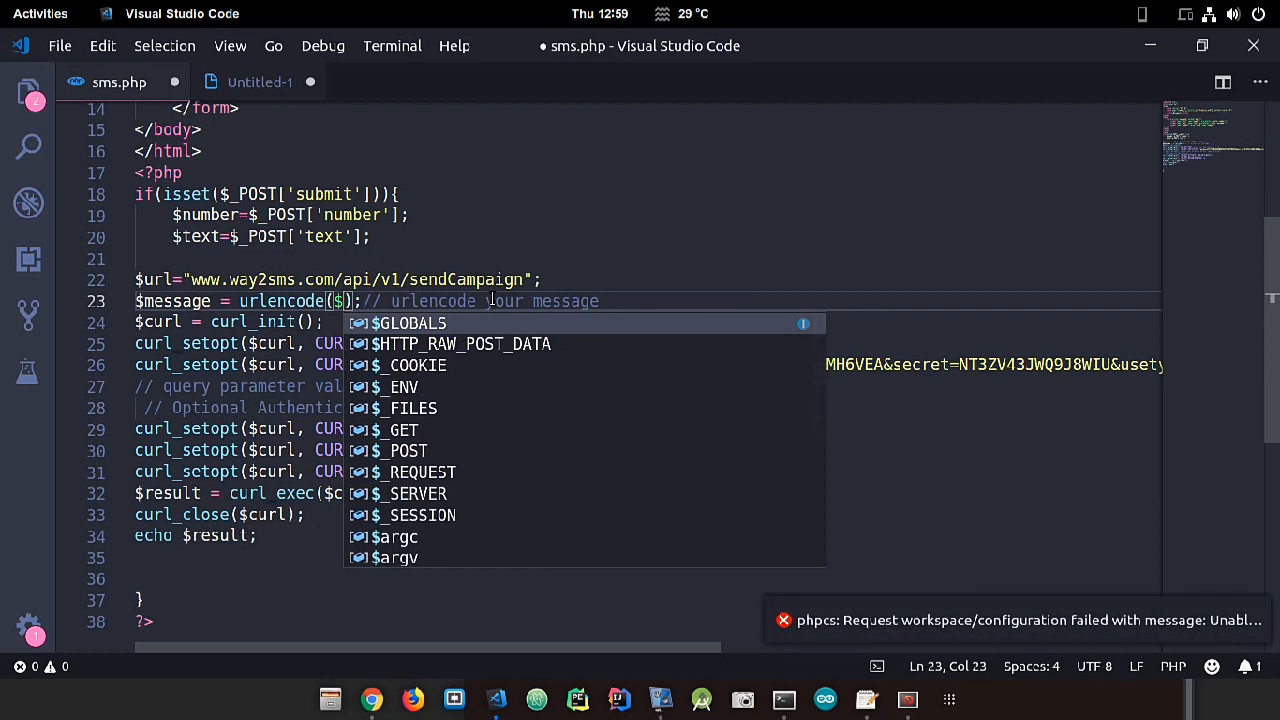
text(te)
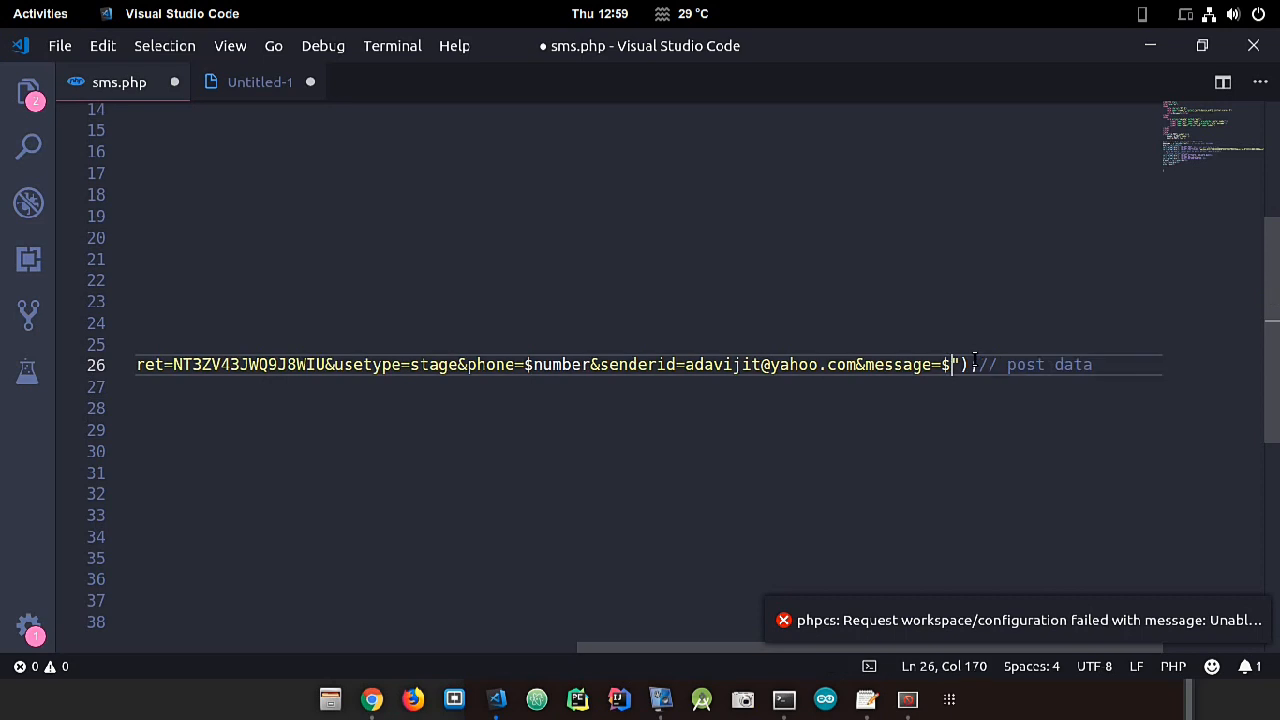
text(message)
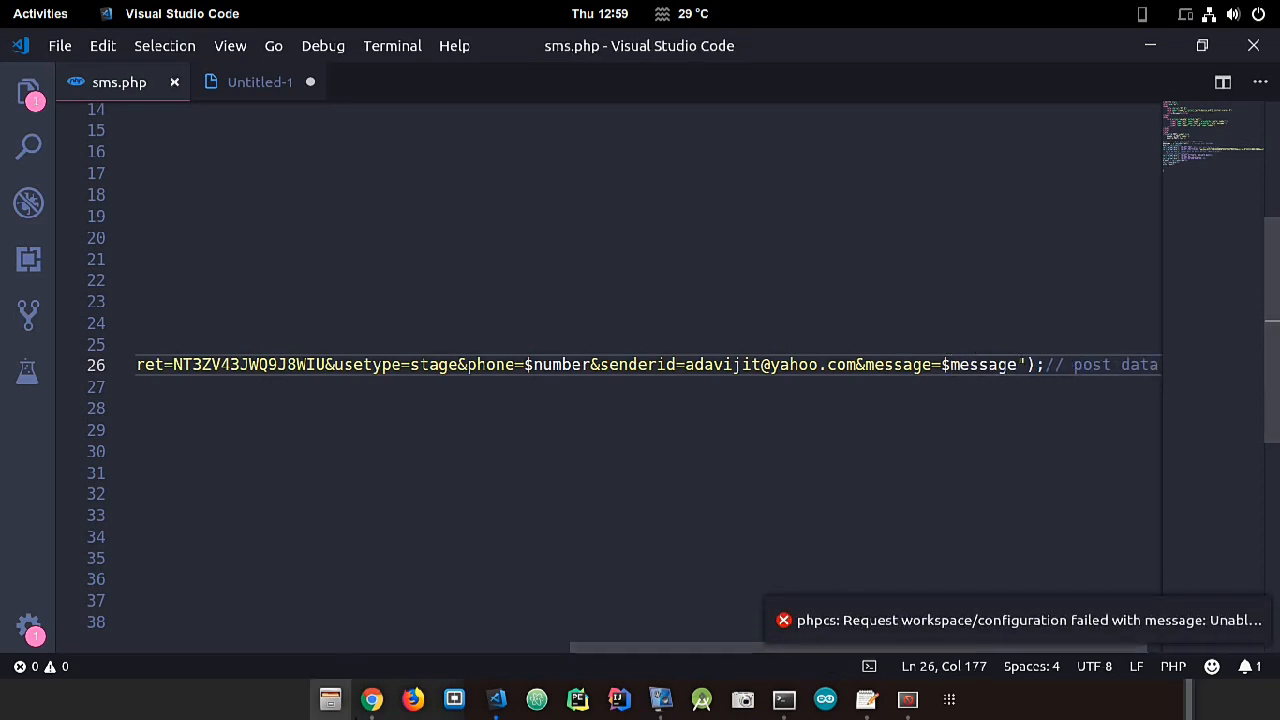
Resubmit the form with the saved phone number and 'test message from php'.
click(371, 699)
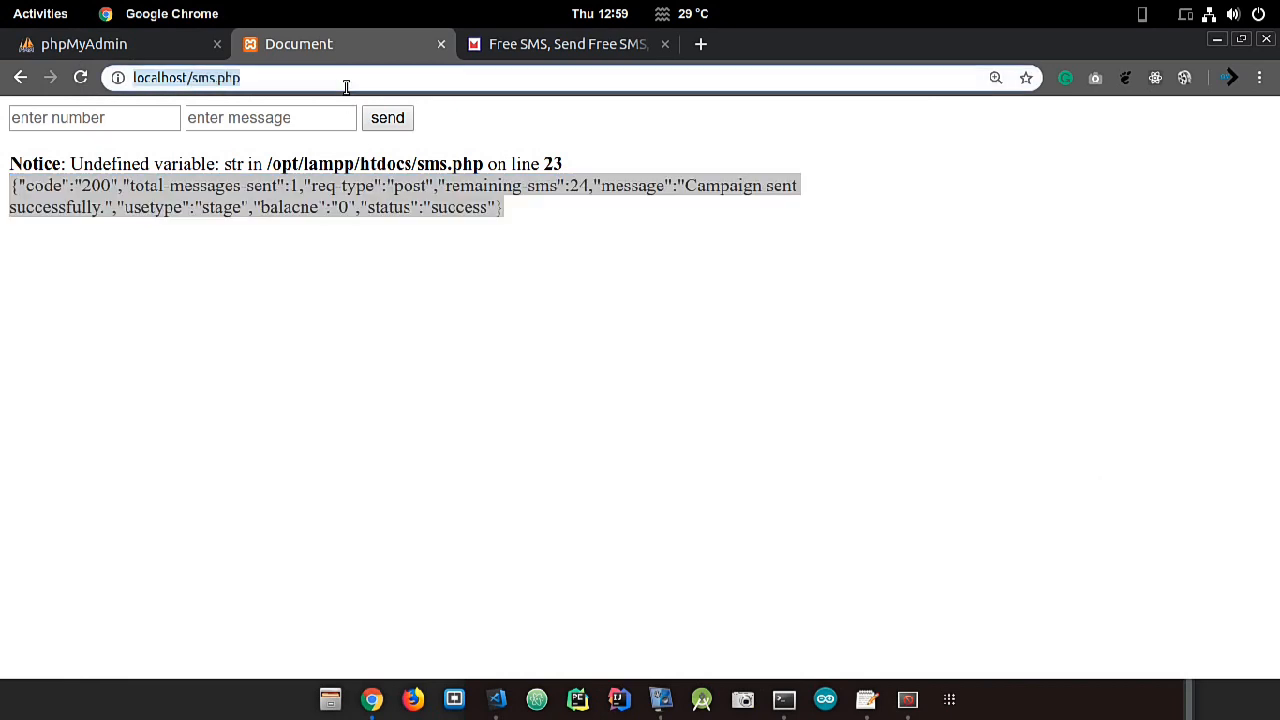
click(94, 117)
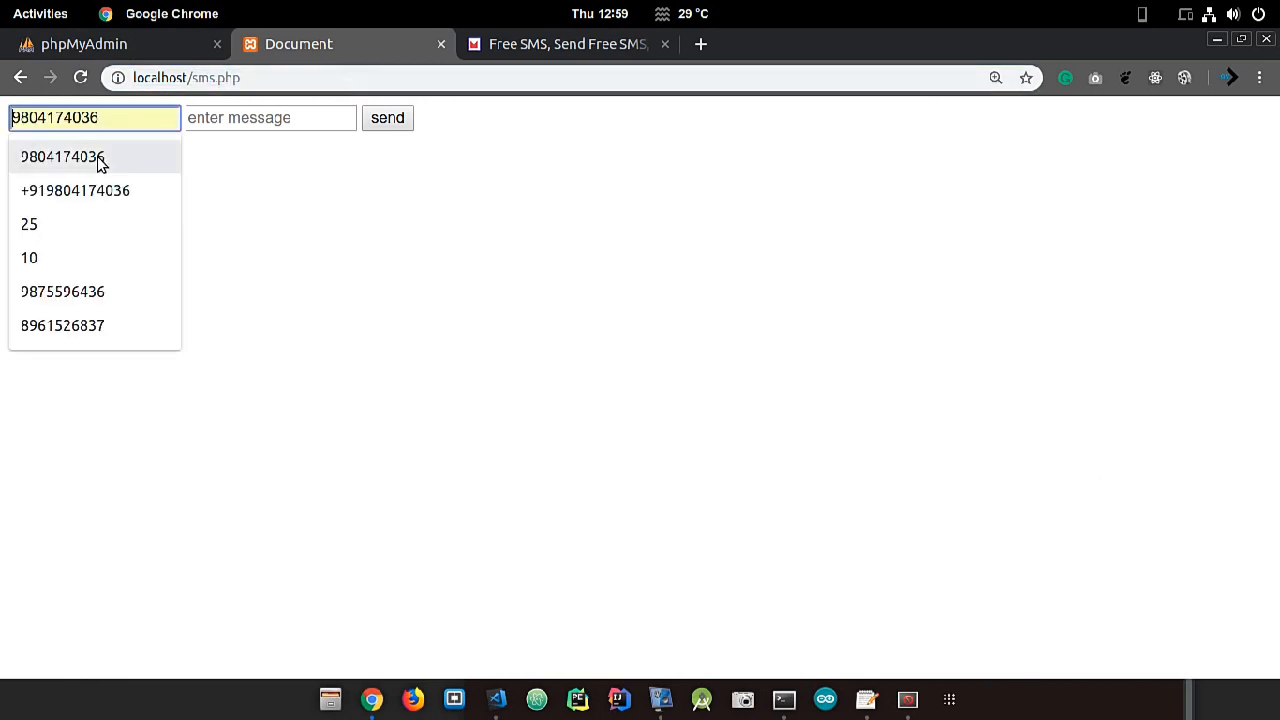
click(270, 117)
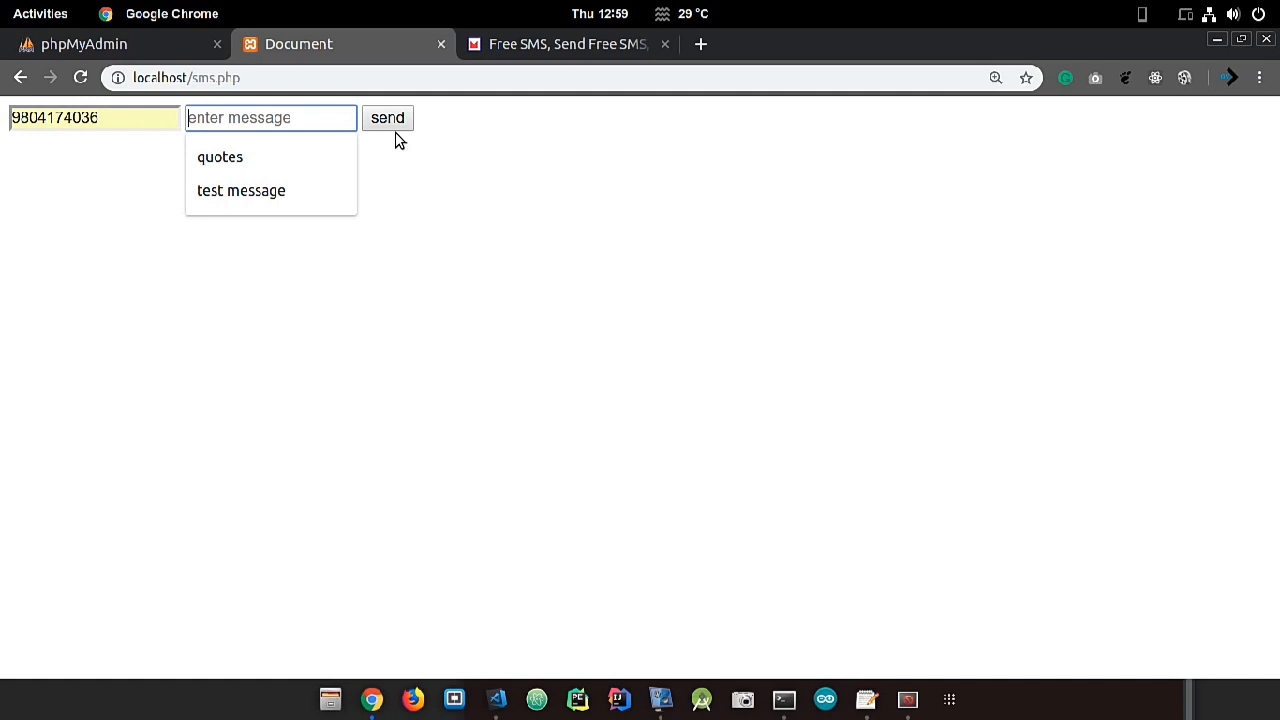
text(test message)
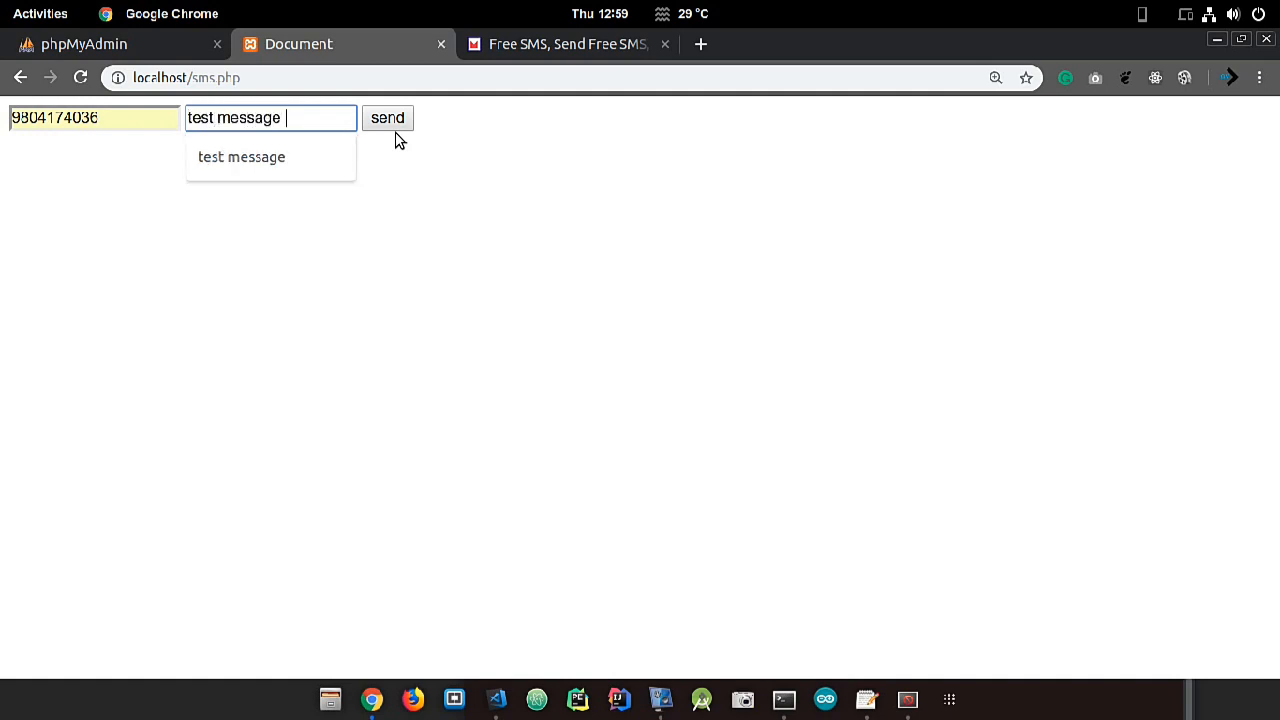
text(from)
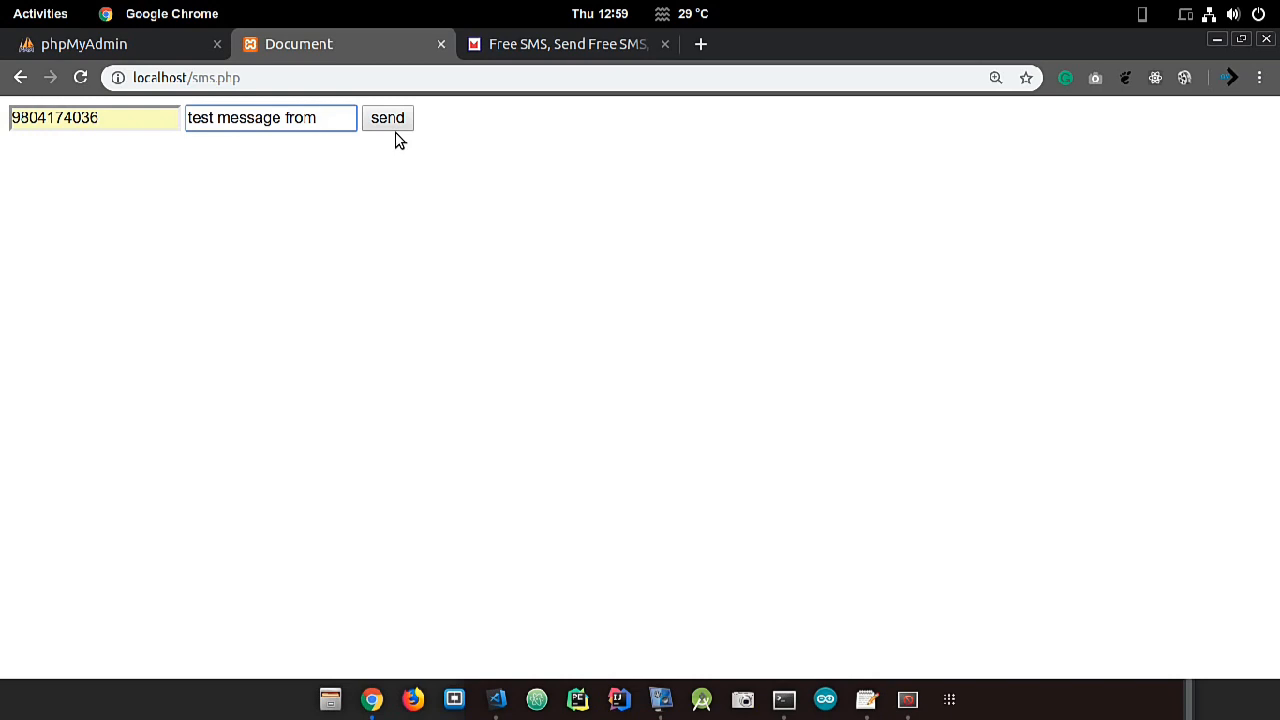
text(php)
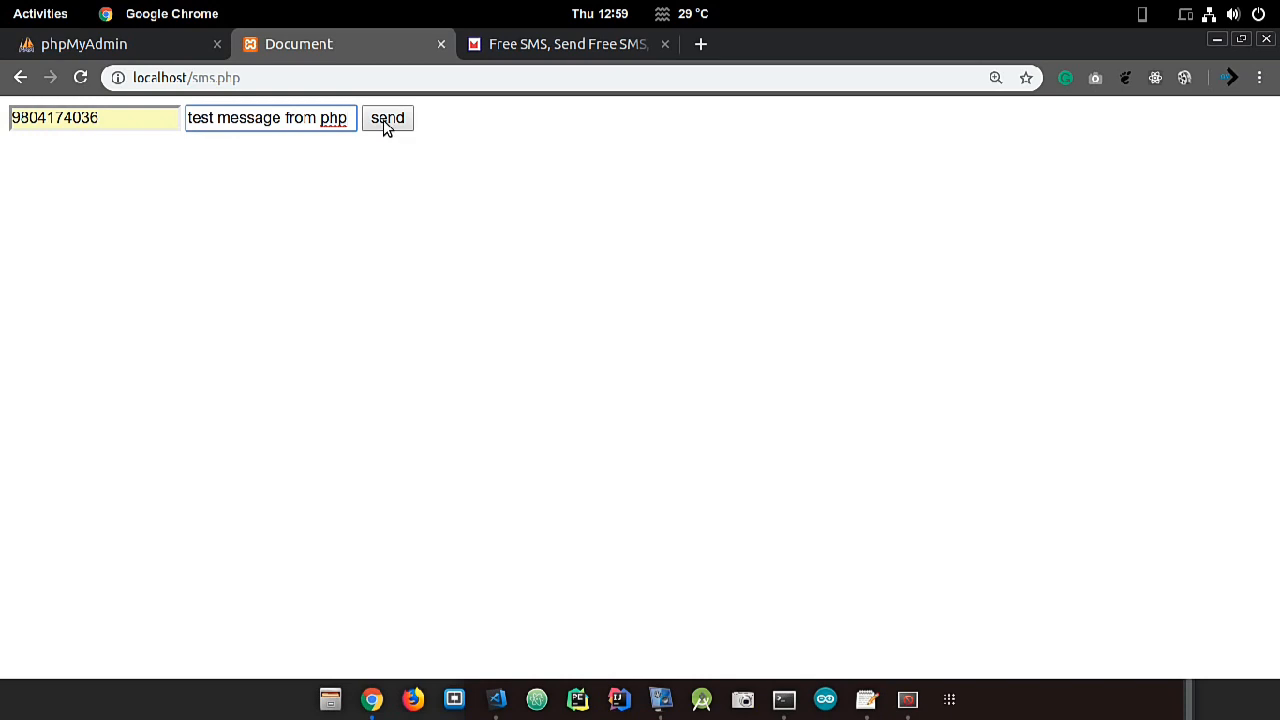
click(387, 118)
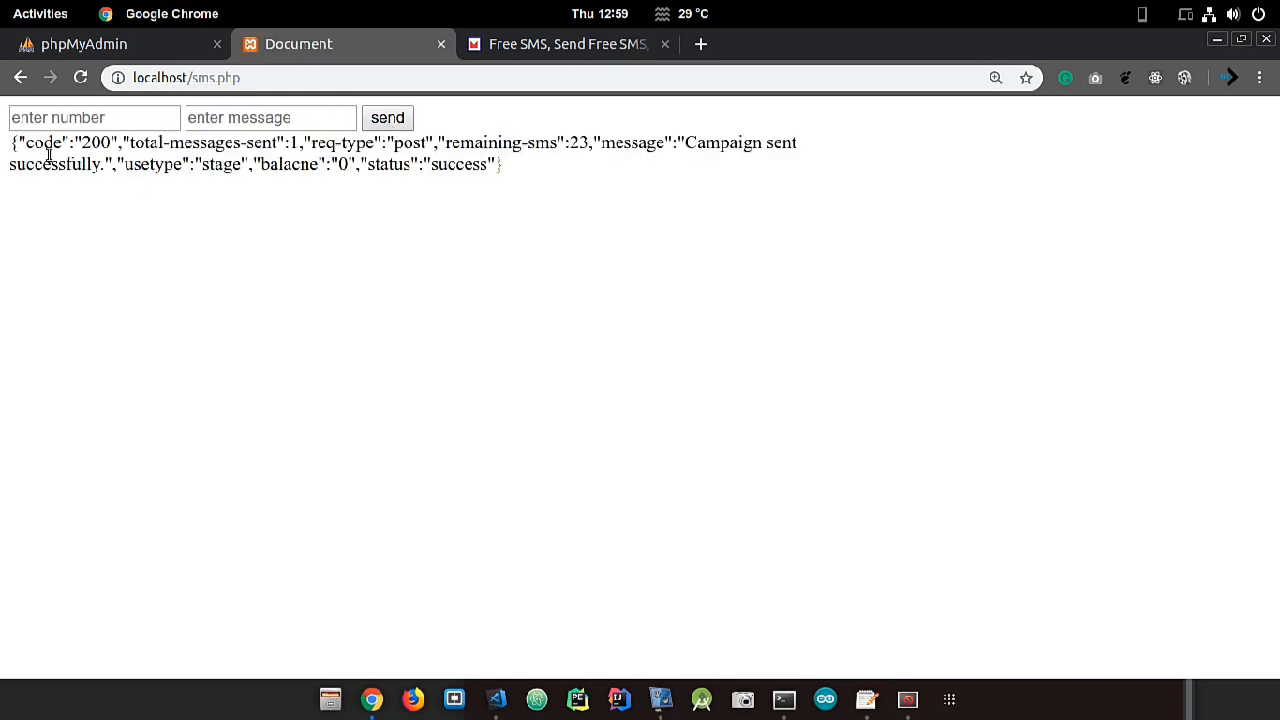